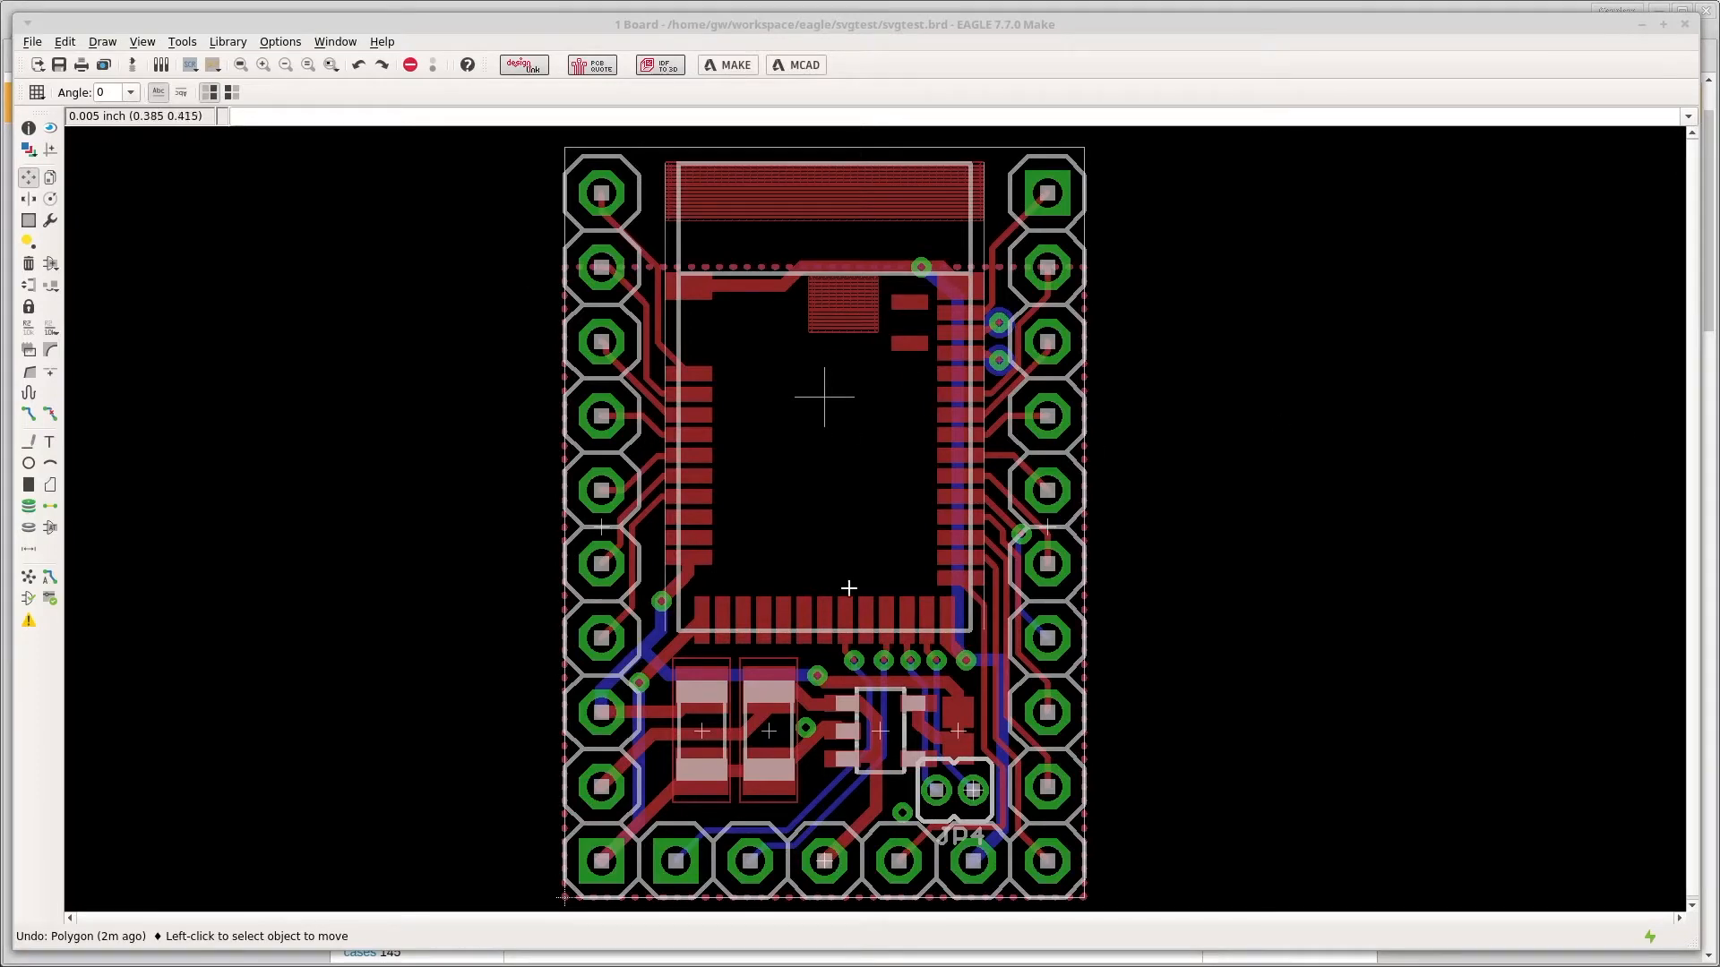
pyautogui.moveTo(1255, 593)
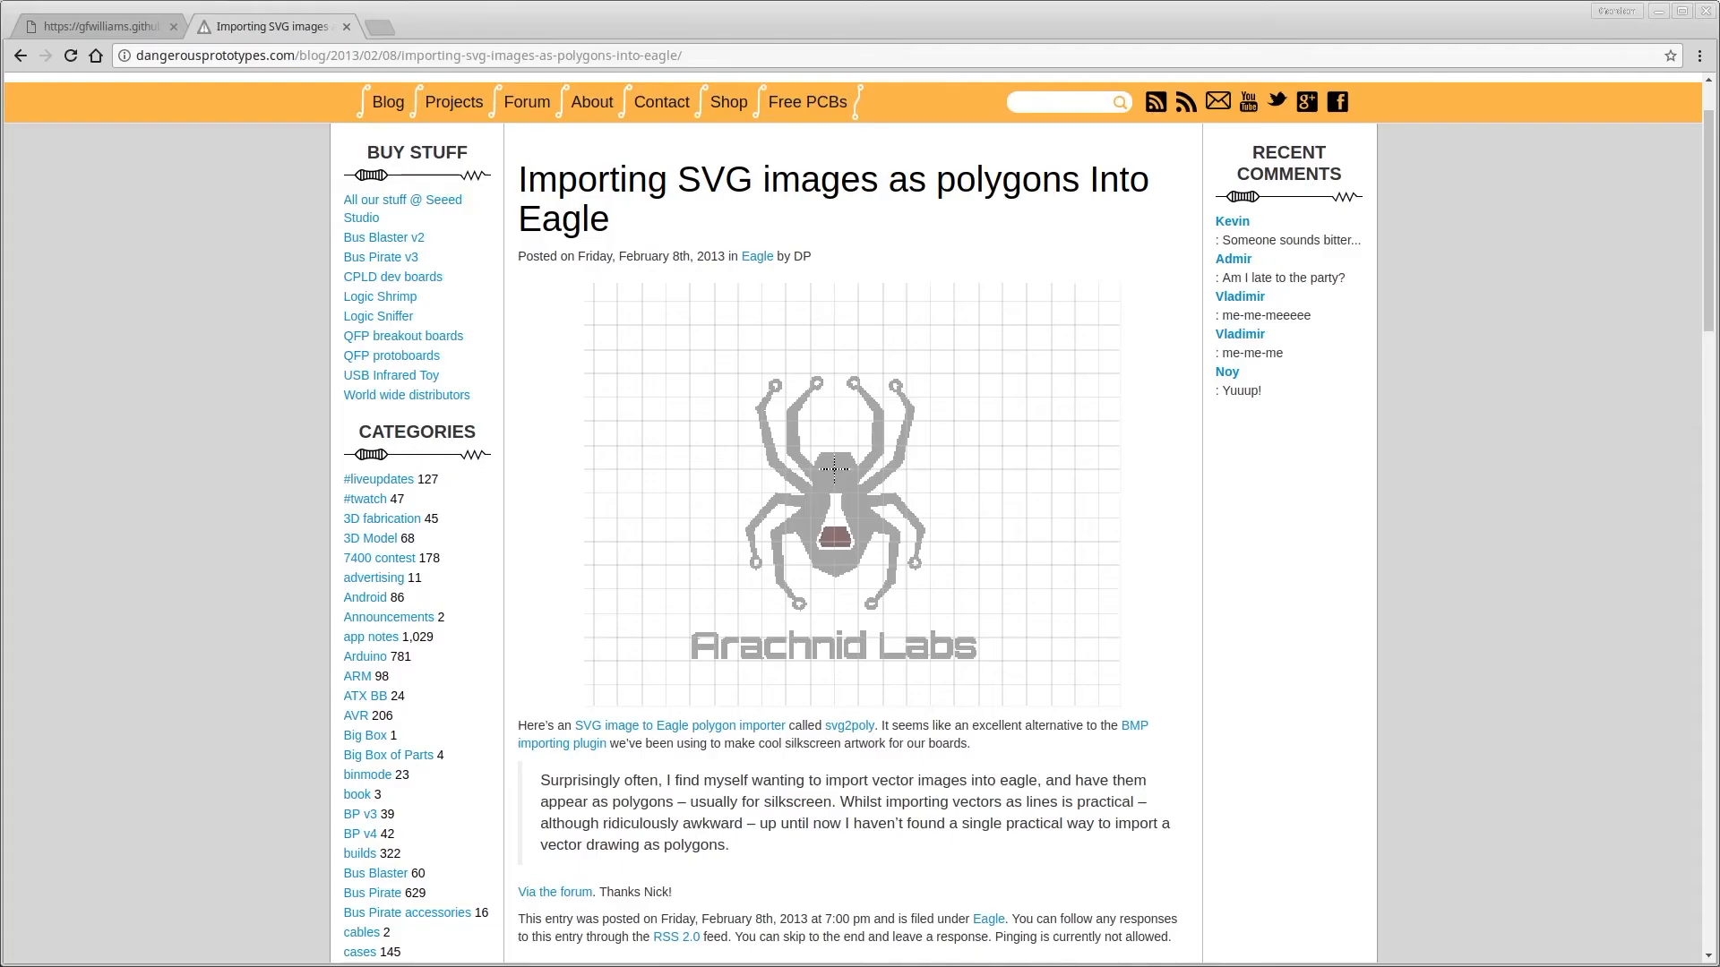
pyautogui.moveTo(943, 599)
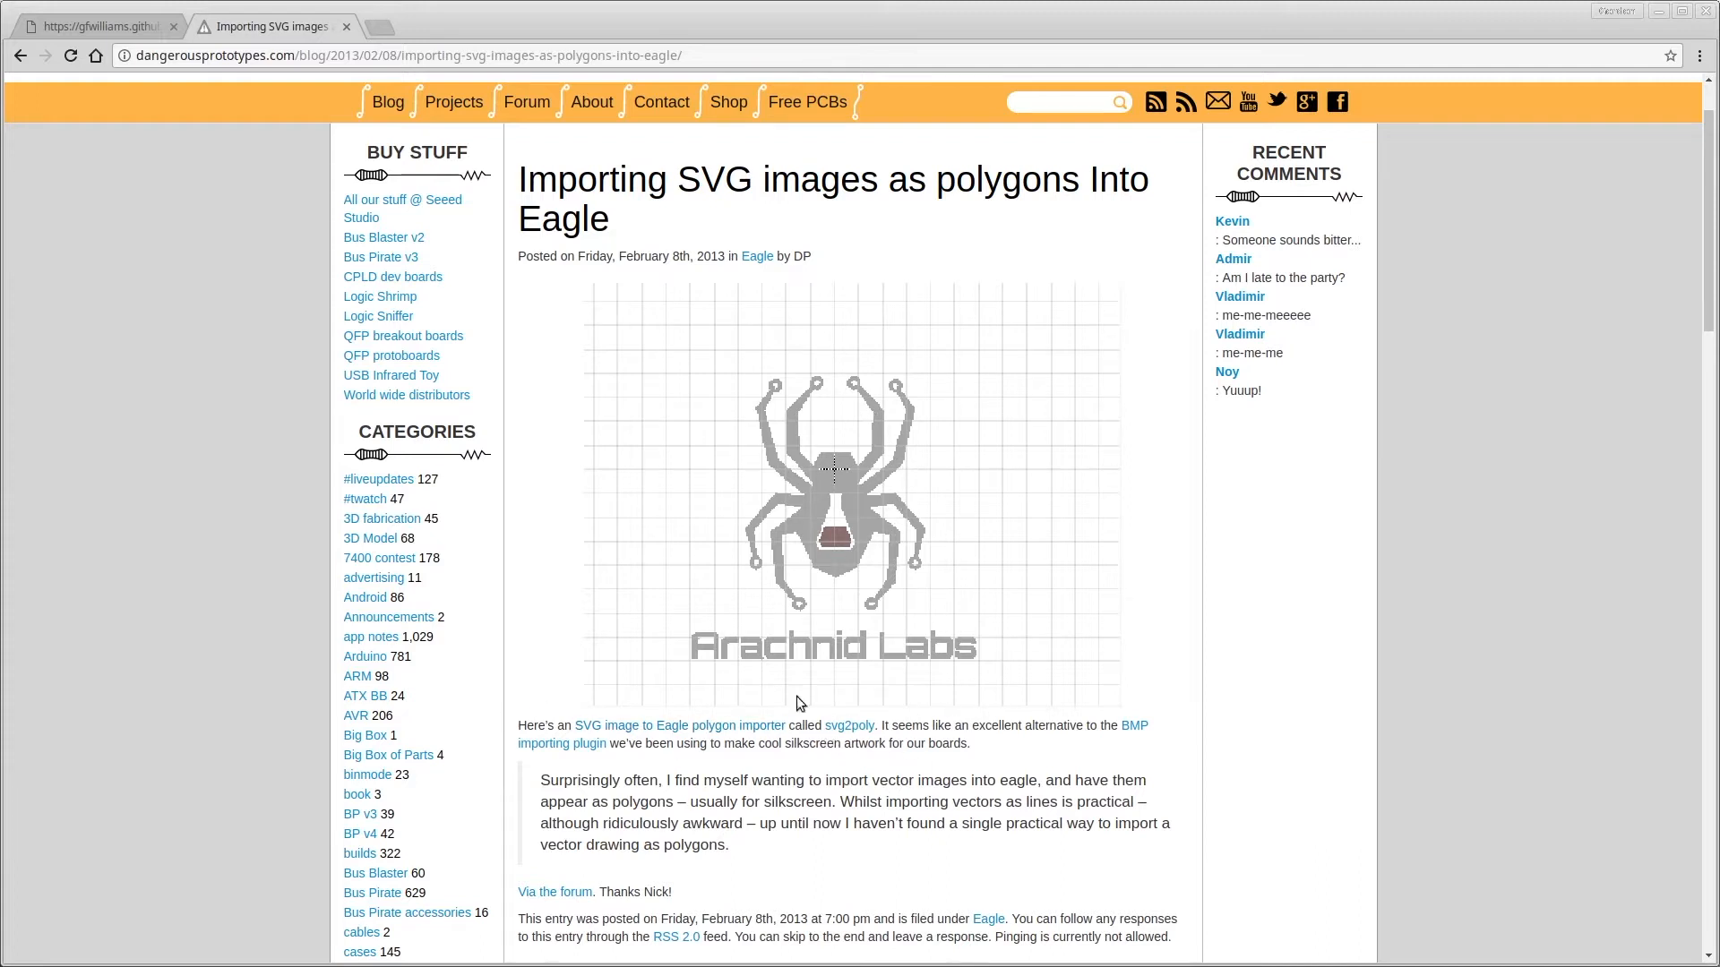
pyautogui.moveTo(802, 506)
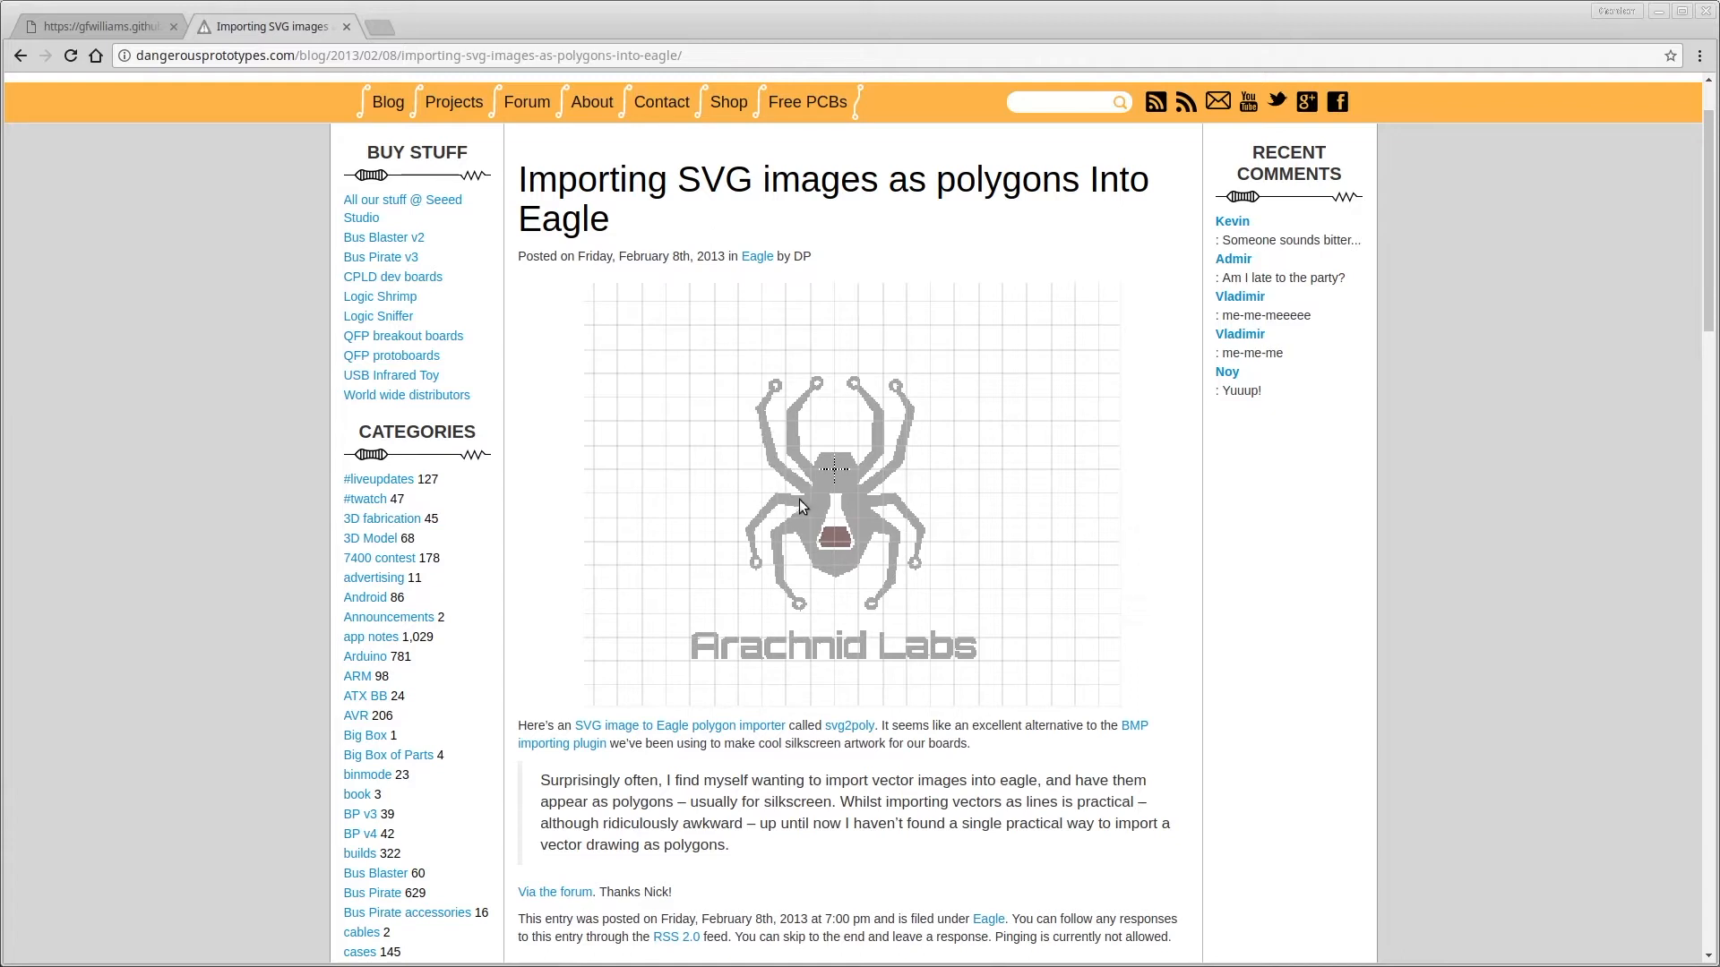
pyautogui.moveTo(953, 515)
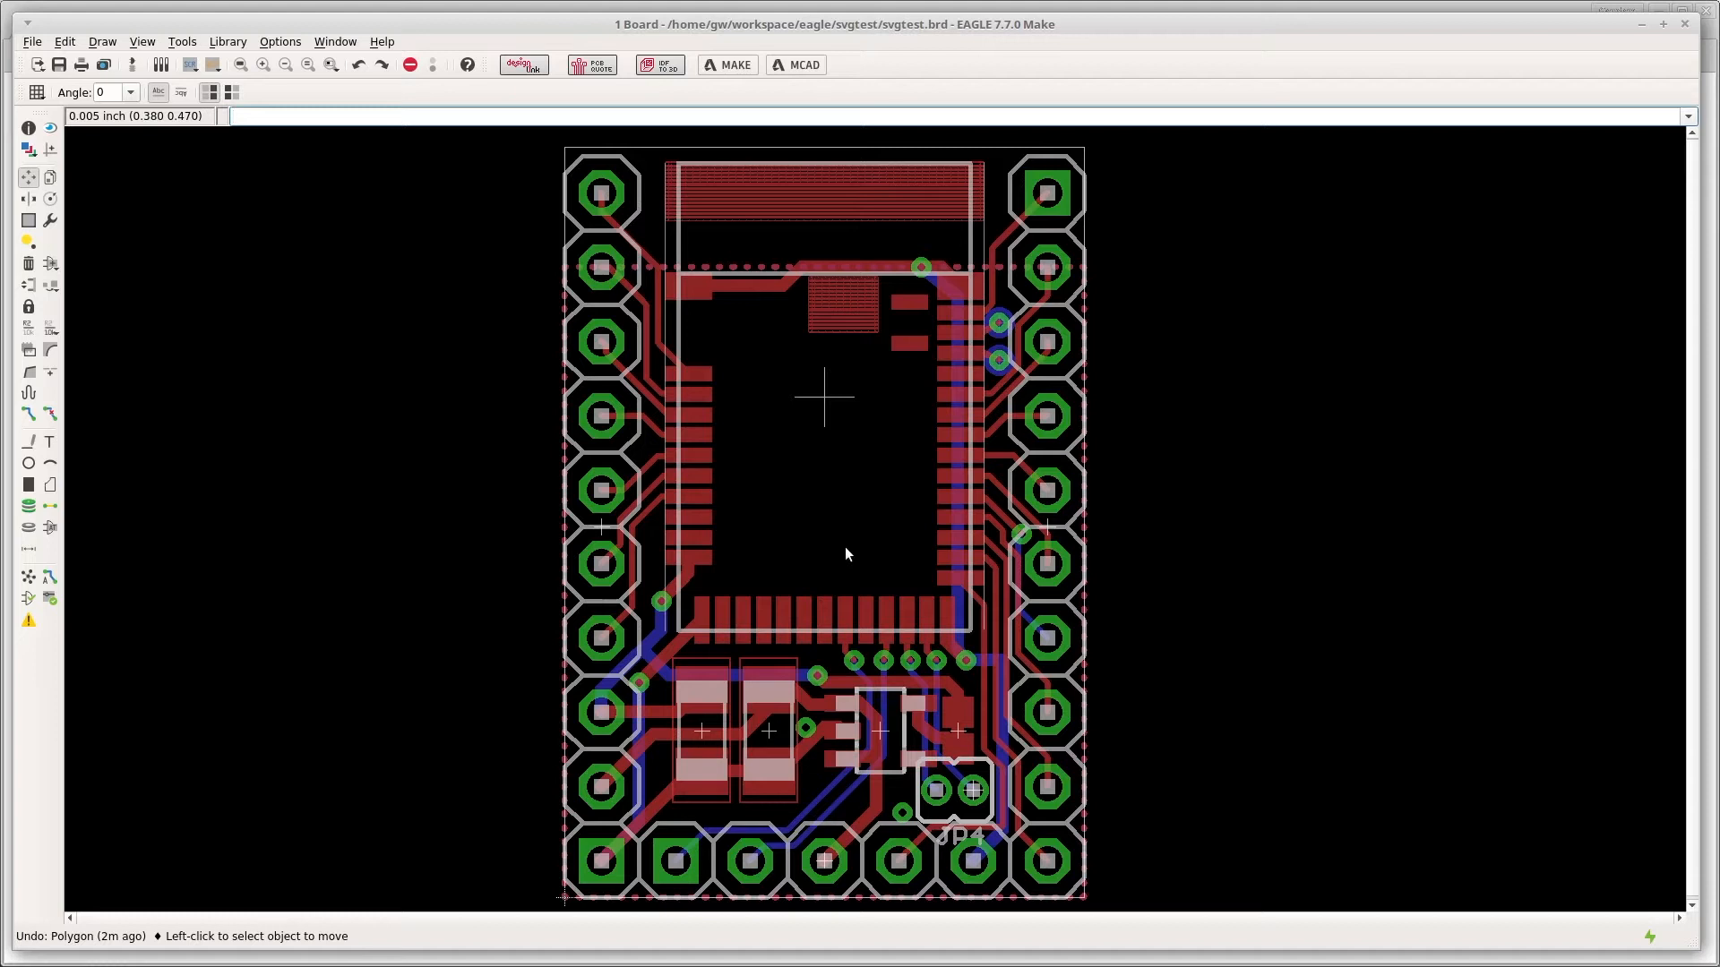
pyautogui.moveTo(833, 698)
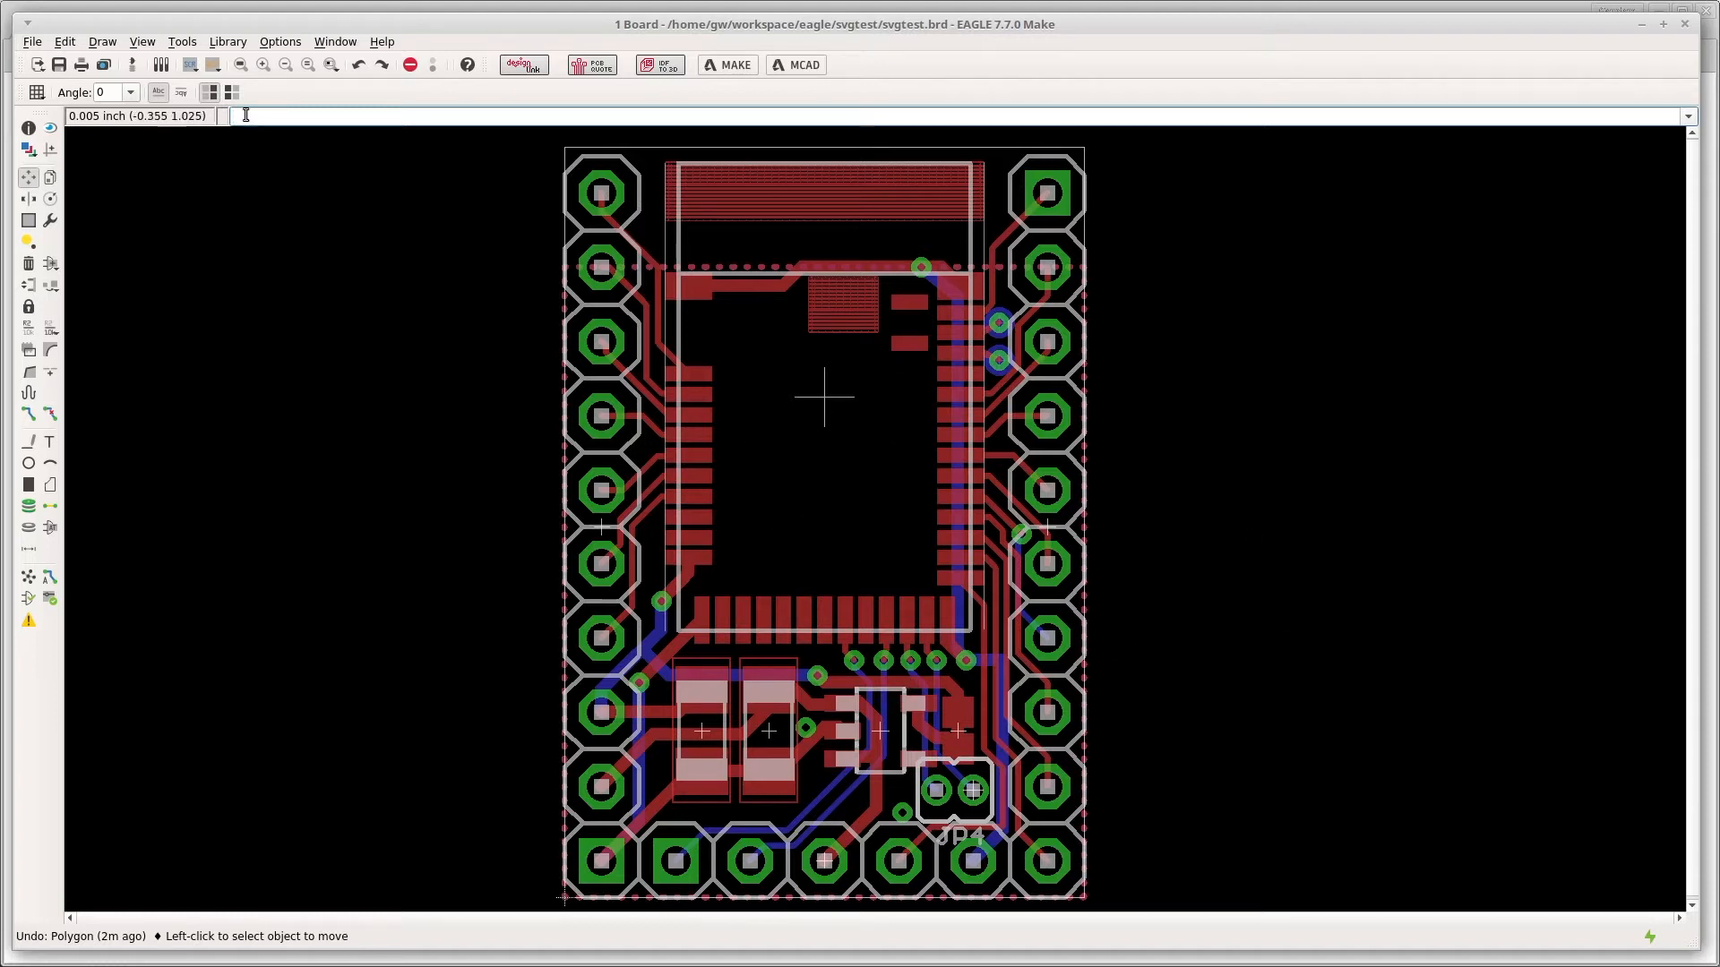
# Print the EAGLE board layout to svgtest.pdf via Print to File (PDF)
pyautogui.click(31, 41)
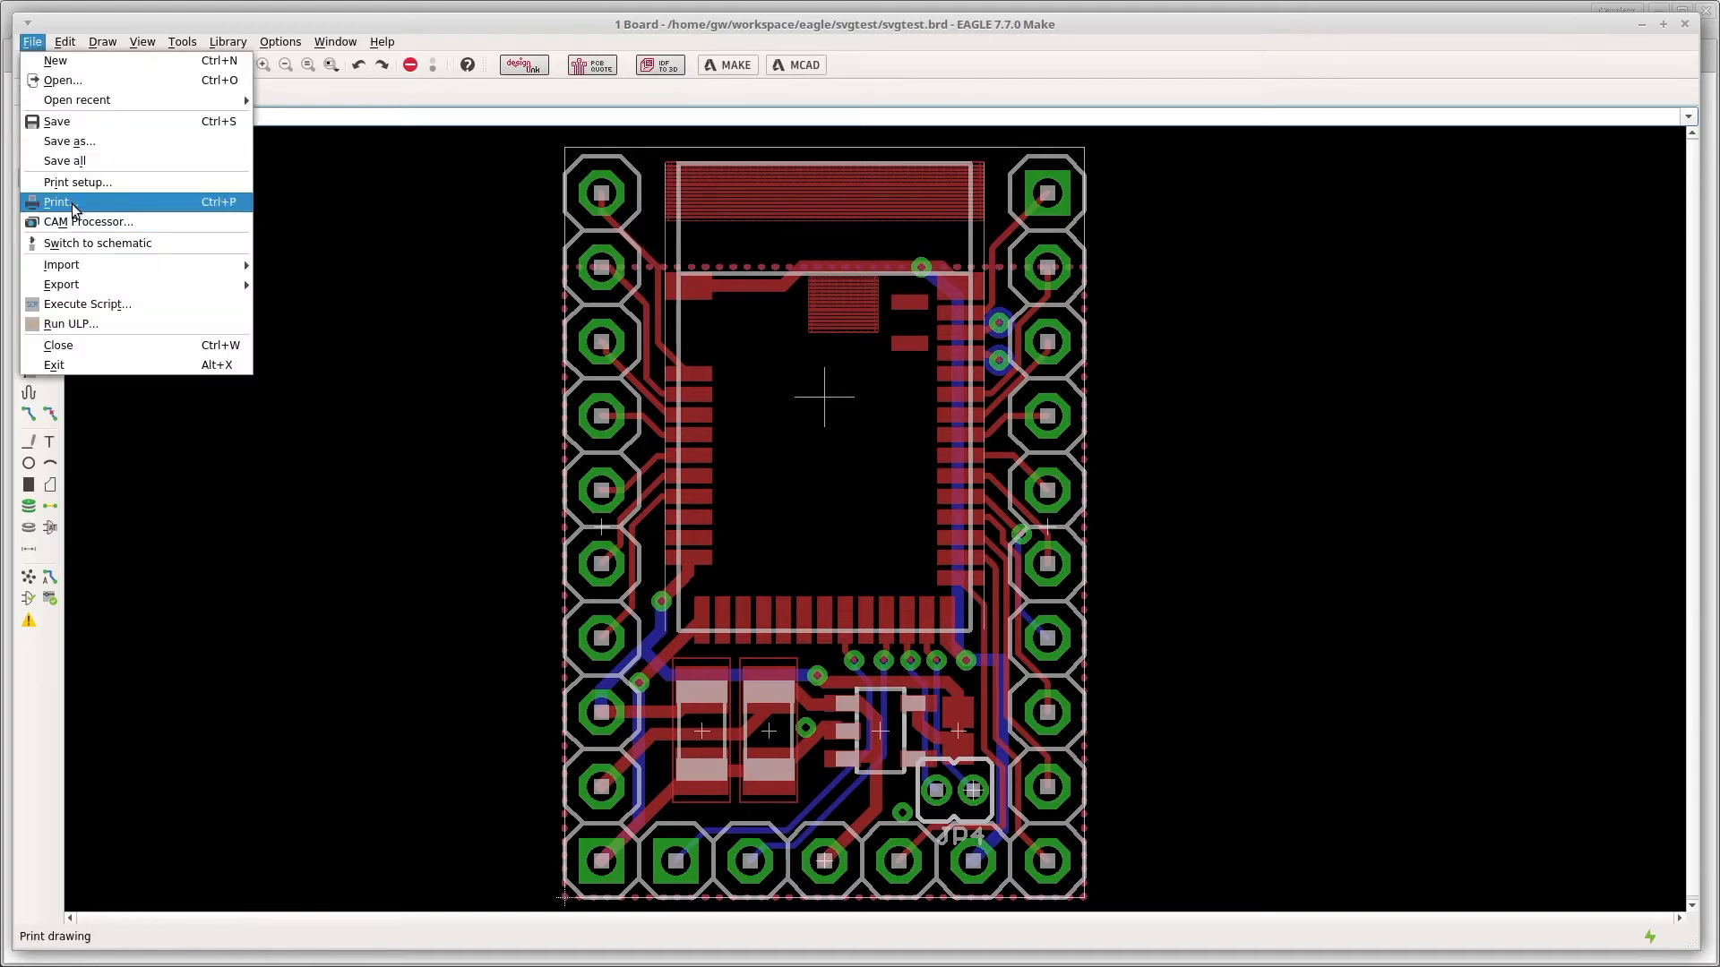
pyautogui.click(56, 201)
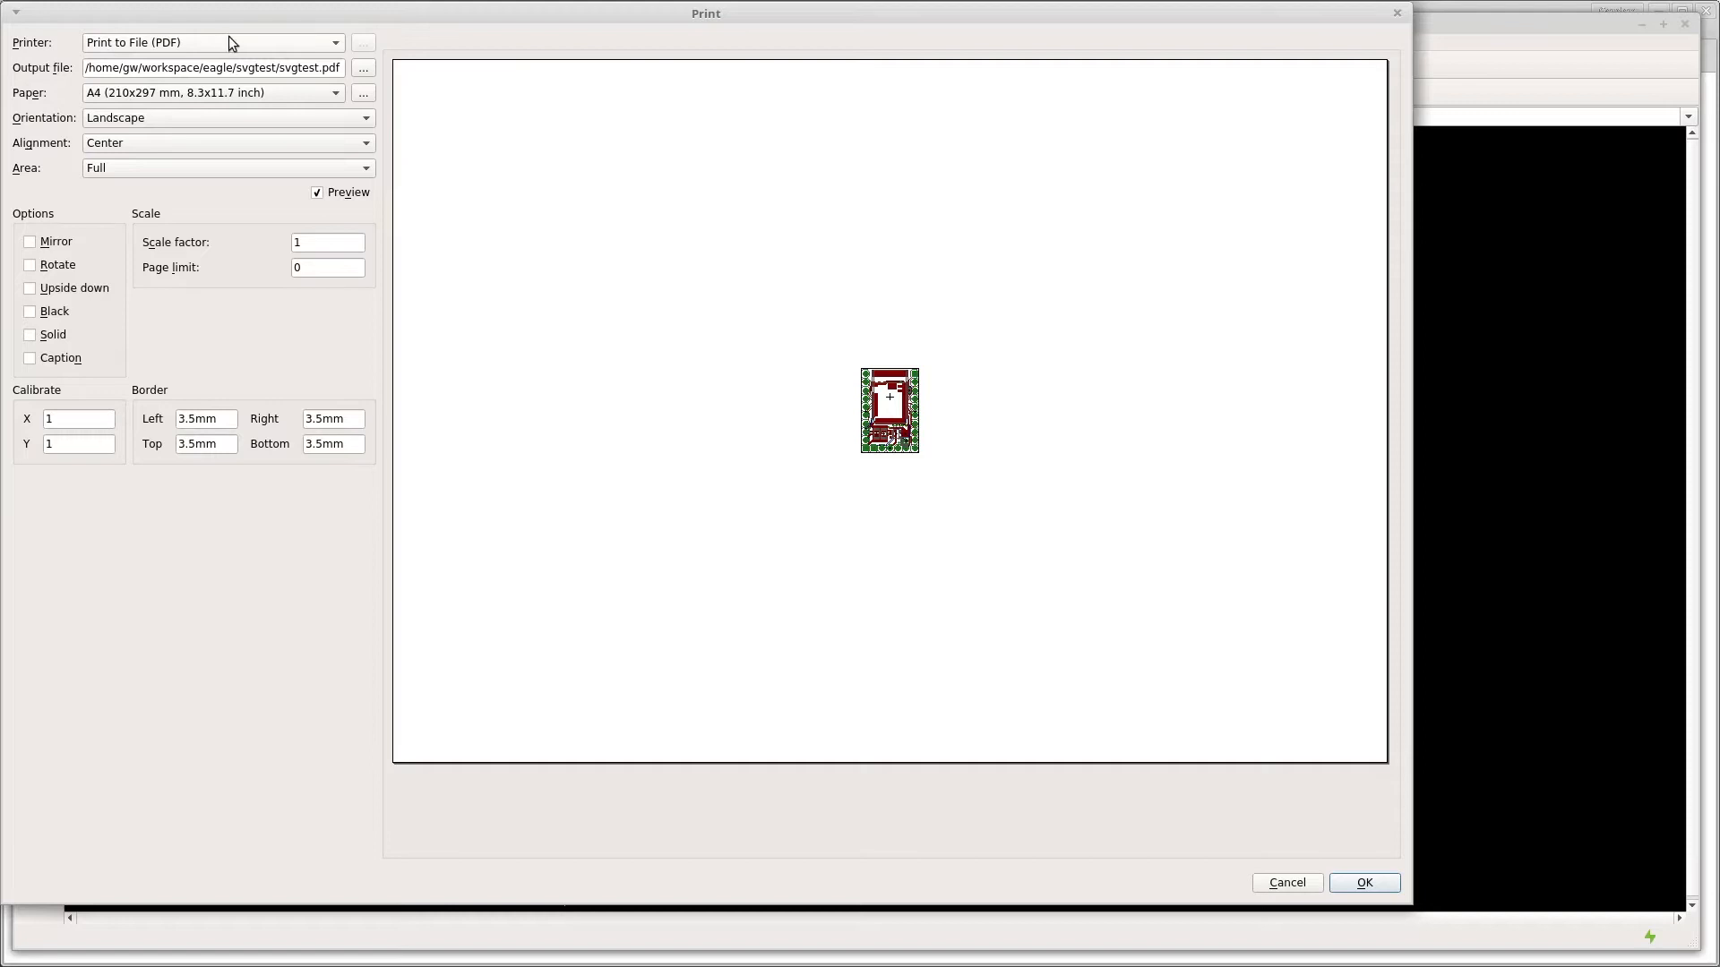
pyautogui.moveTo(81, 244)
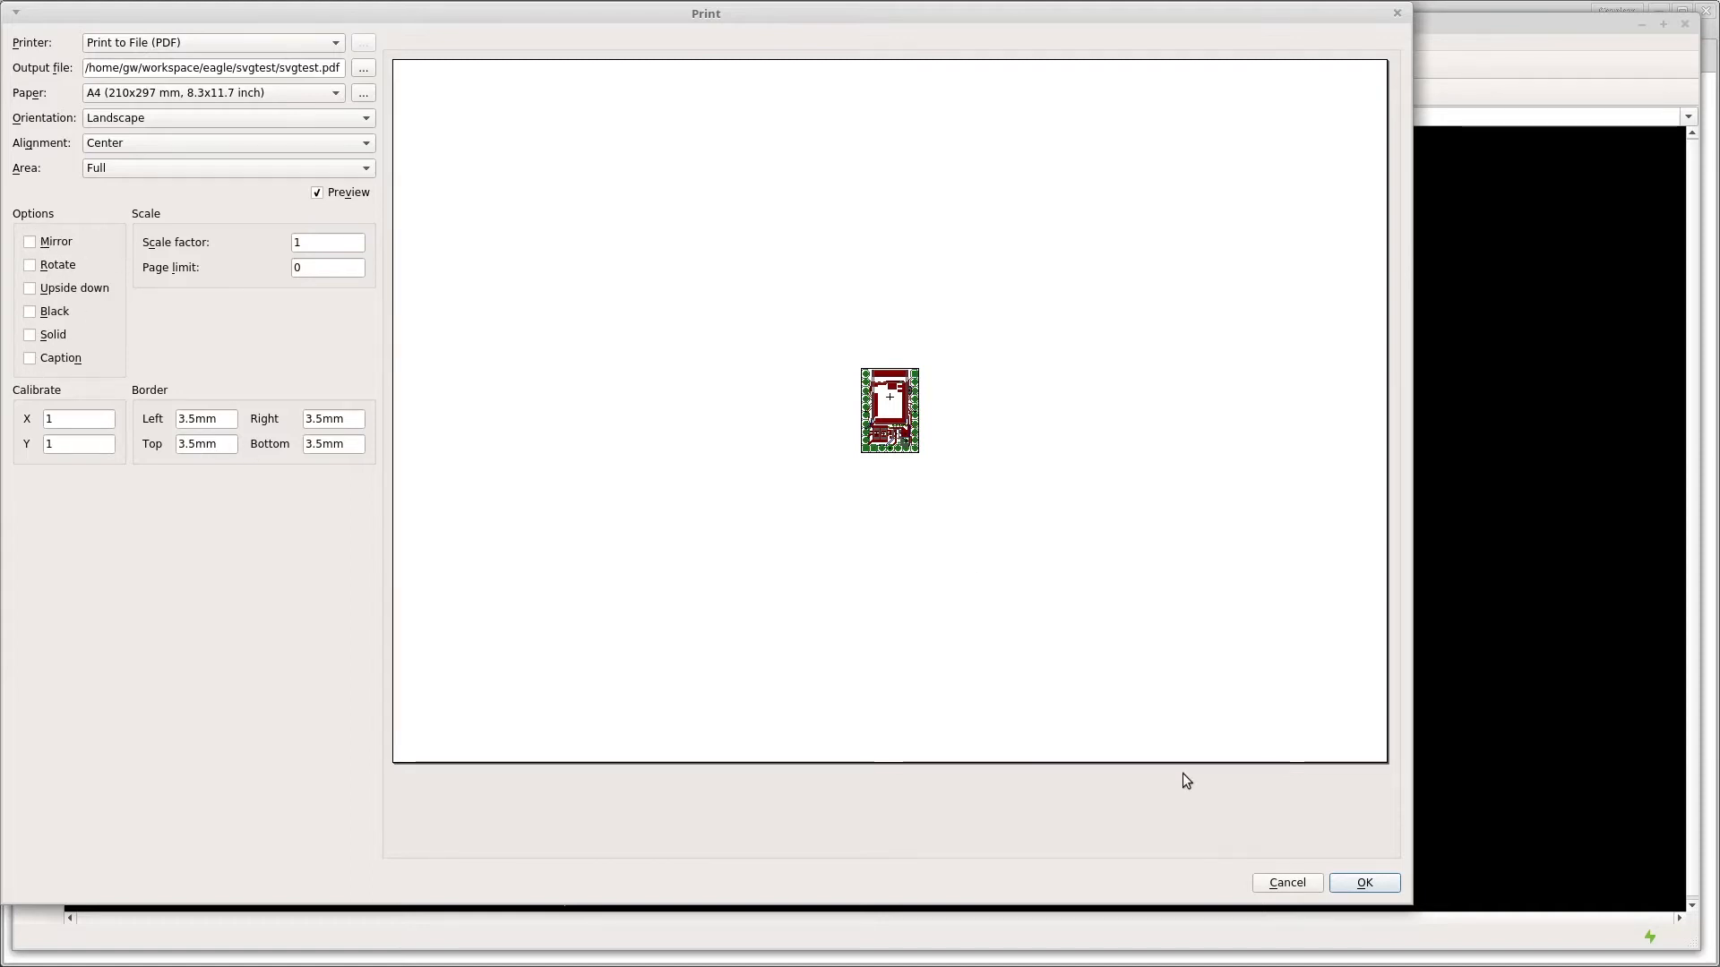
pyautogui.click(1365, 883)
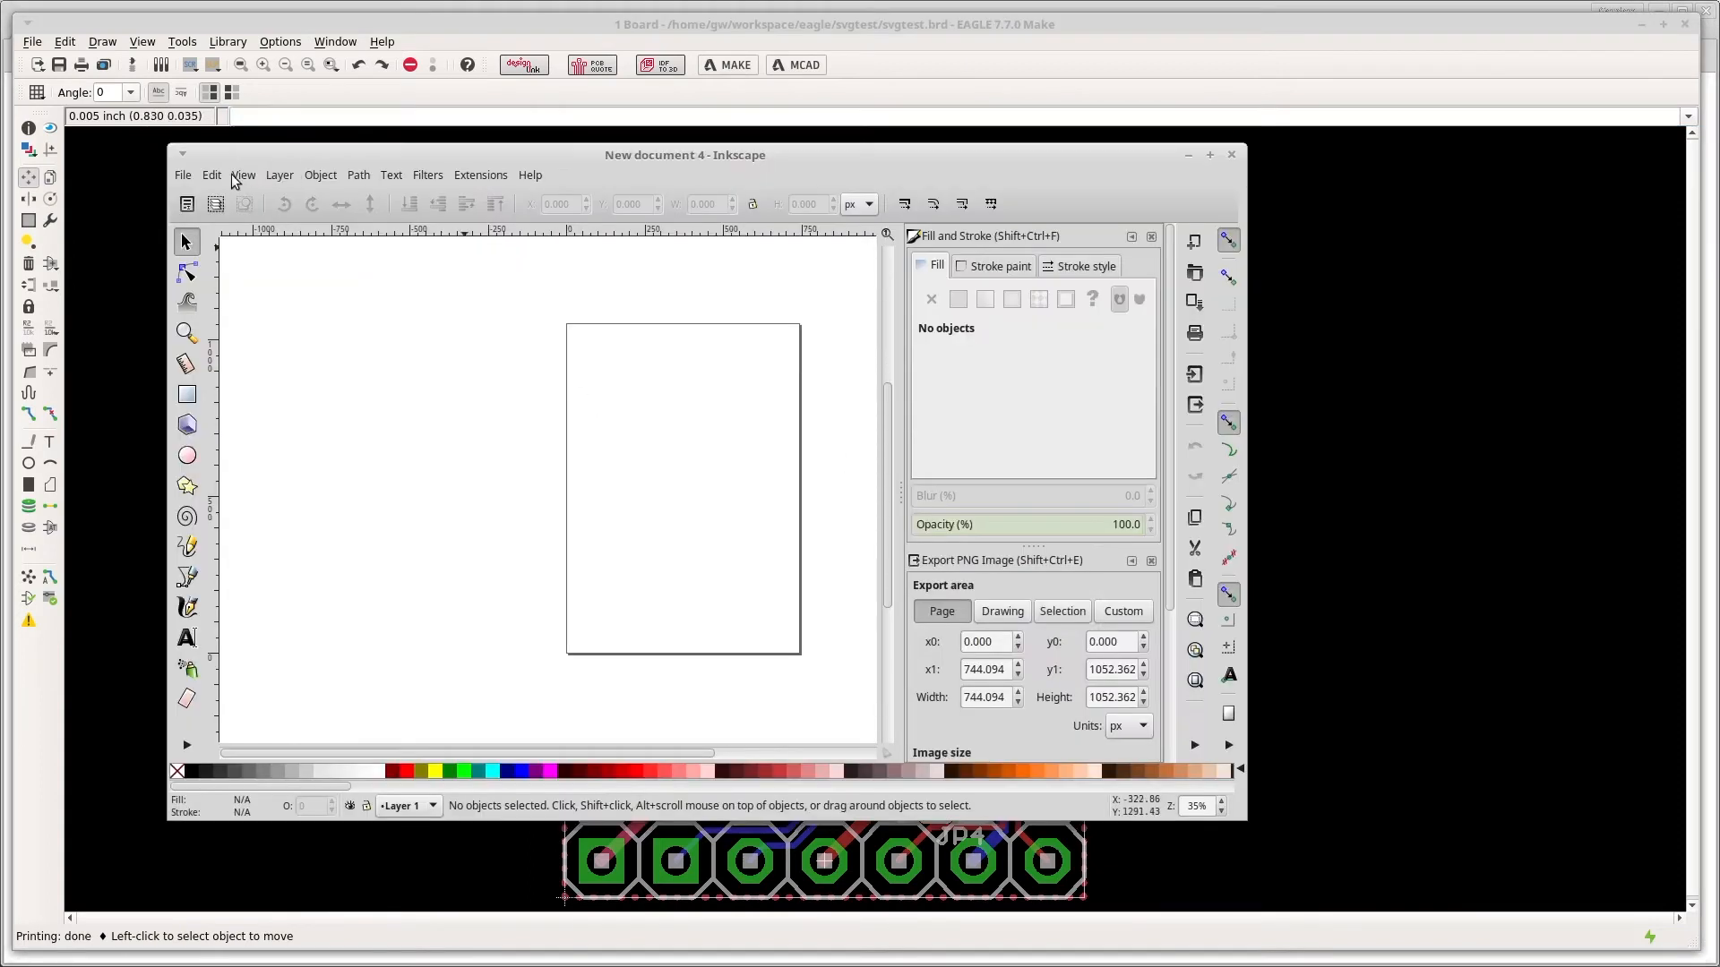
# Open the recent file svgtest.pdf in Inkscape, accepting the default PDF import settings
pyautogui.click(183, 175)
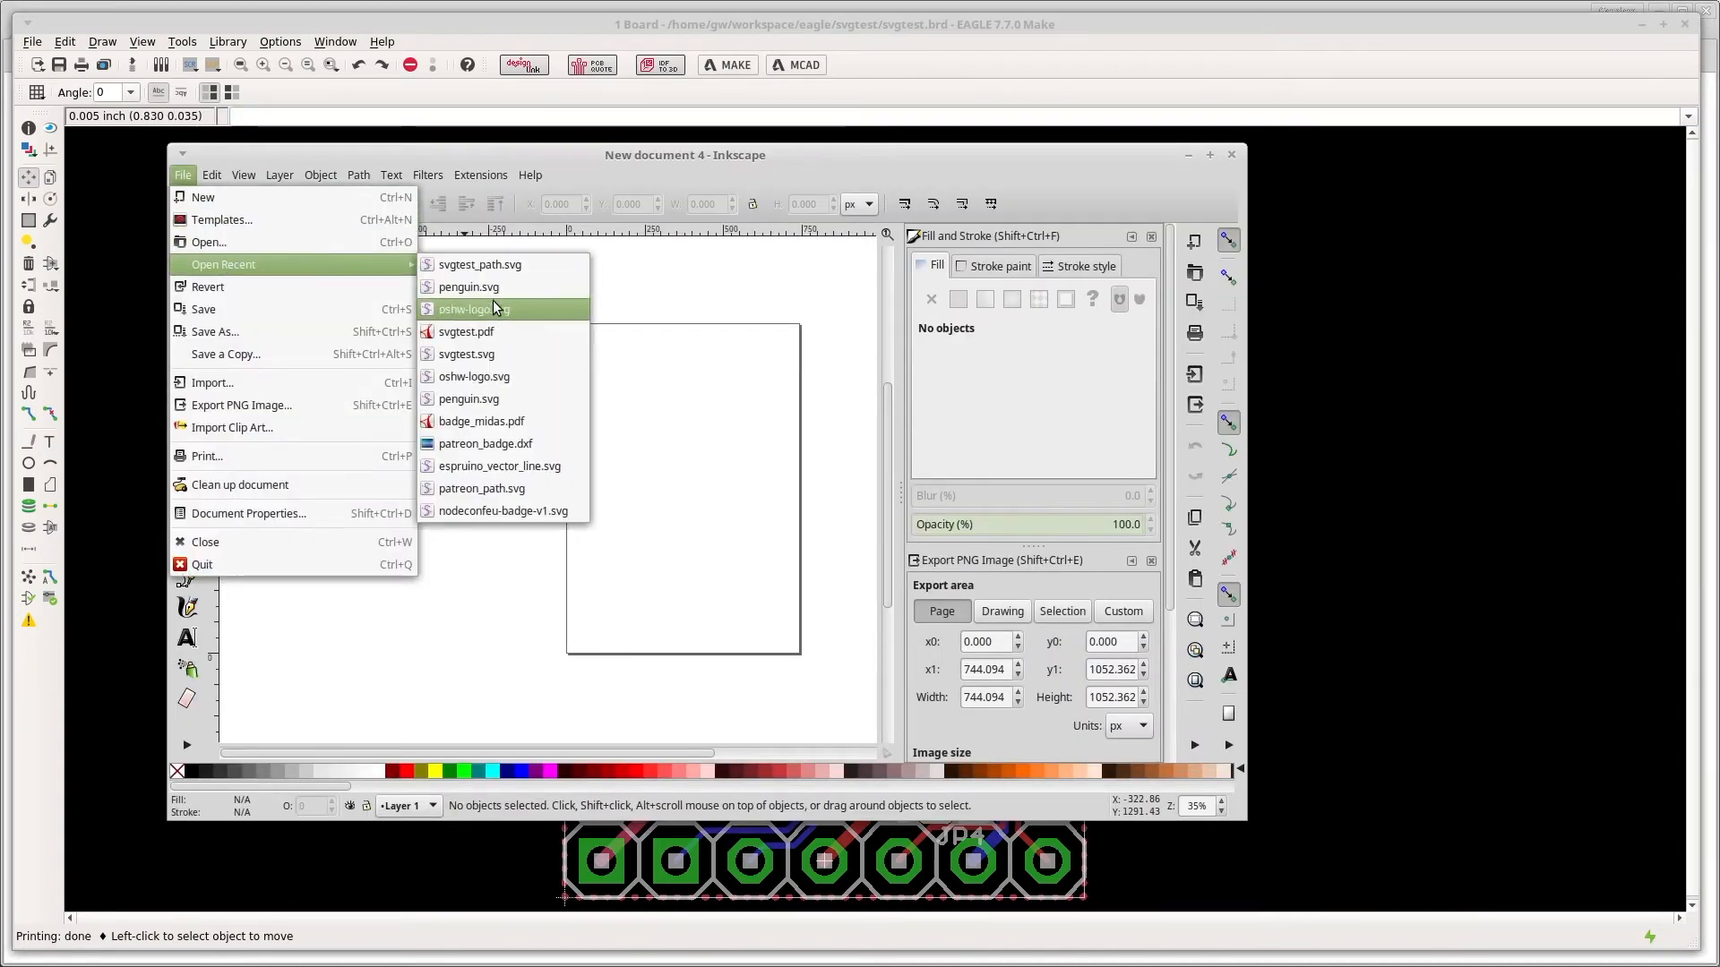
pyautogui.click(465, 331)
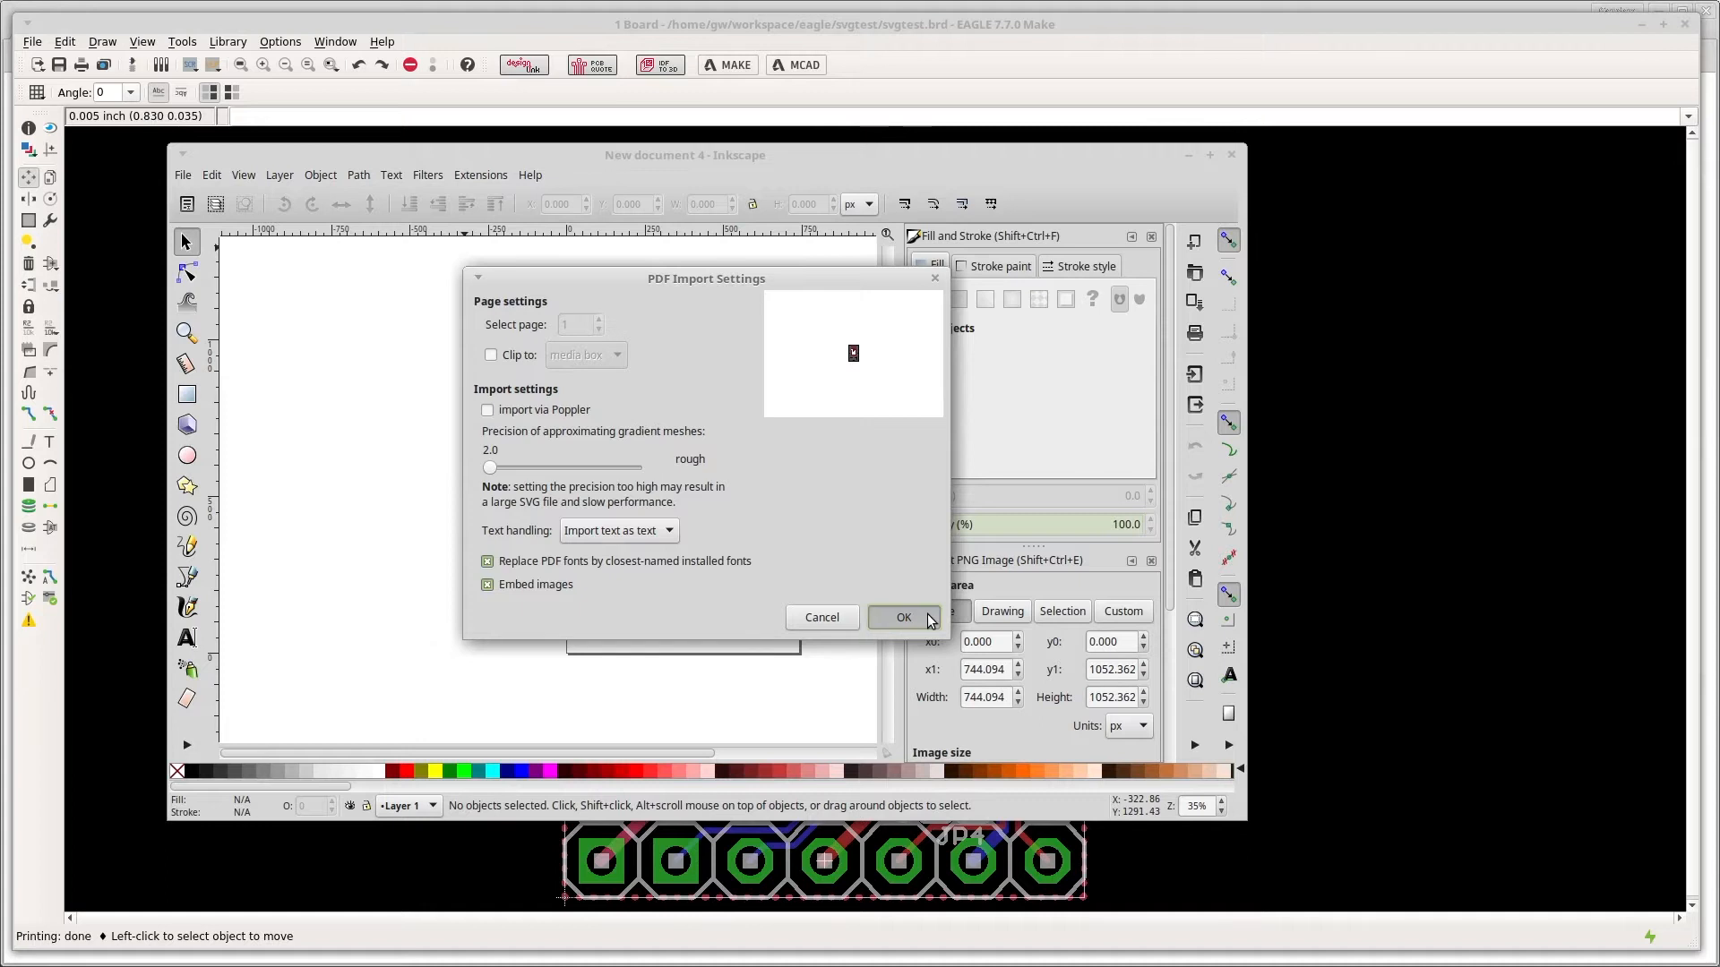
pyautogui.click(903, 617)
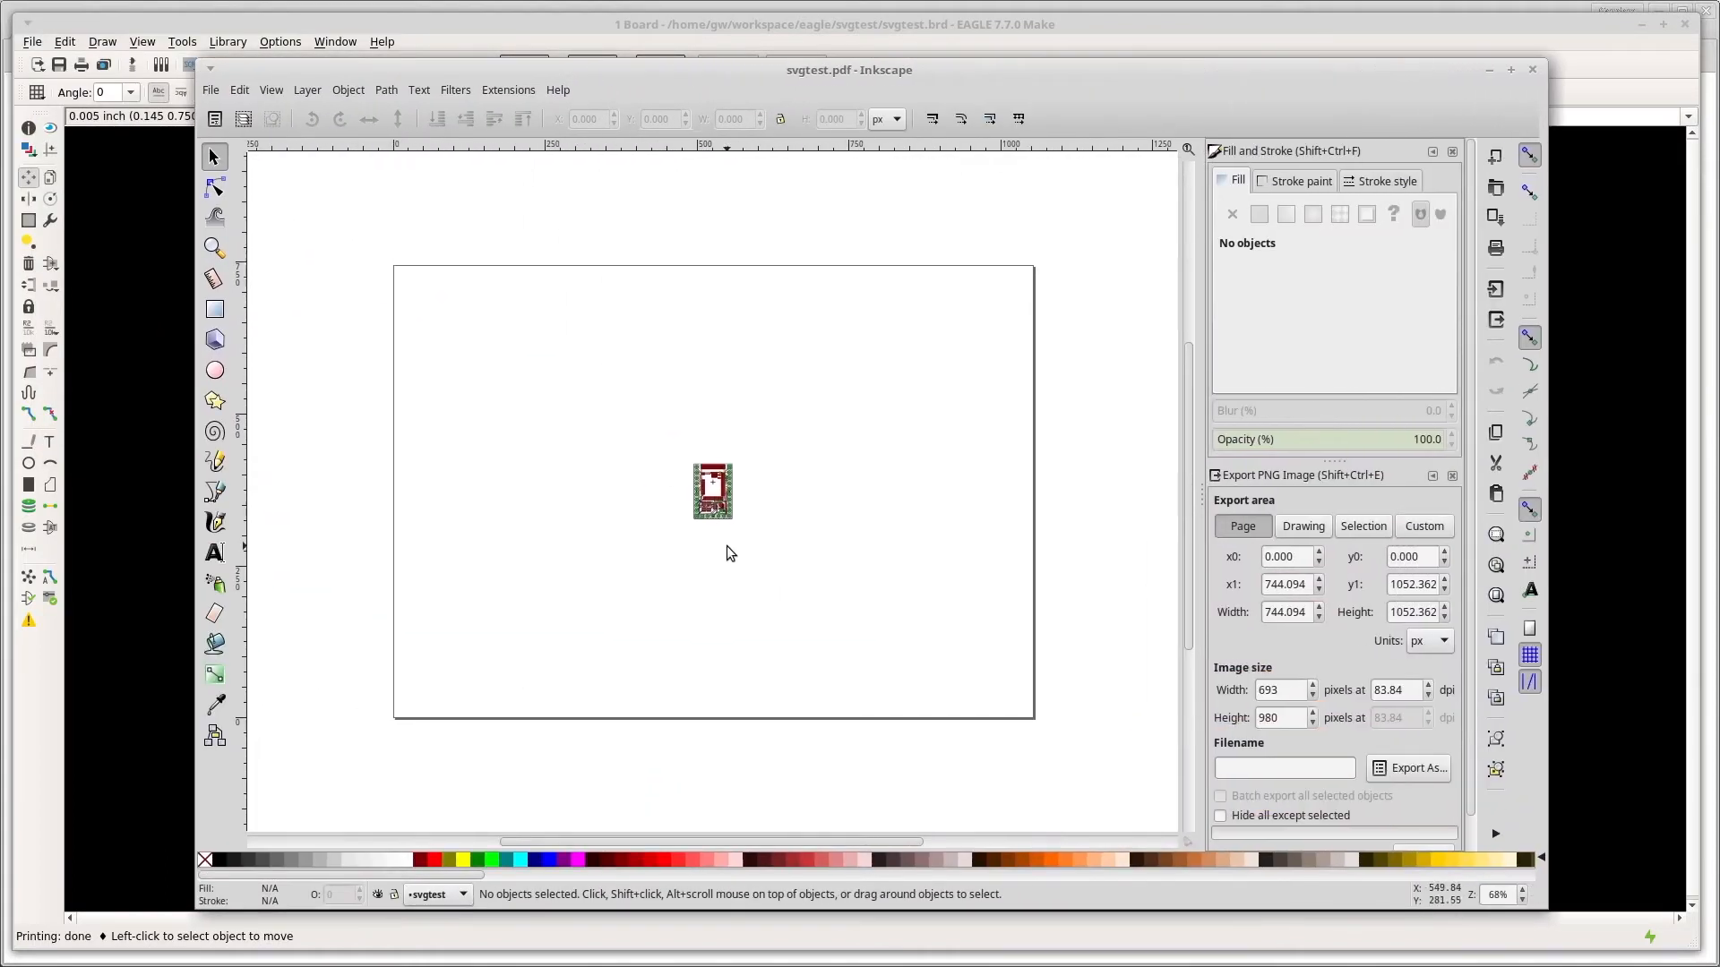
pyautogui.moveTo(563, 504)
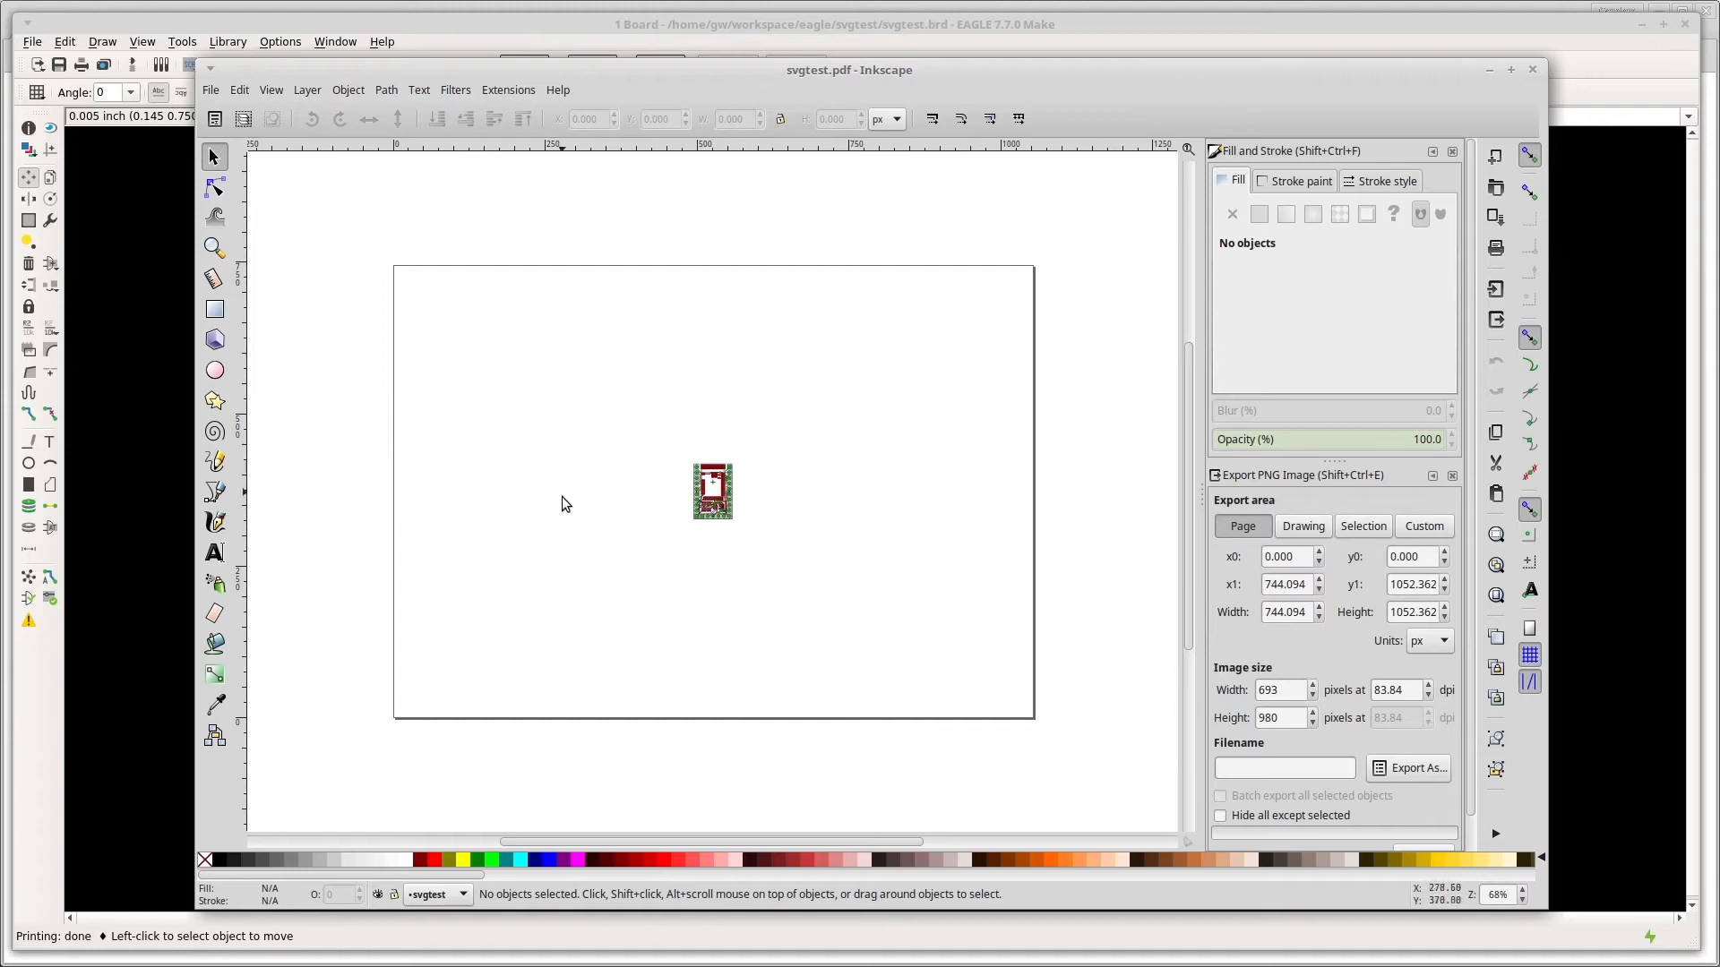
pyautogui.moveTo(703, 409)
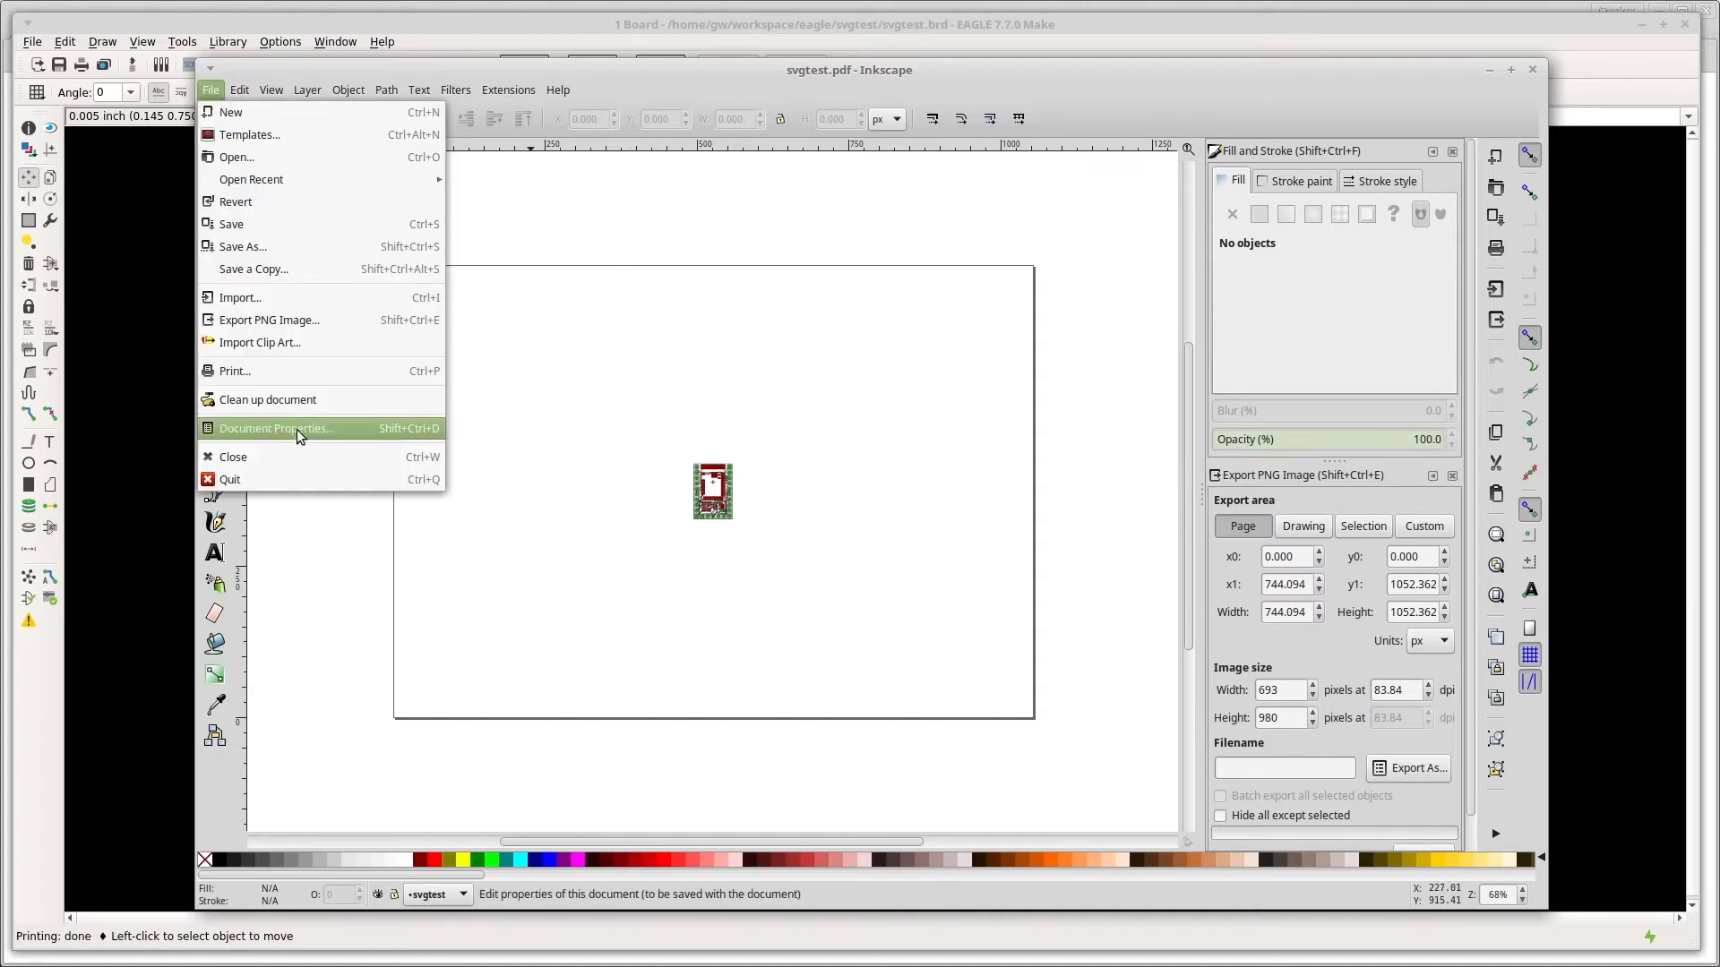
# Resize the page to the board drawing and show its size in mm (about 18 × 26 mm)
pyautogui.click(275, 428)
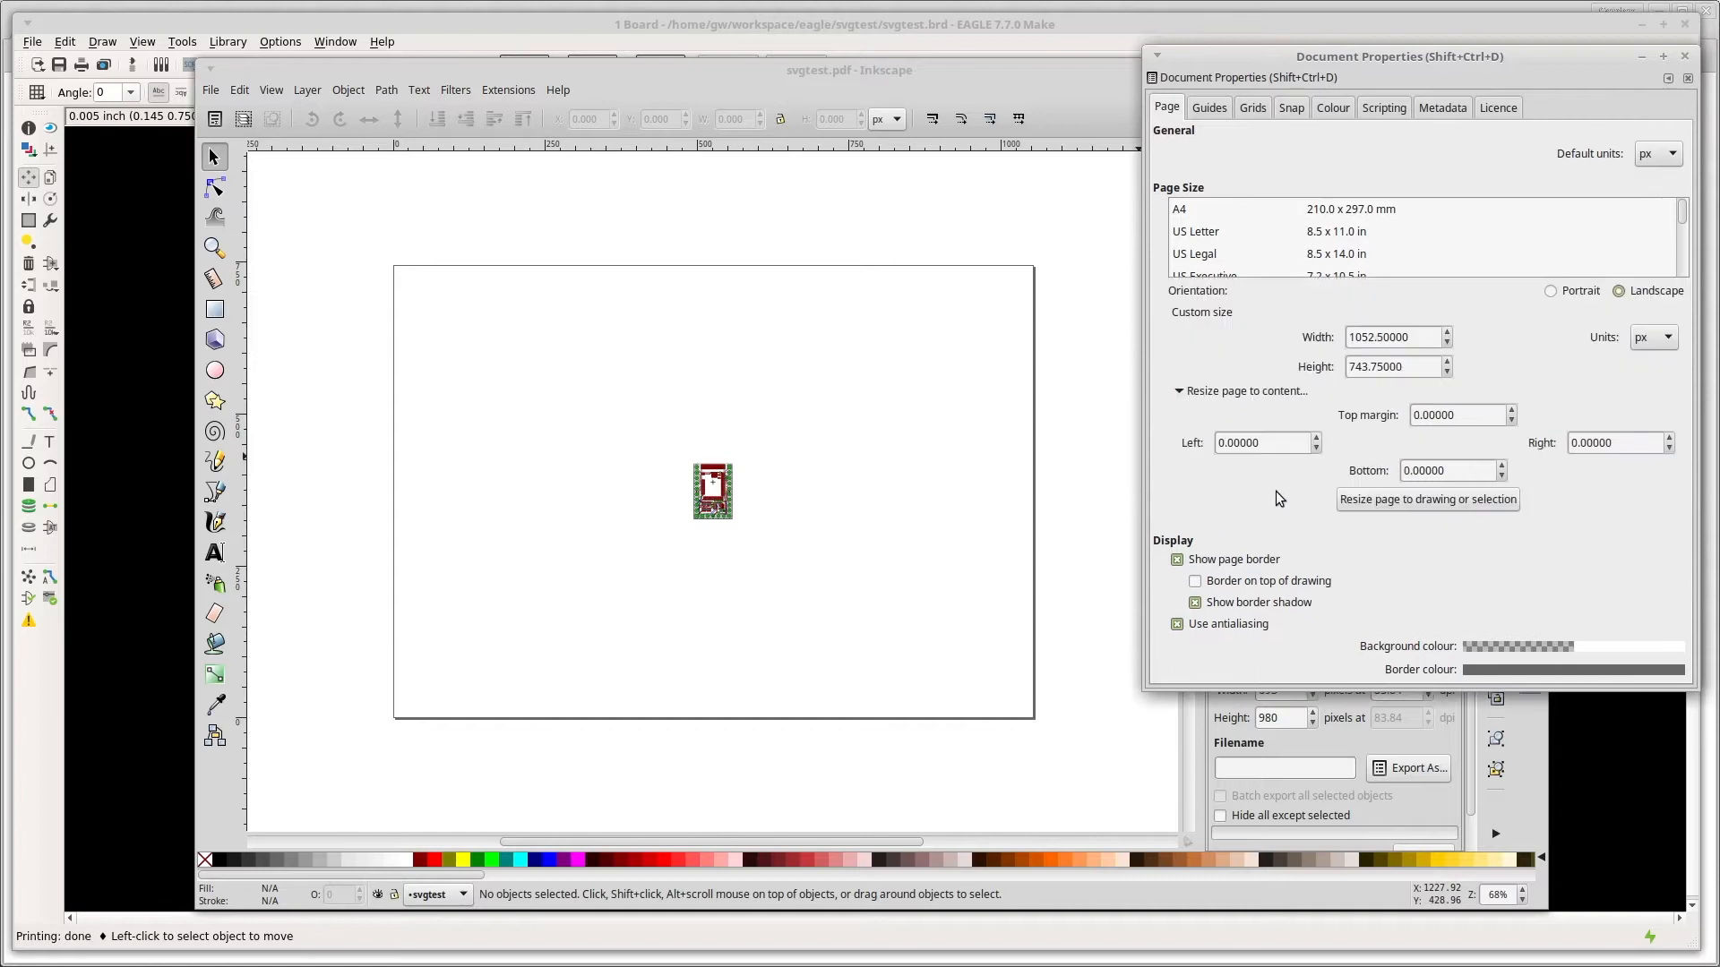
pyautogui.moveTo(1593, 406)
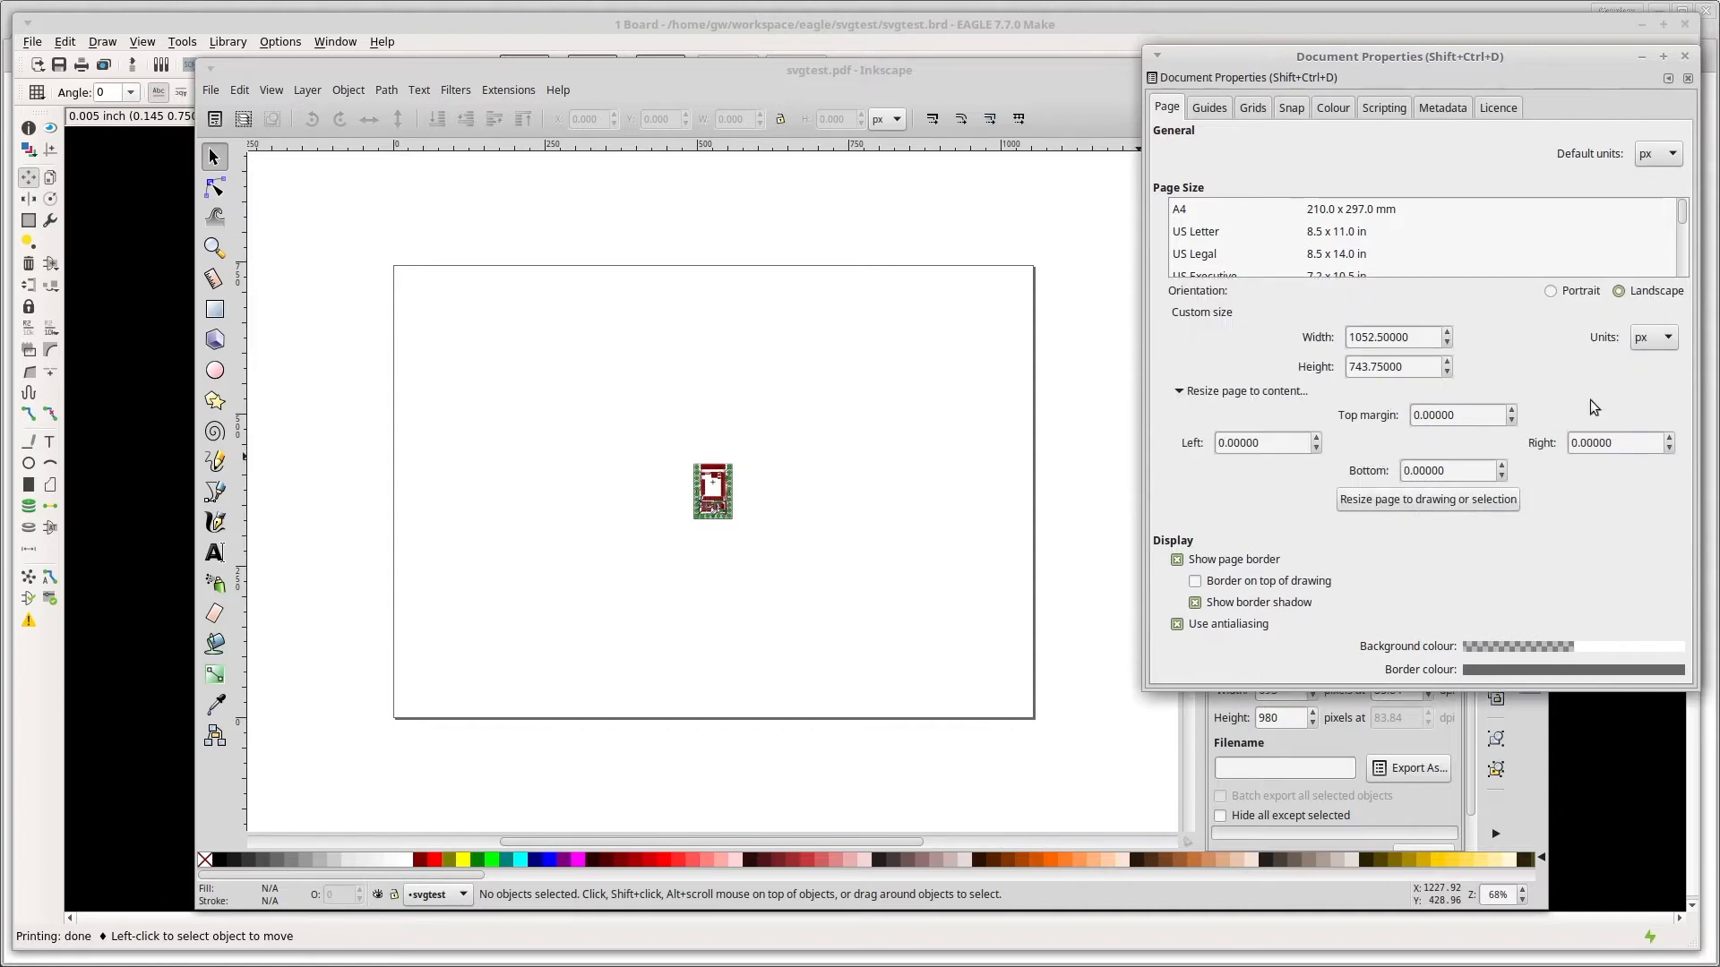
pyautogui.click(1551, 290)
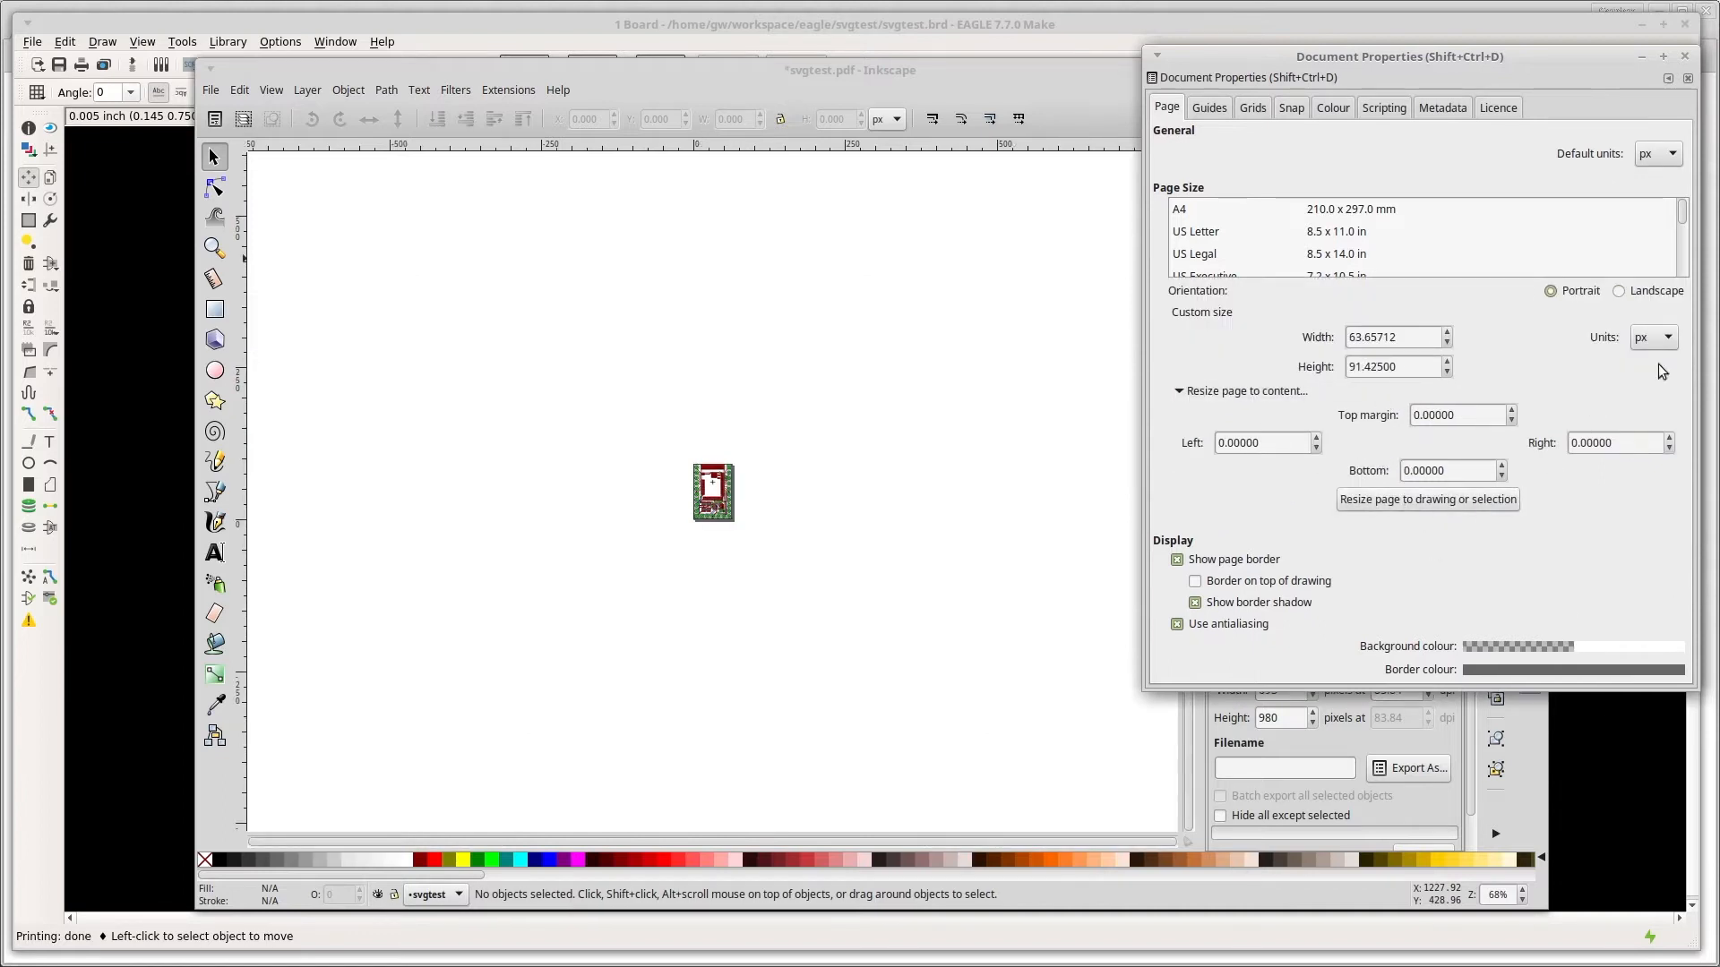
pyautogui.click(1658, 152)
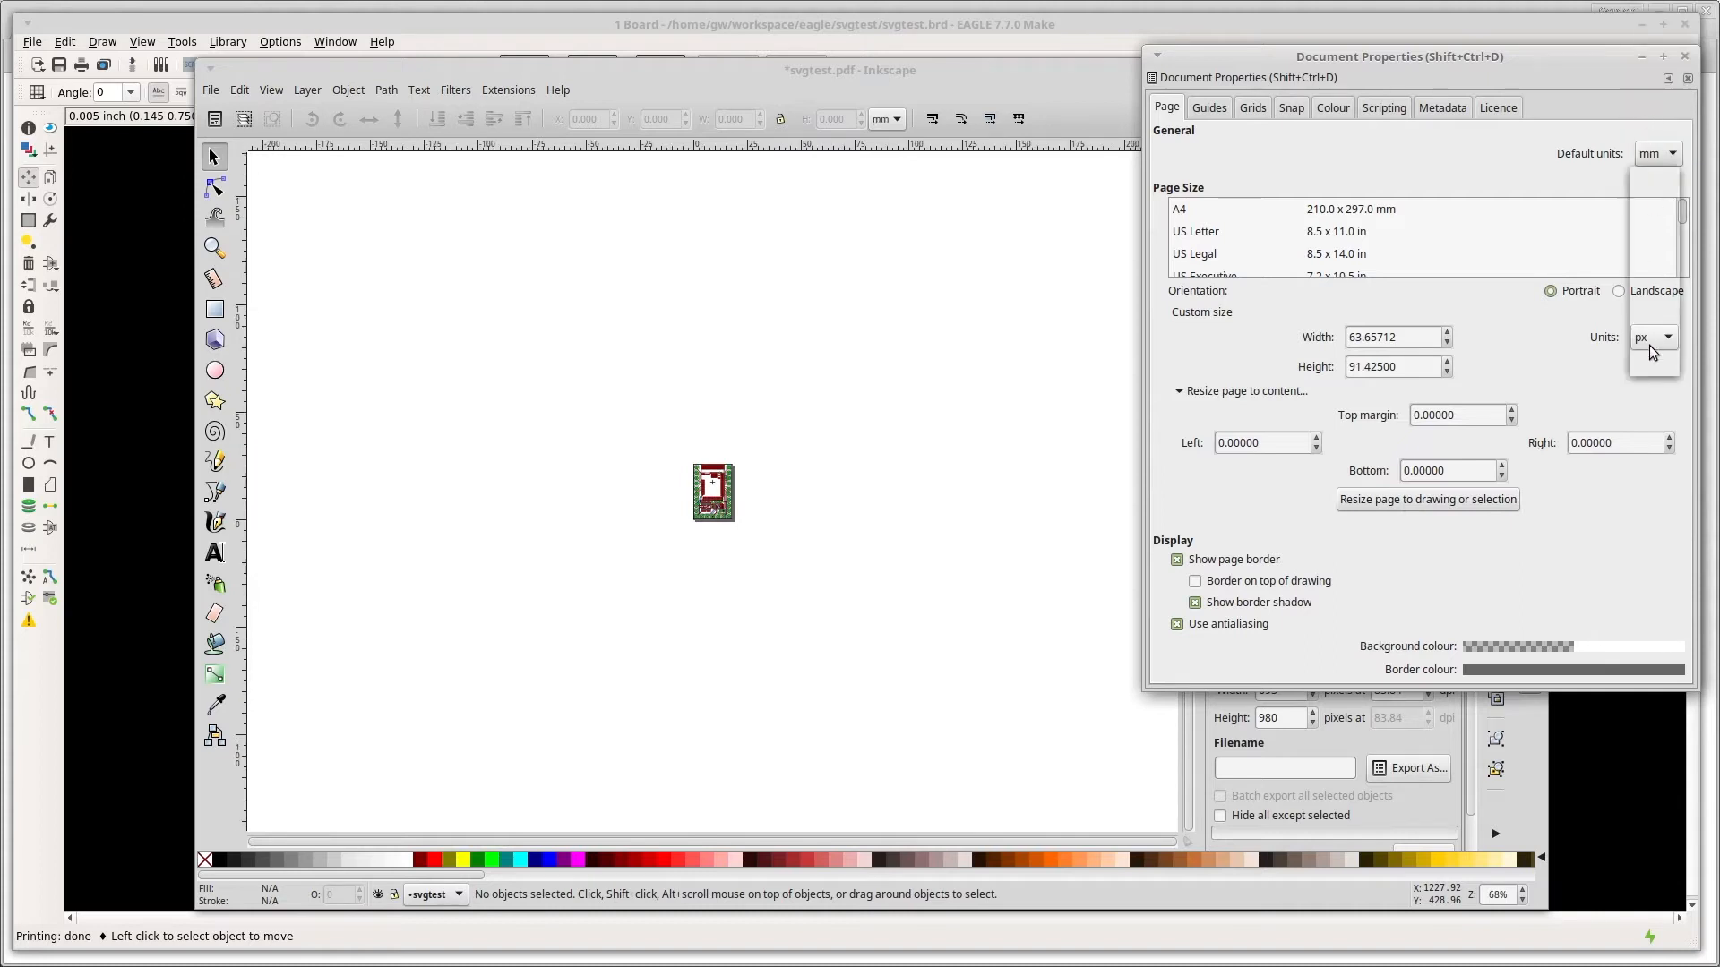
pyautogui.click(1654, 337)
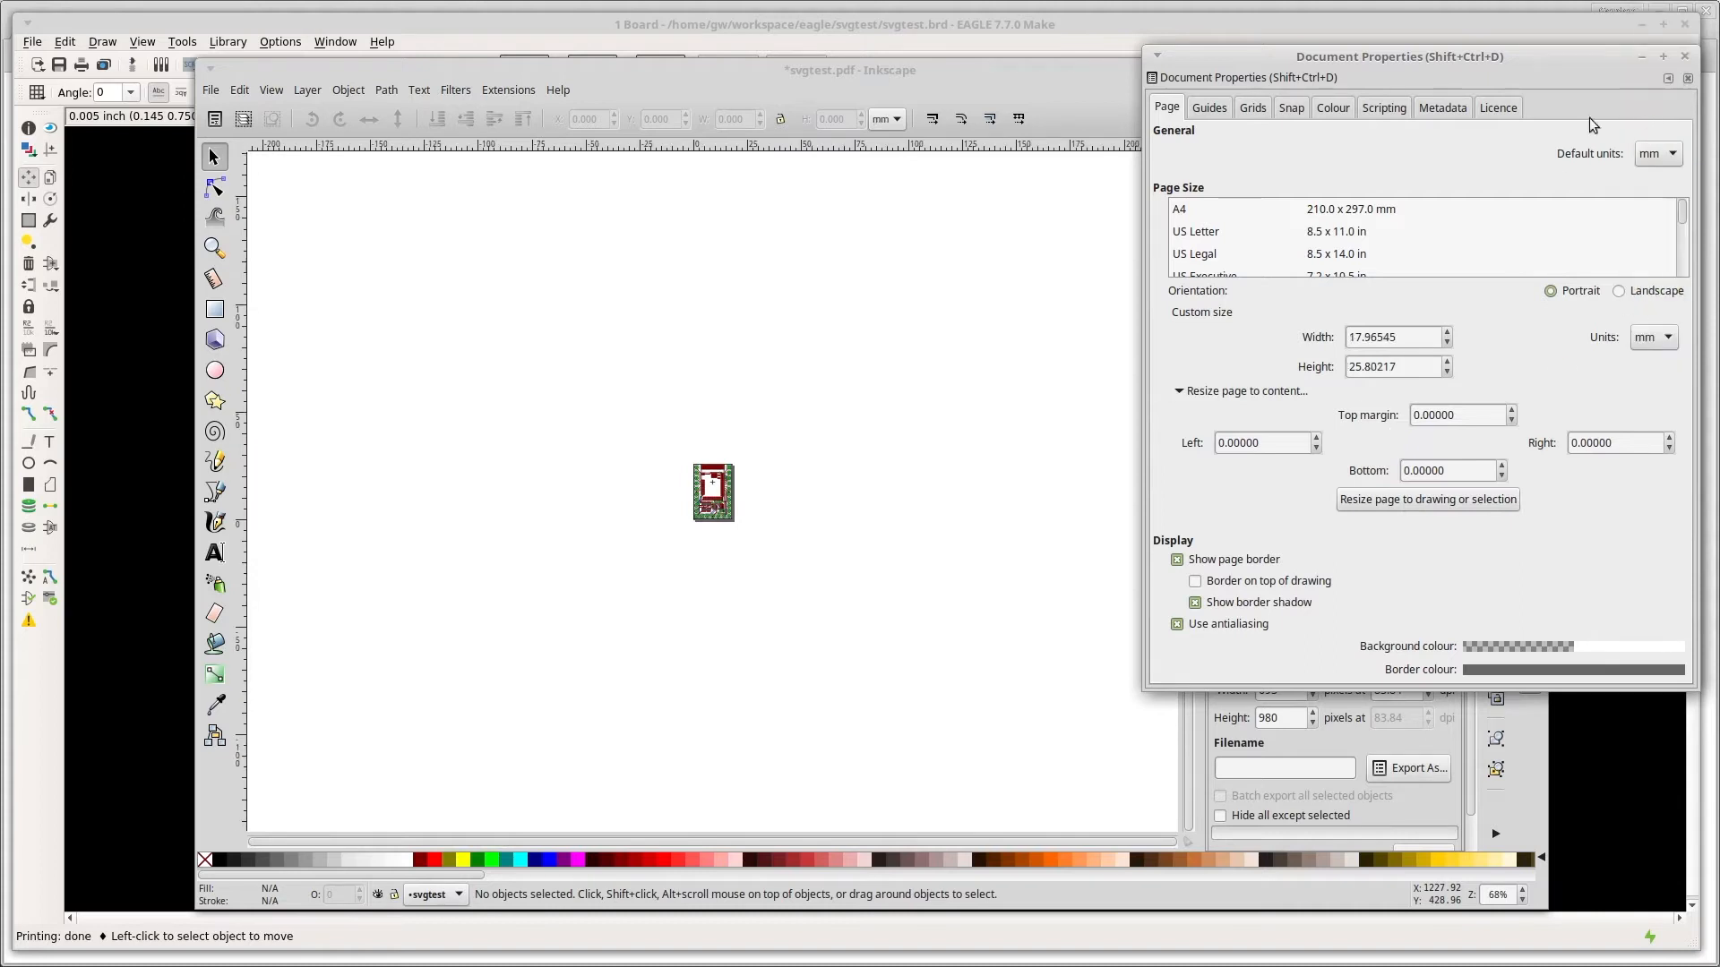
pyautogui.click(1684, 56)
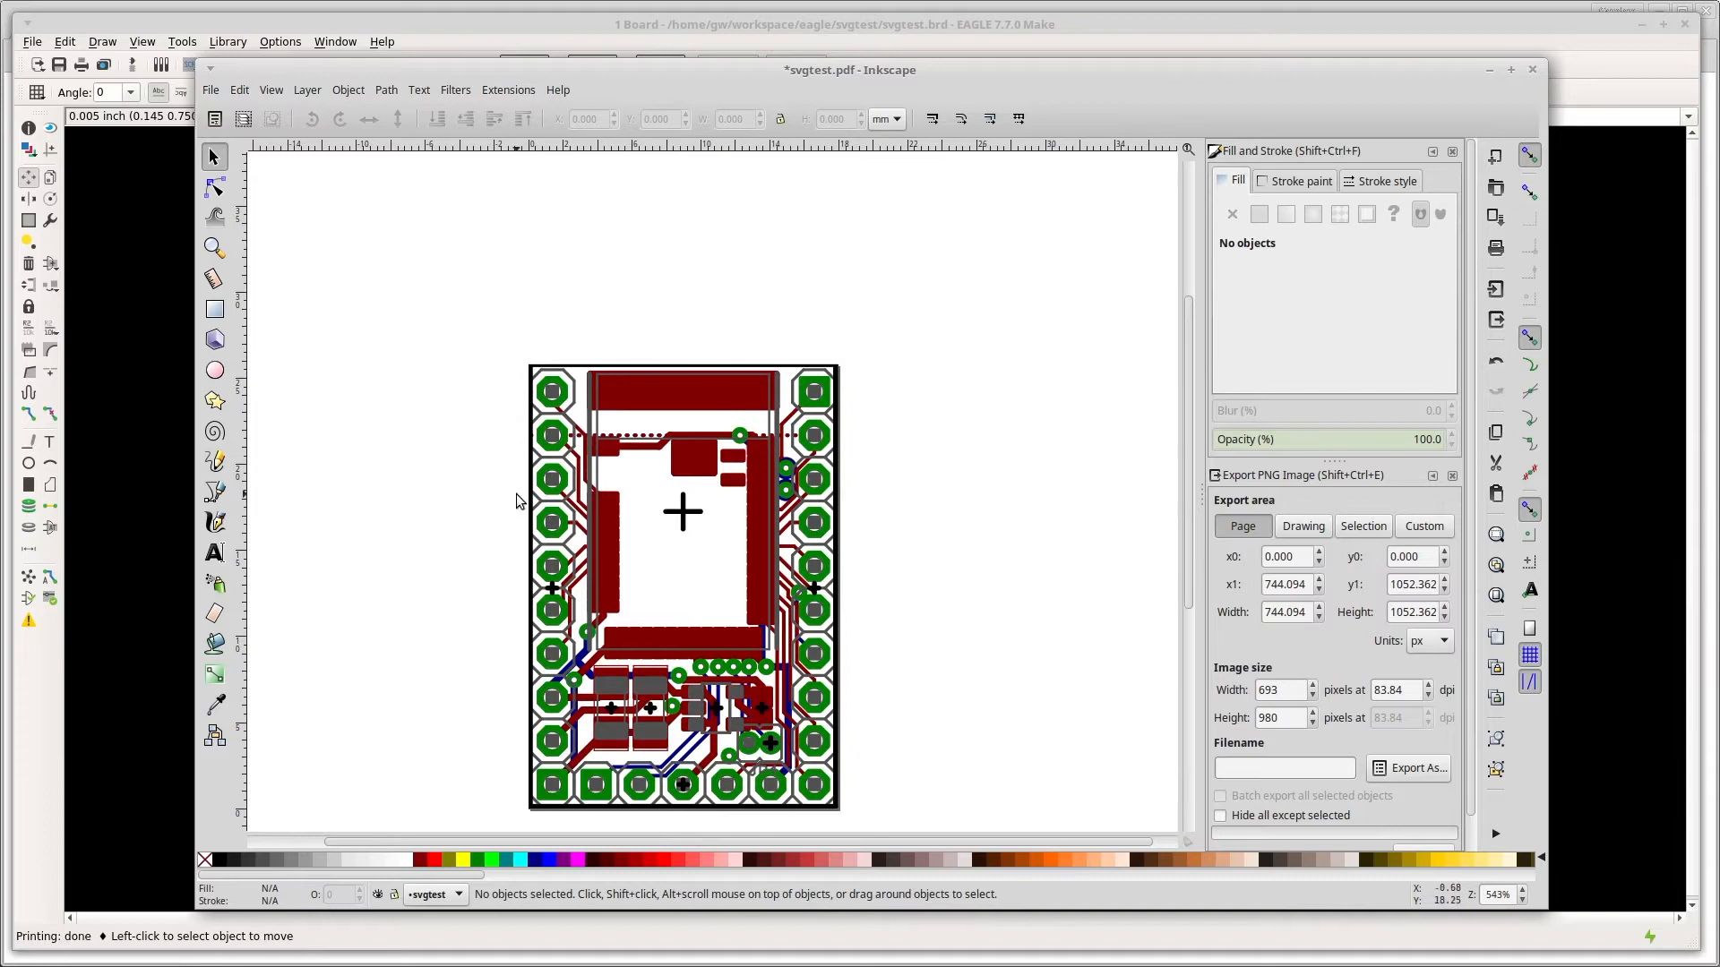
pyautogui.moveTo(216, 101)
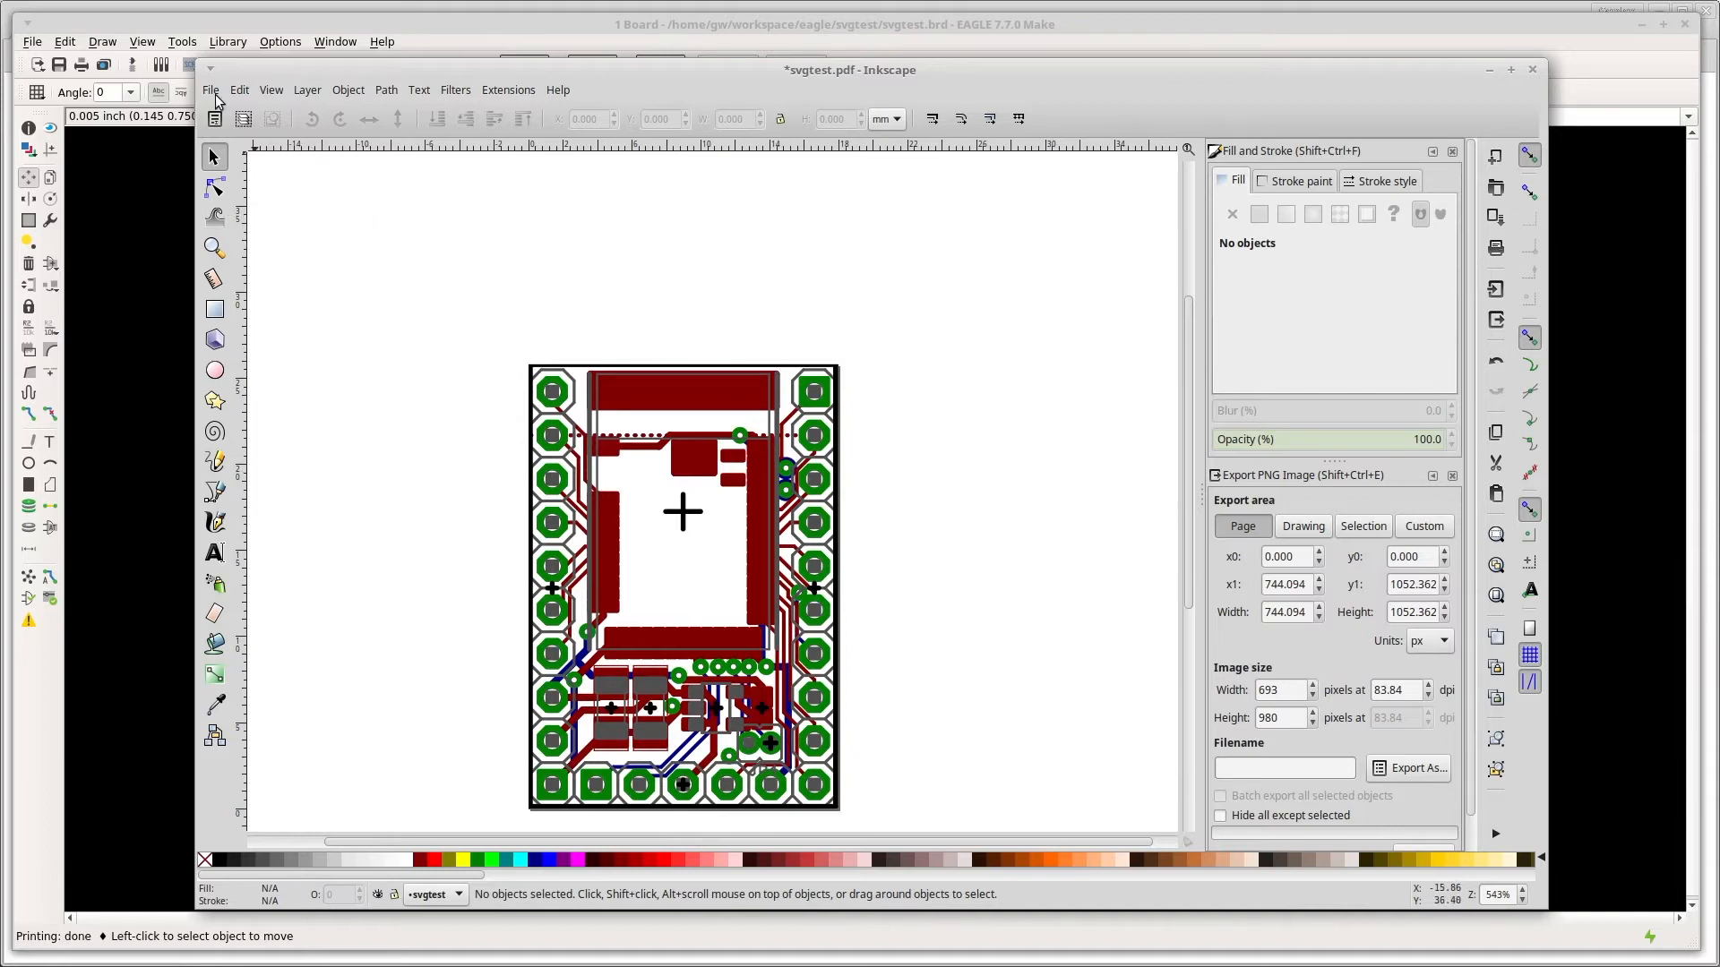
# Choose oshw-logo.svg in the Import dialog
pyautogui.click(211, 90)
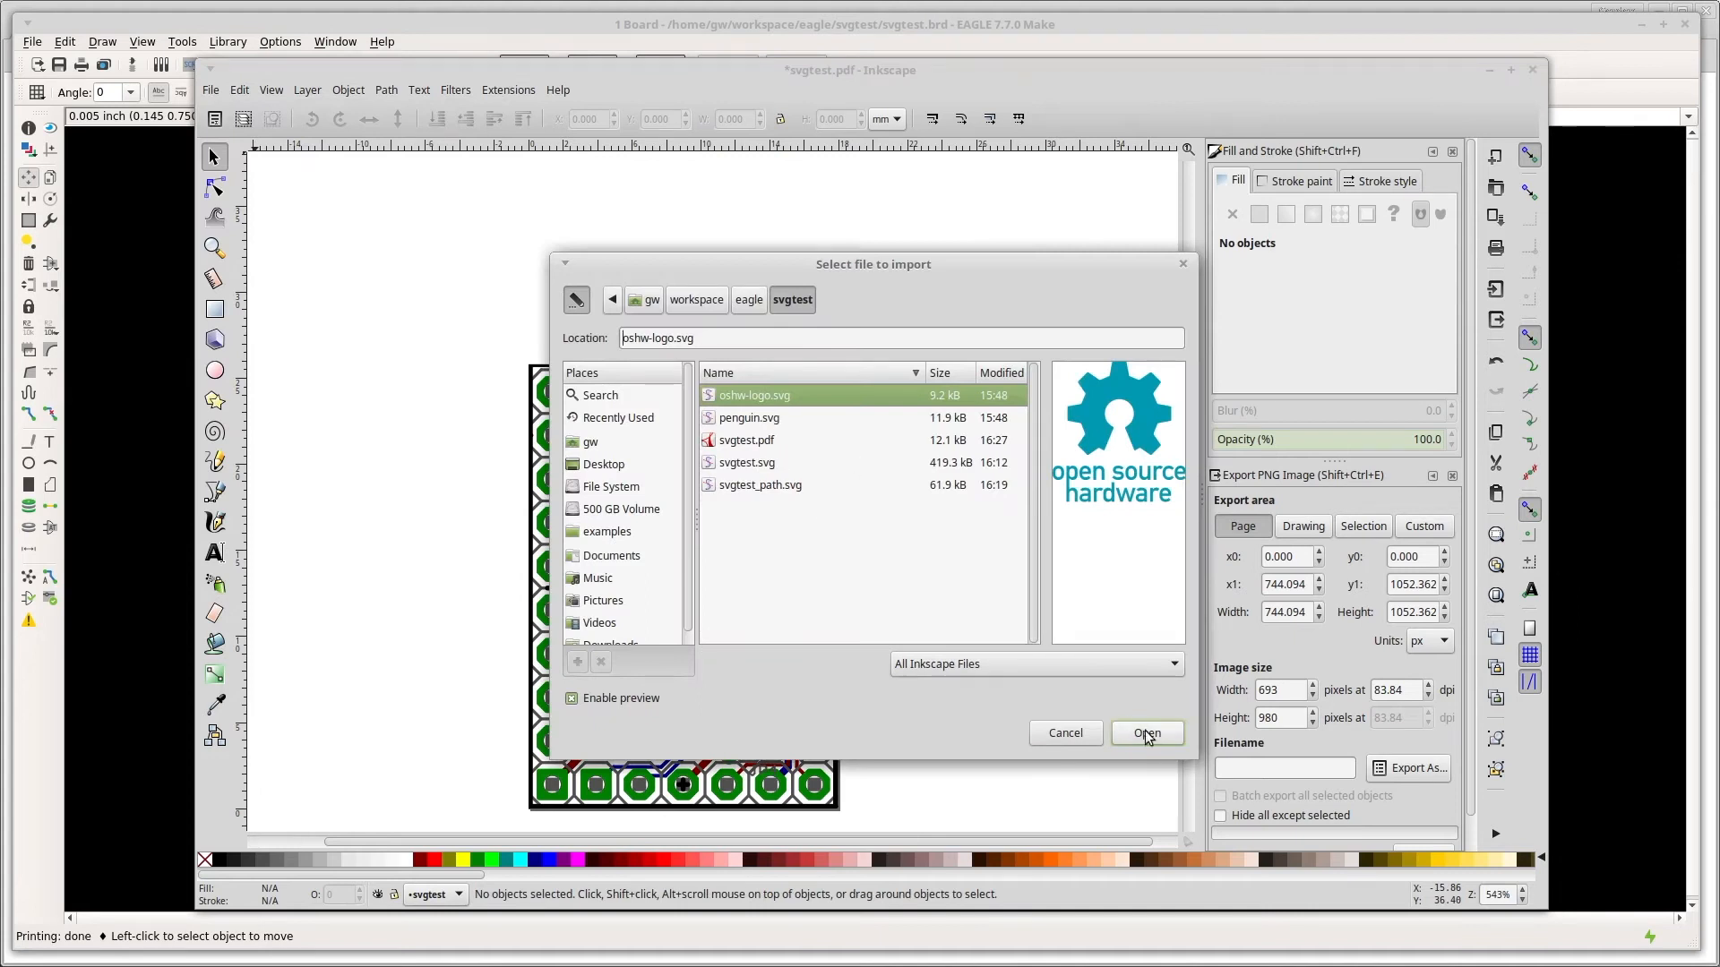
pyautogui.click(1146, 733)
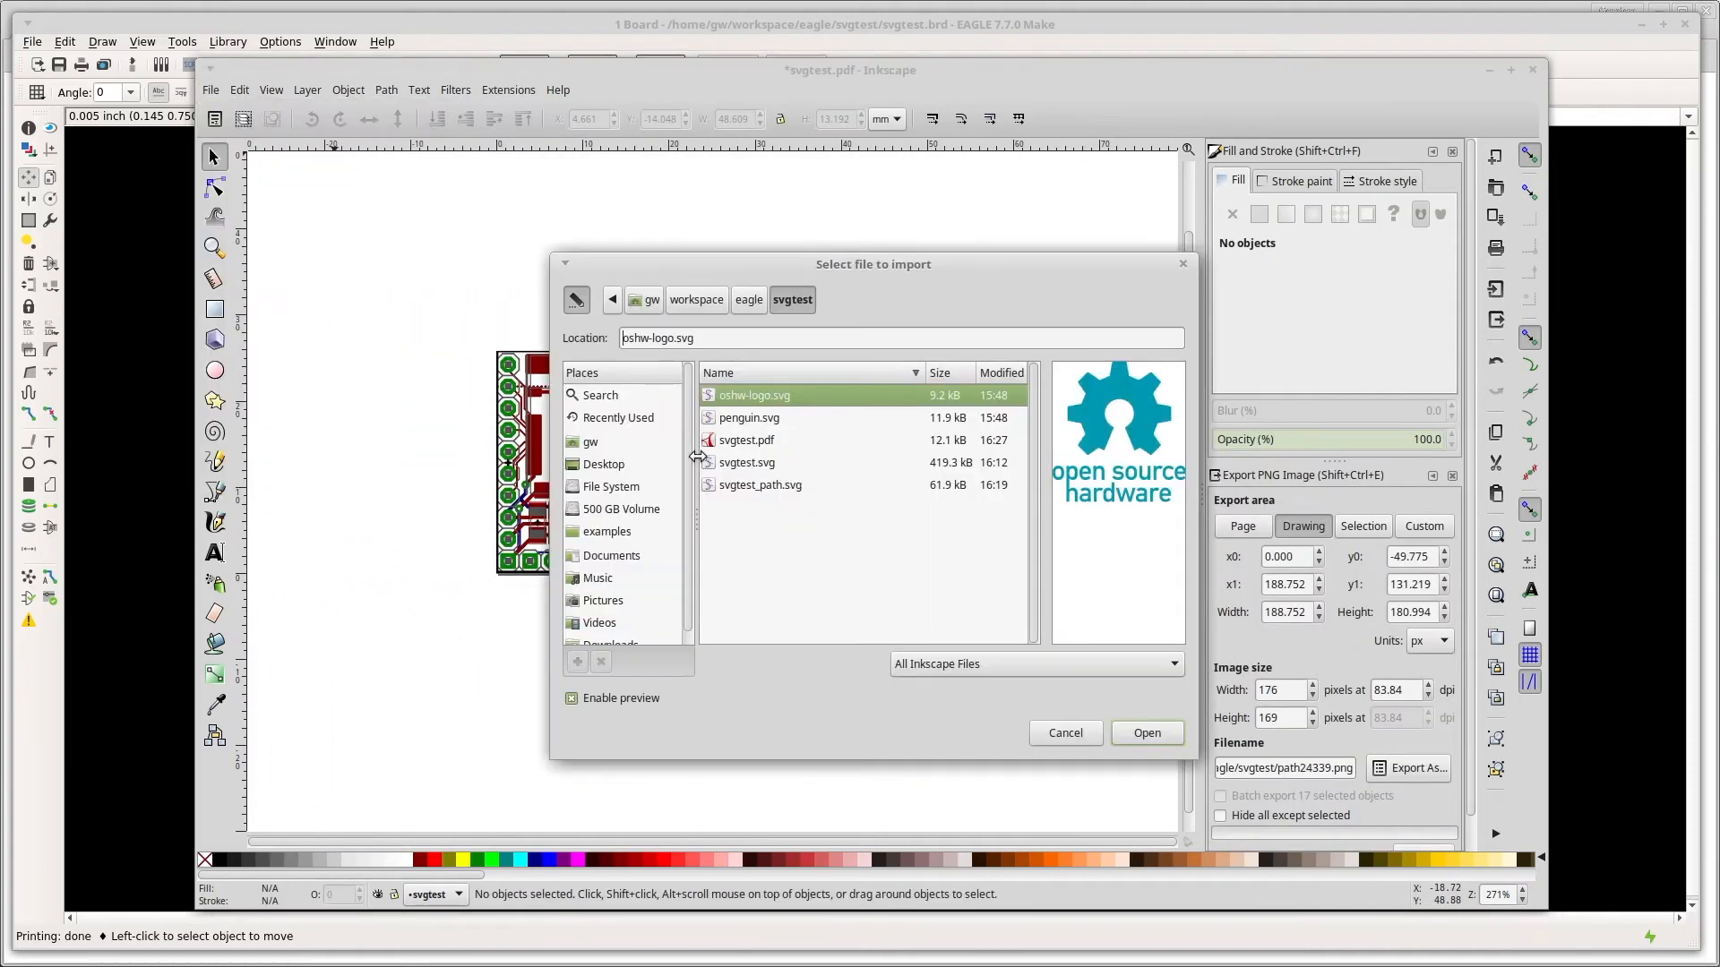
# Import penguin.svg and move the teal gear logo beside the penguin's head
pyautogui.click(1148, 733)
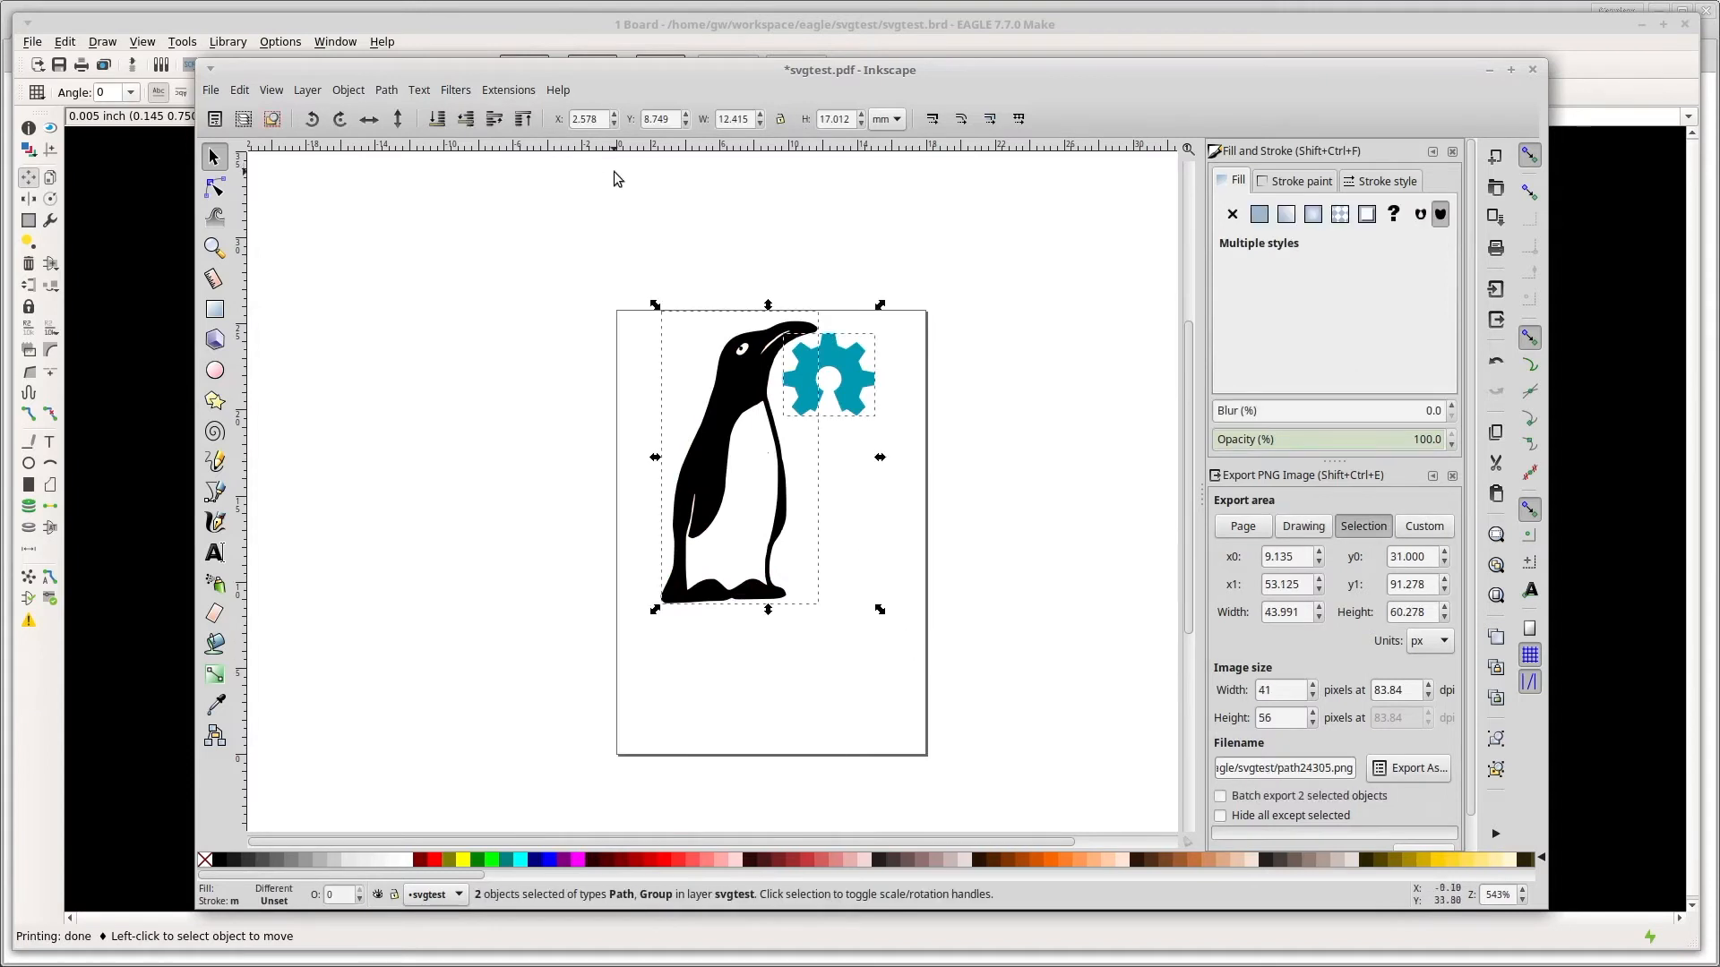
pyautogui.click(385, 89)
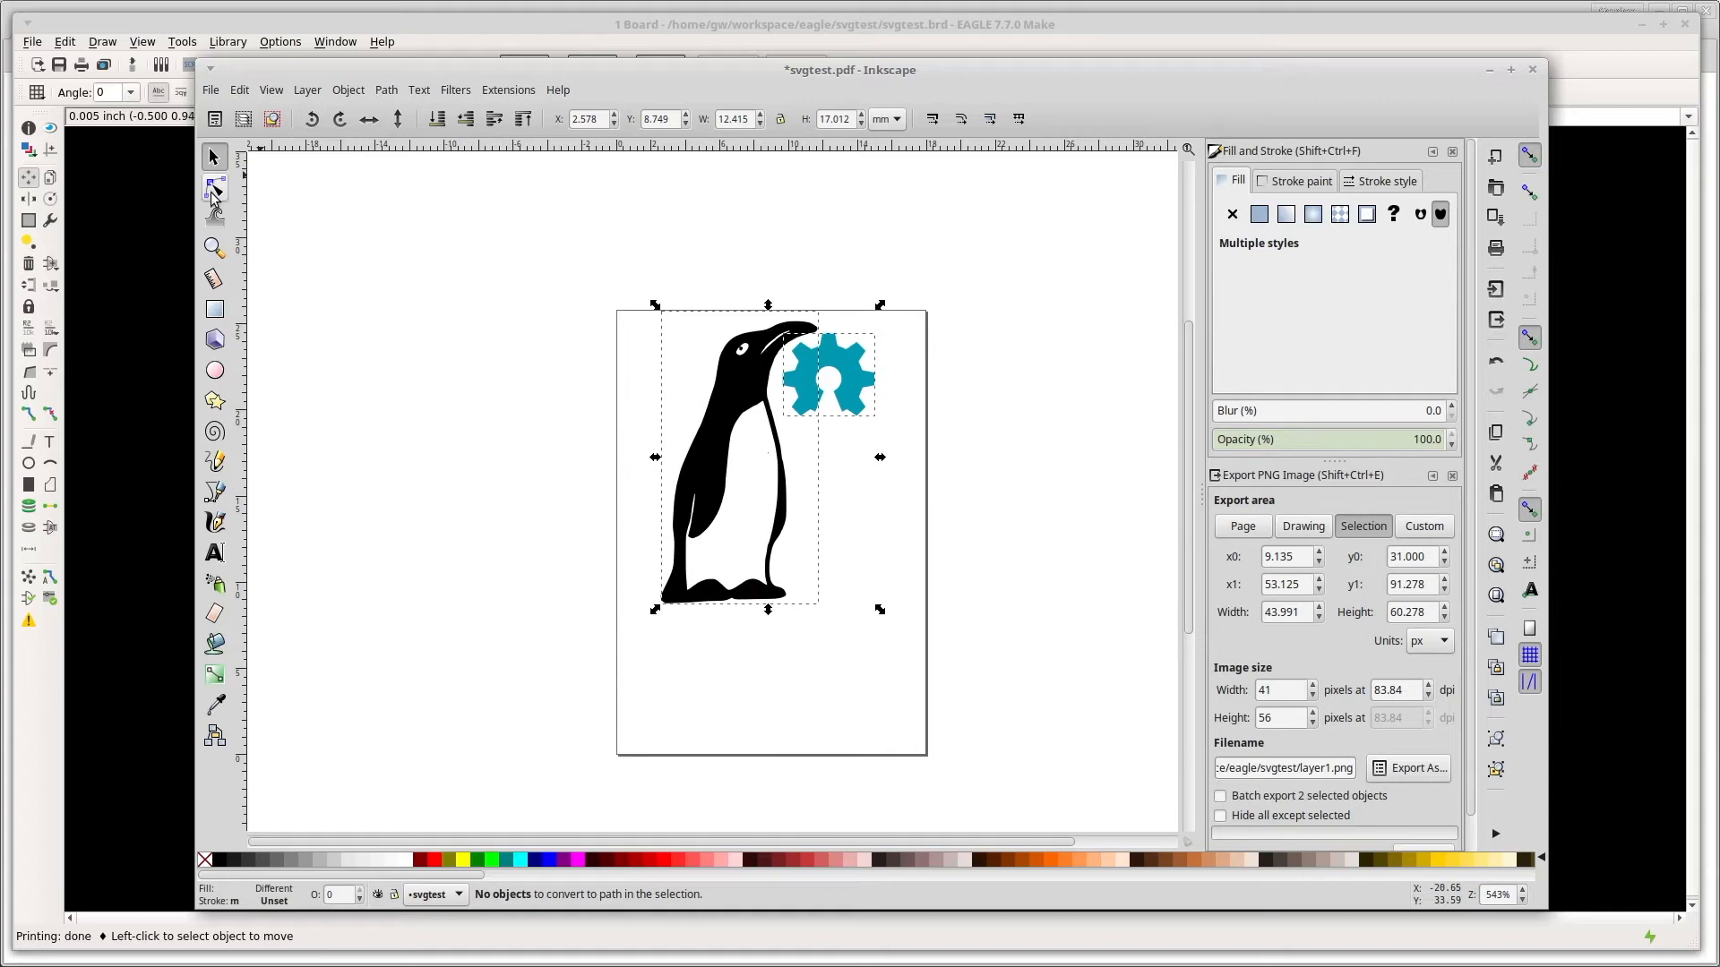
# Inspect the penguin's path nodes, deselect, and save as svgtest_path.svg in svgtest
pyautogui.click(214, 187)
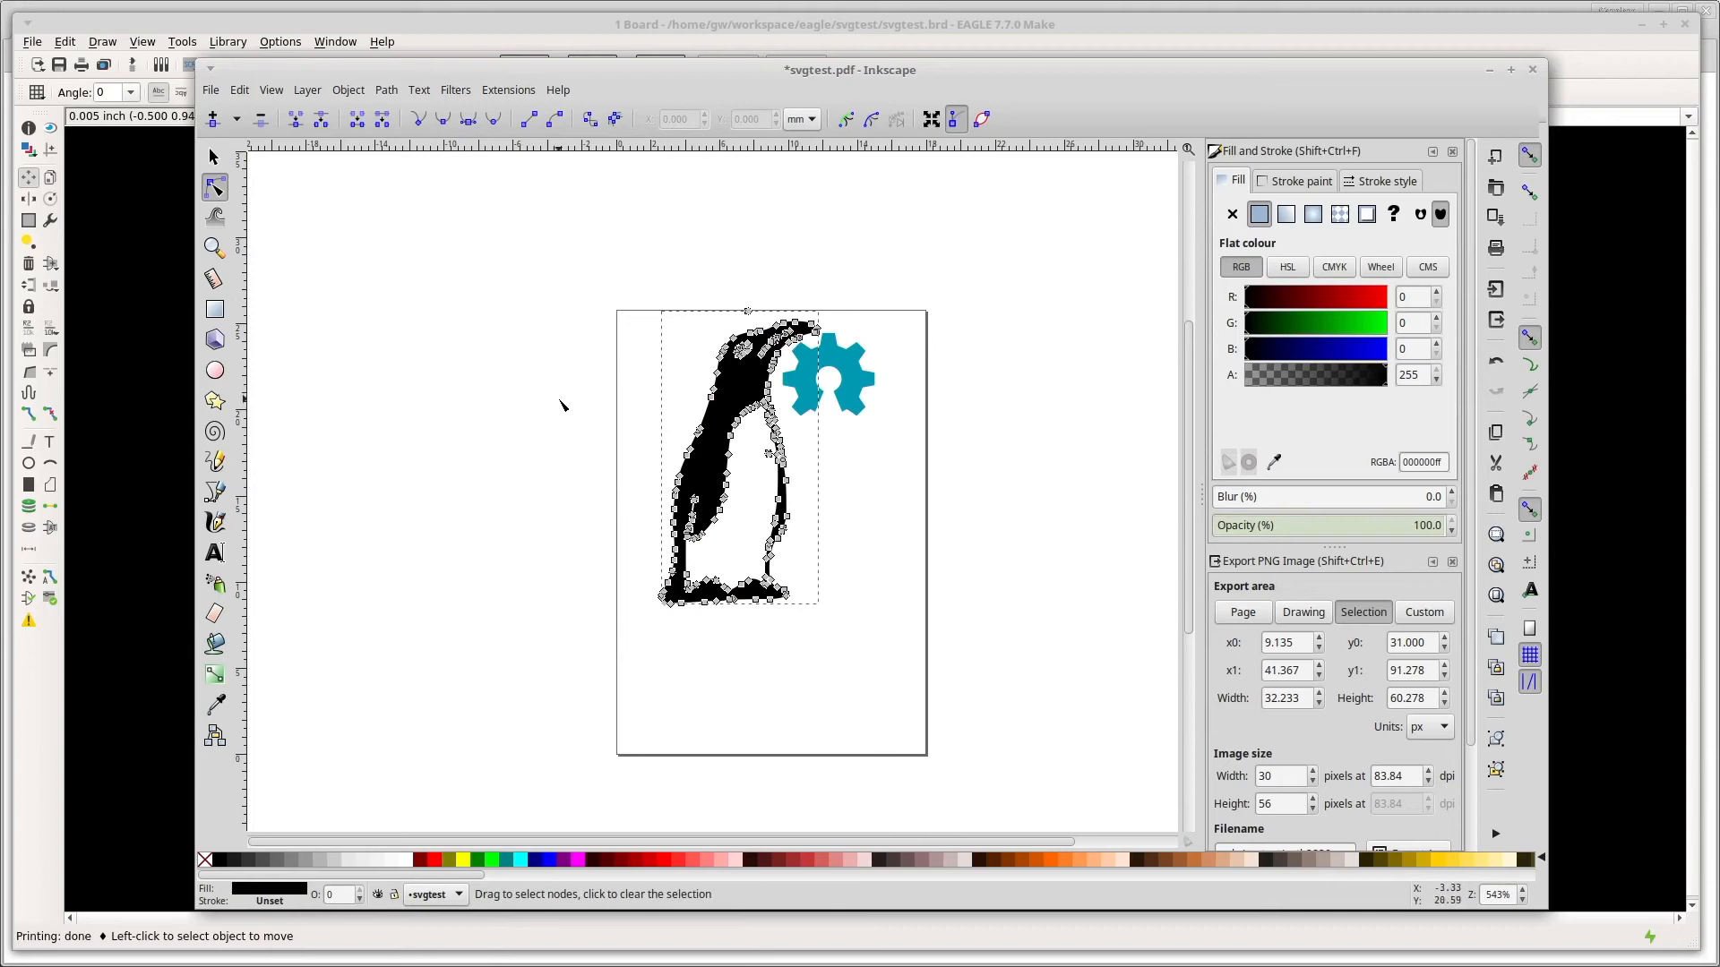
pyautogui.moveTo(401, 366)
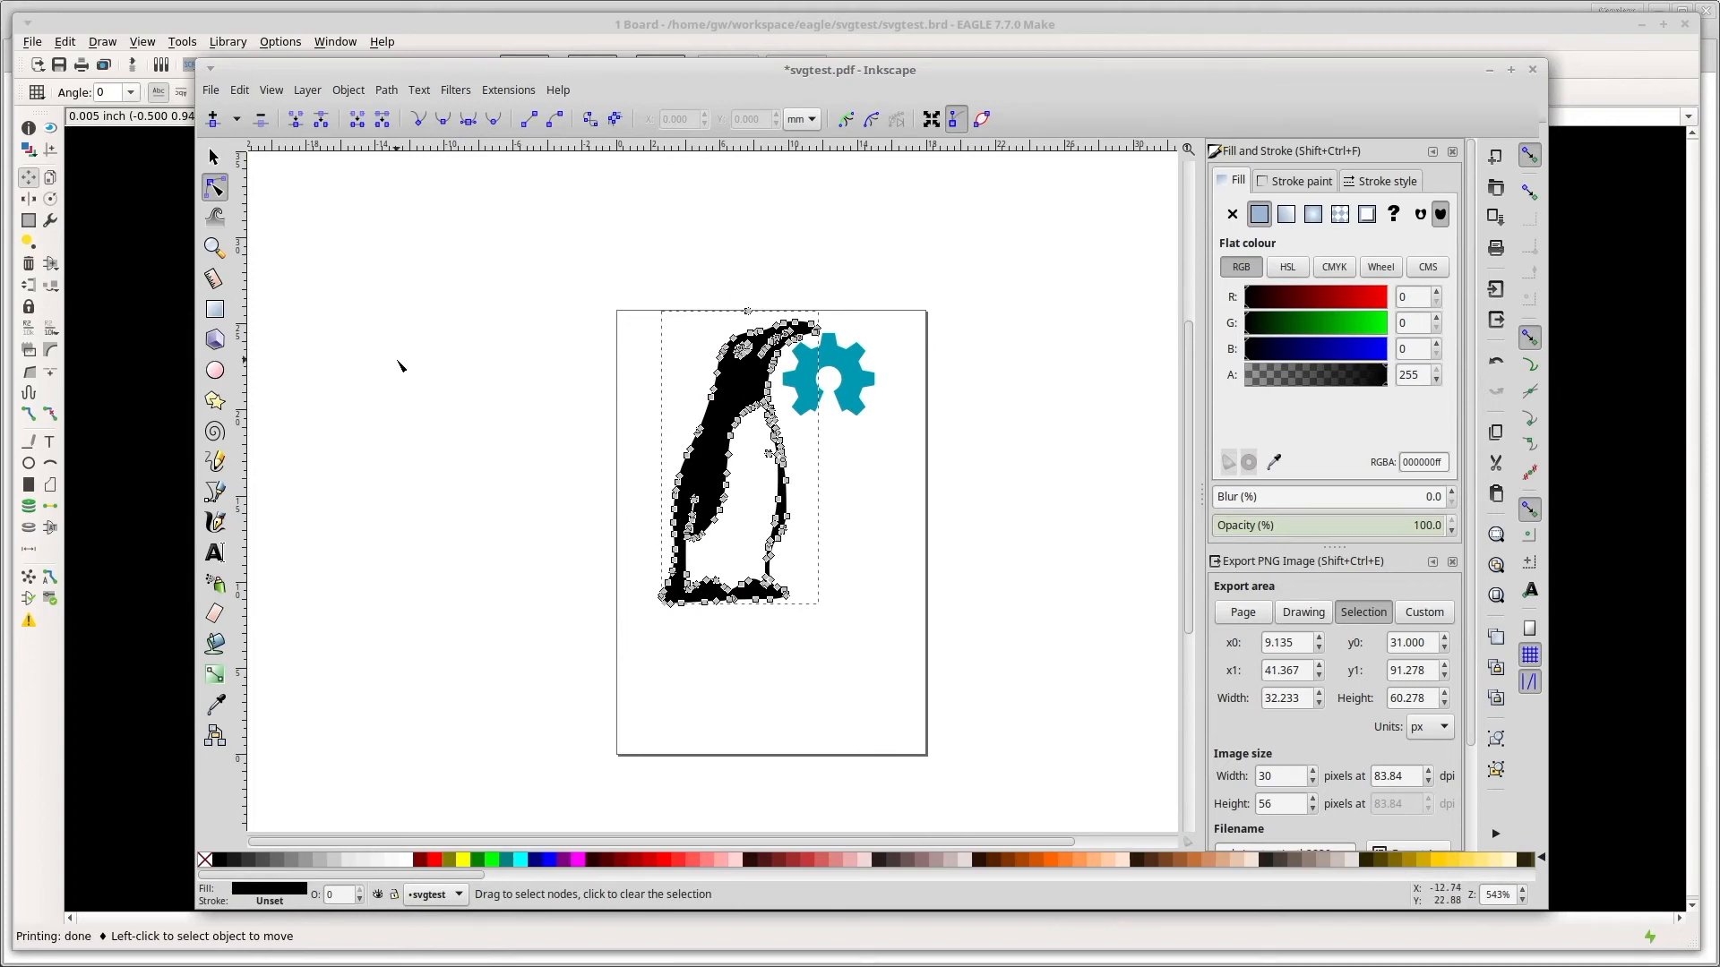
pyautogui.click(963, 341)
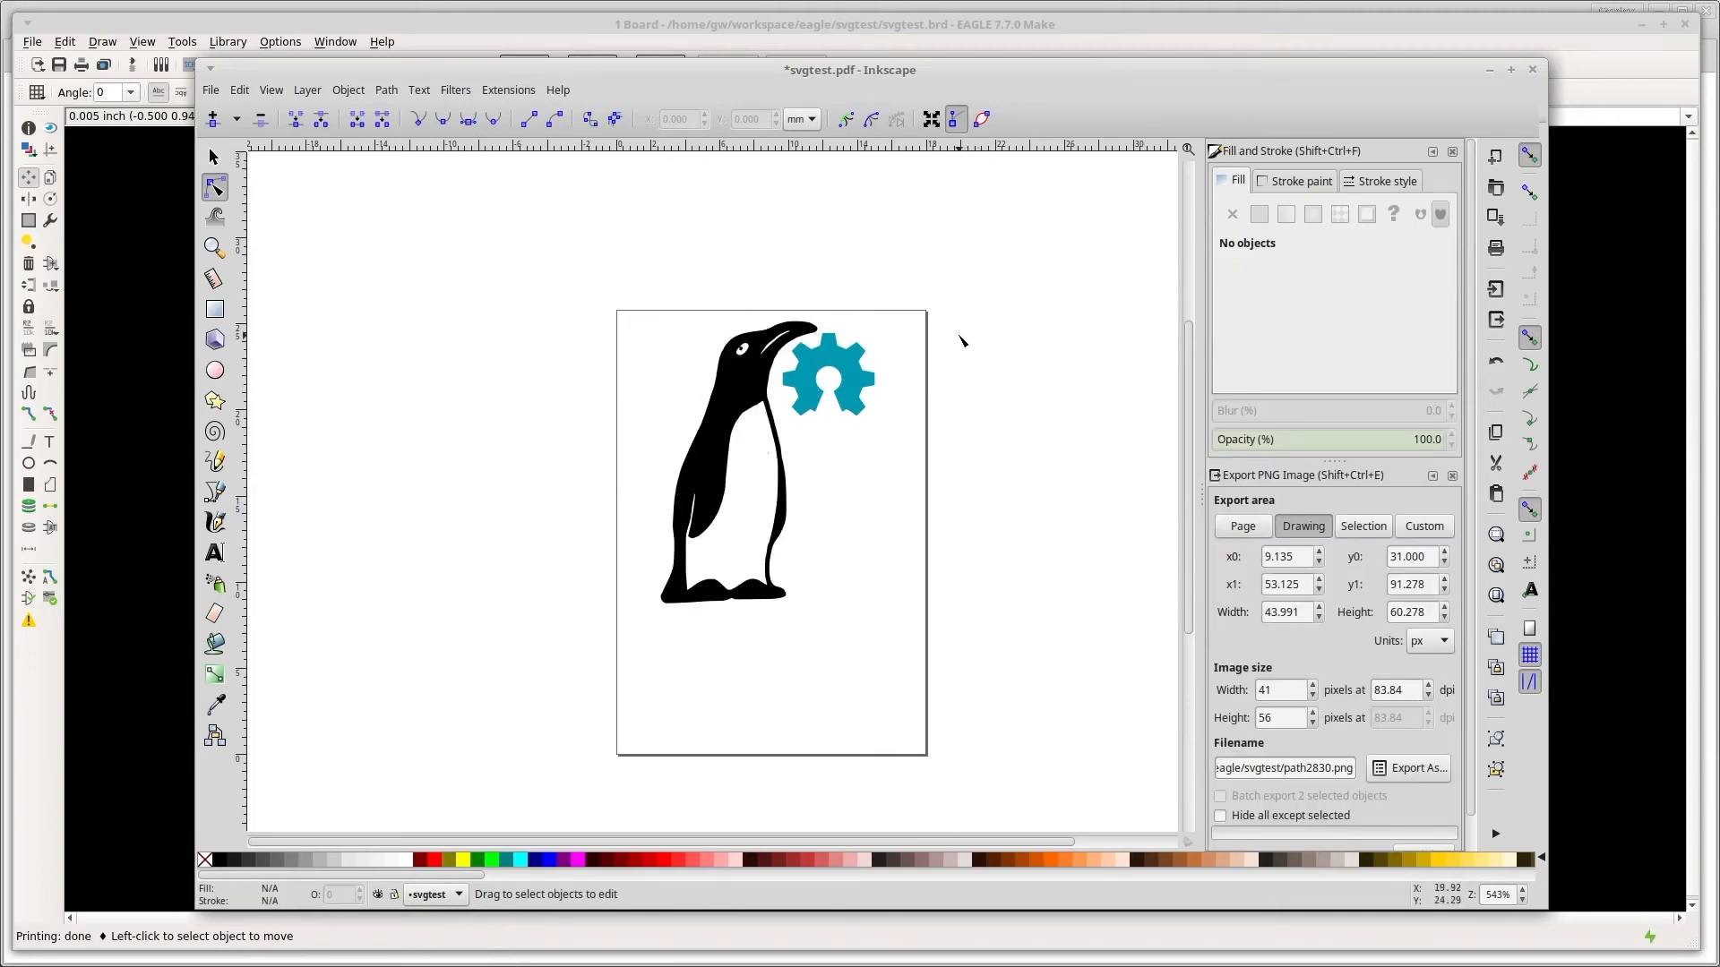
pyautogui.click(764, 355)
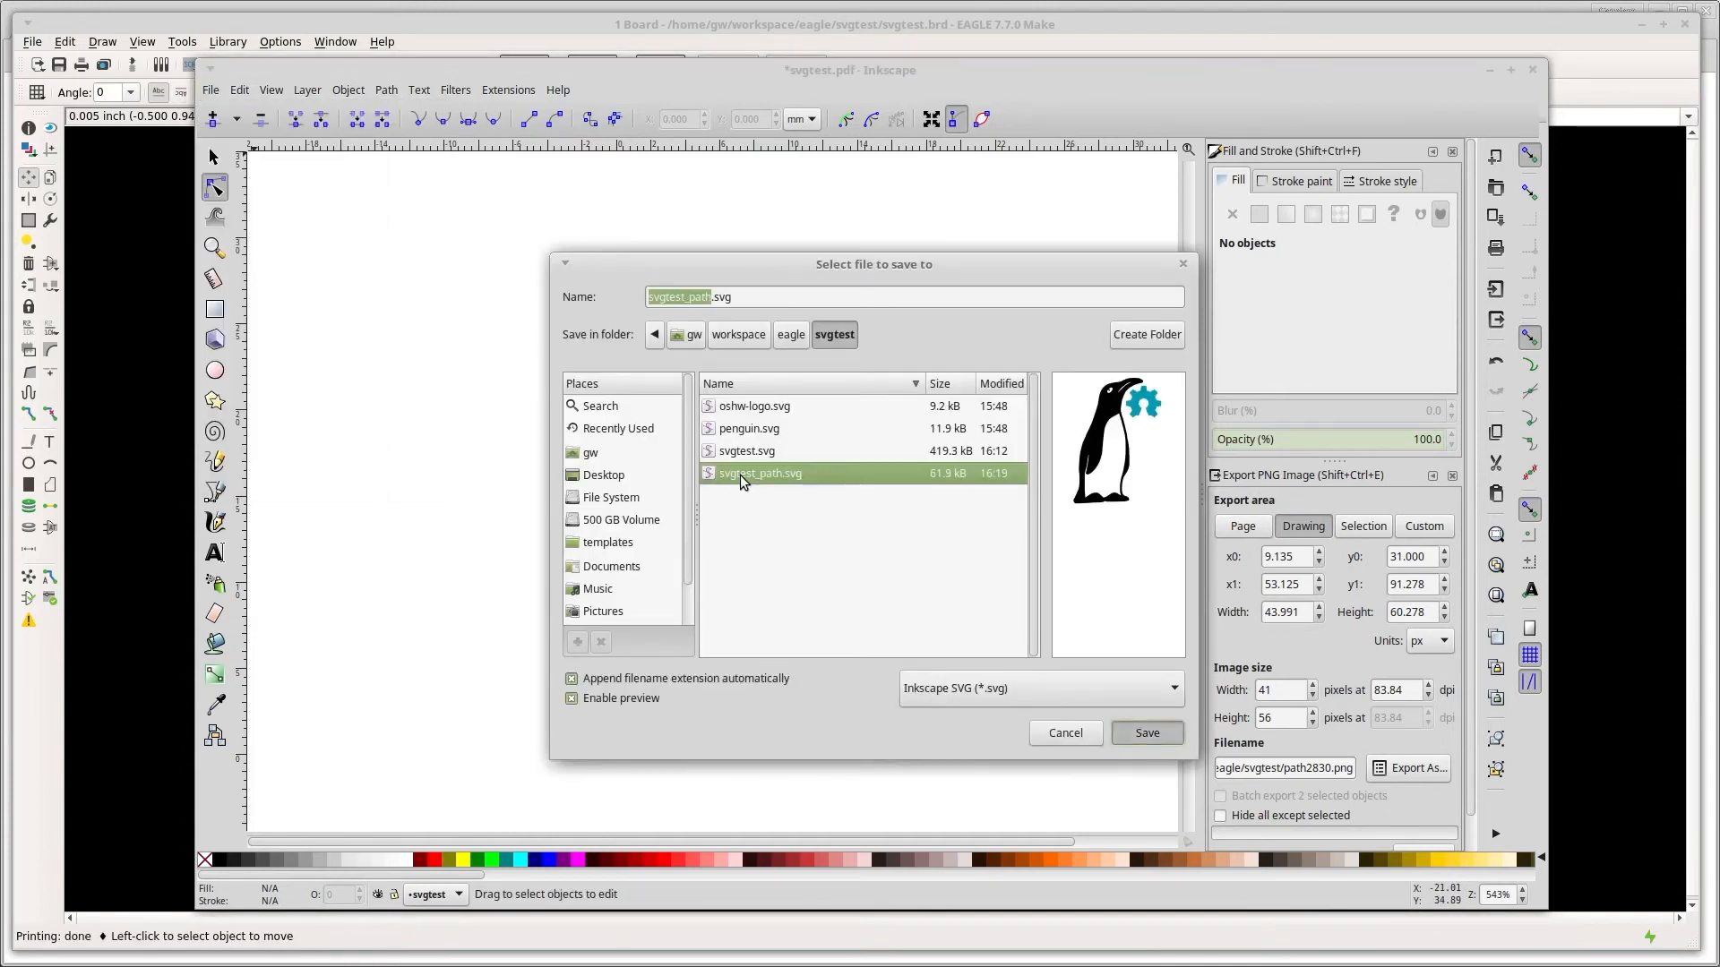
pyautogui.click(1146, 733)
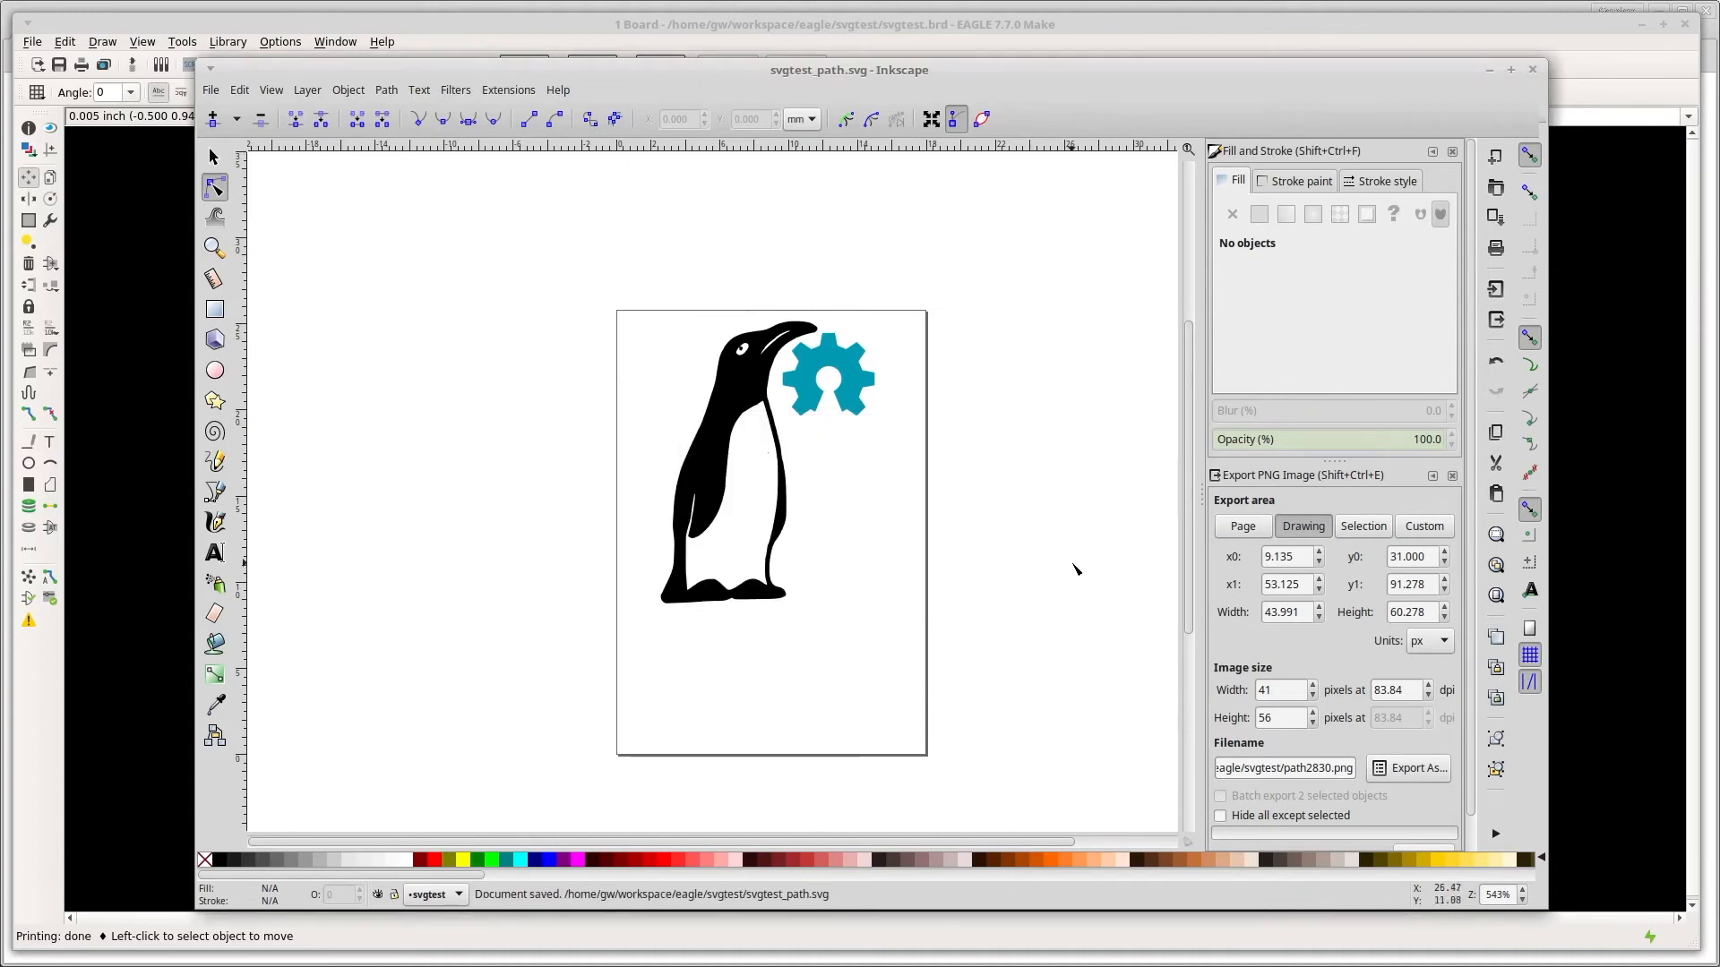
pyautogui.press('alt+Tab')
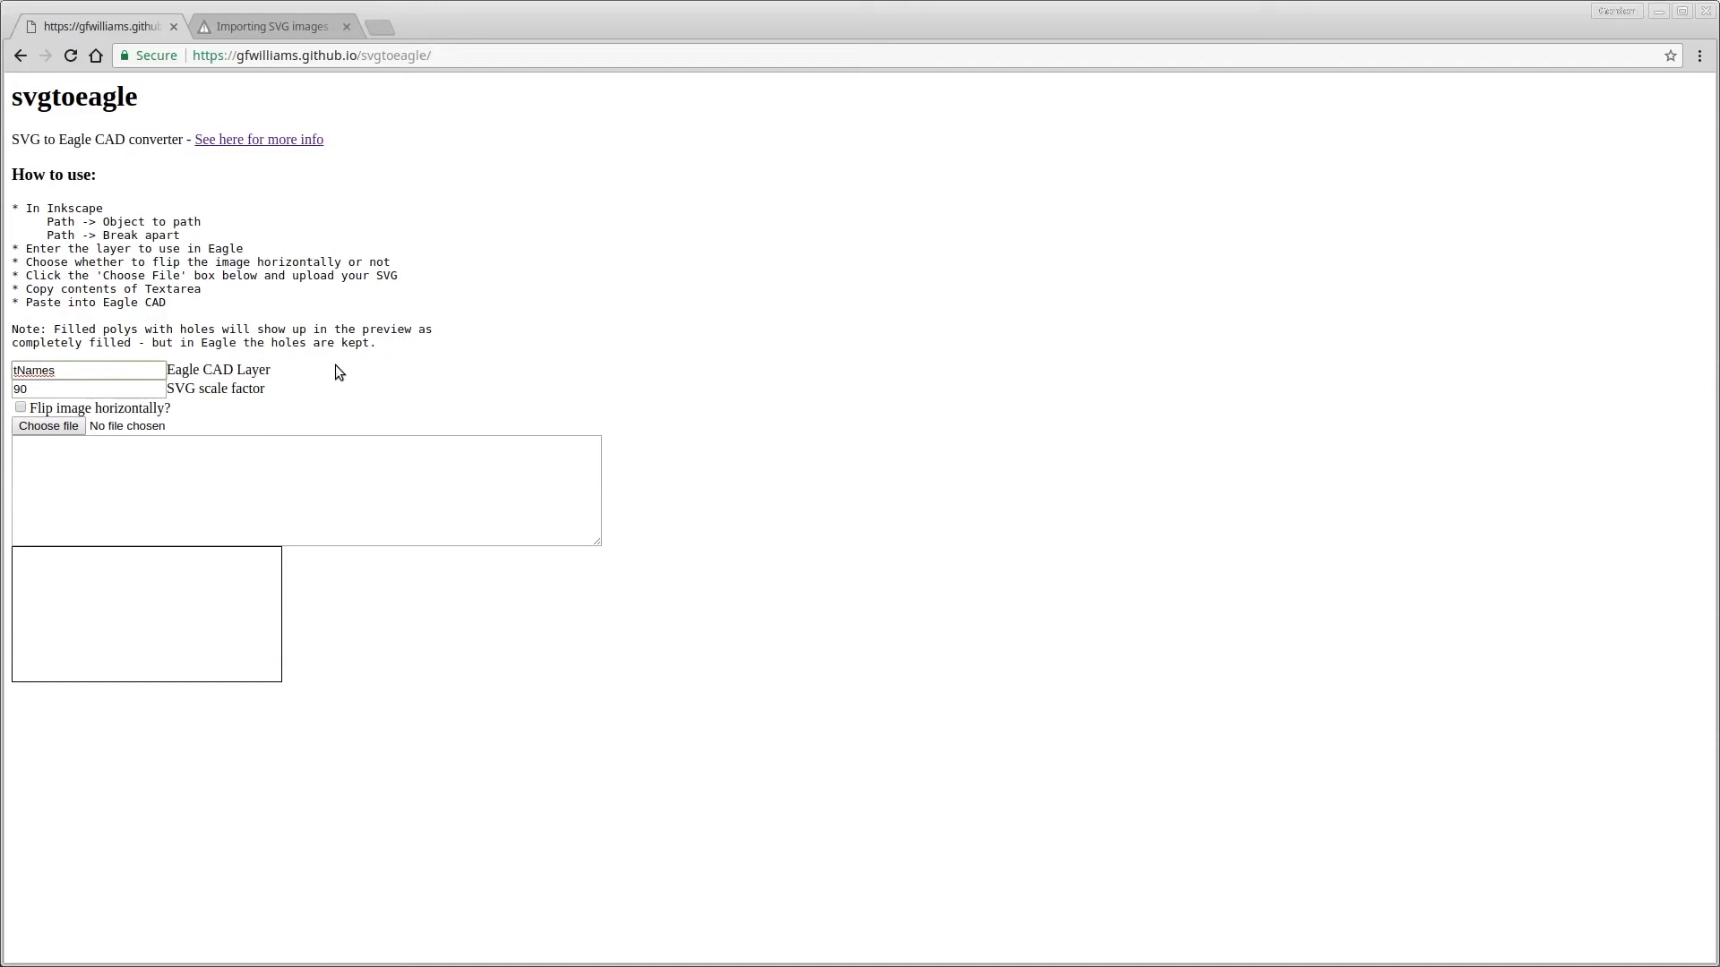
pyautogui.moveTo(211, 386)
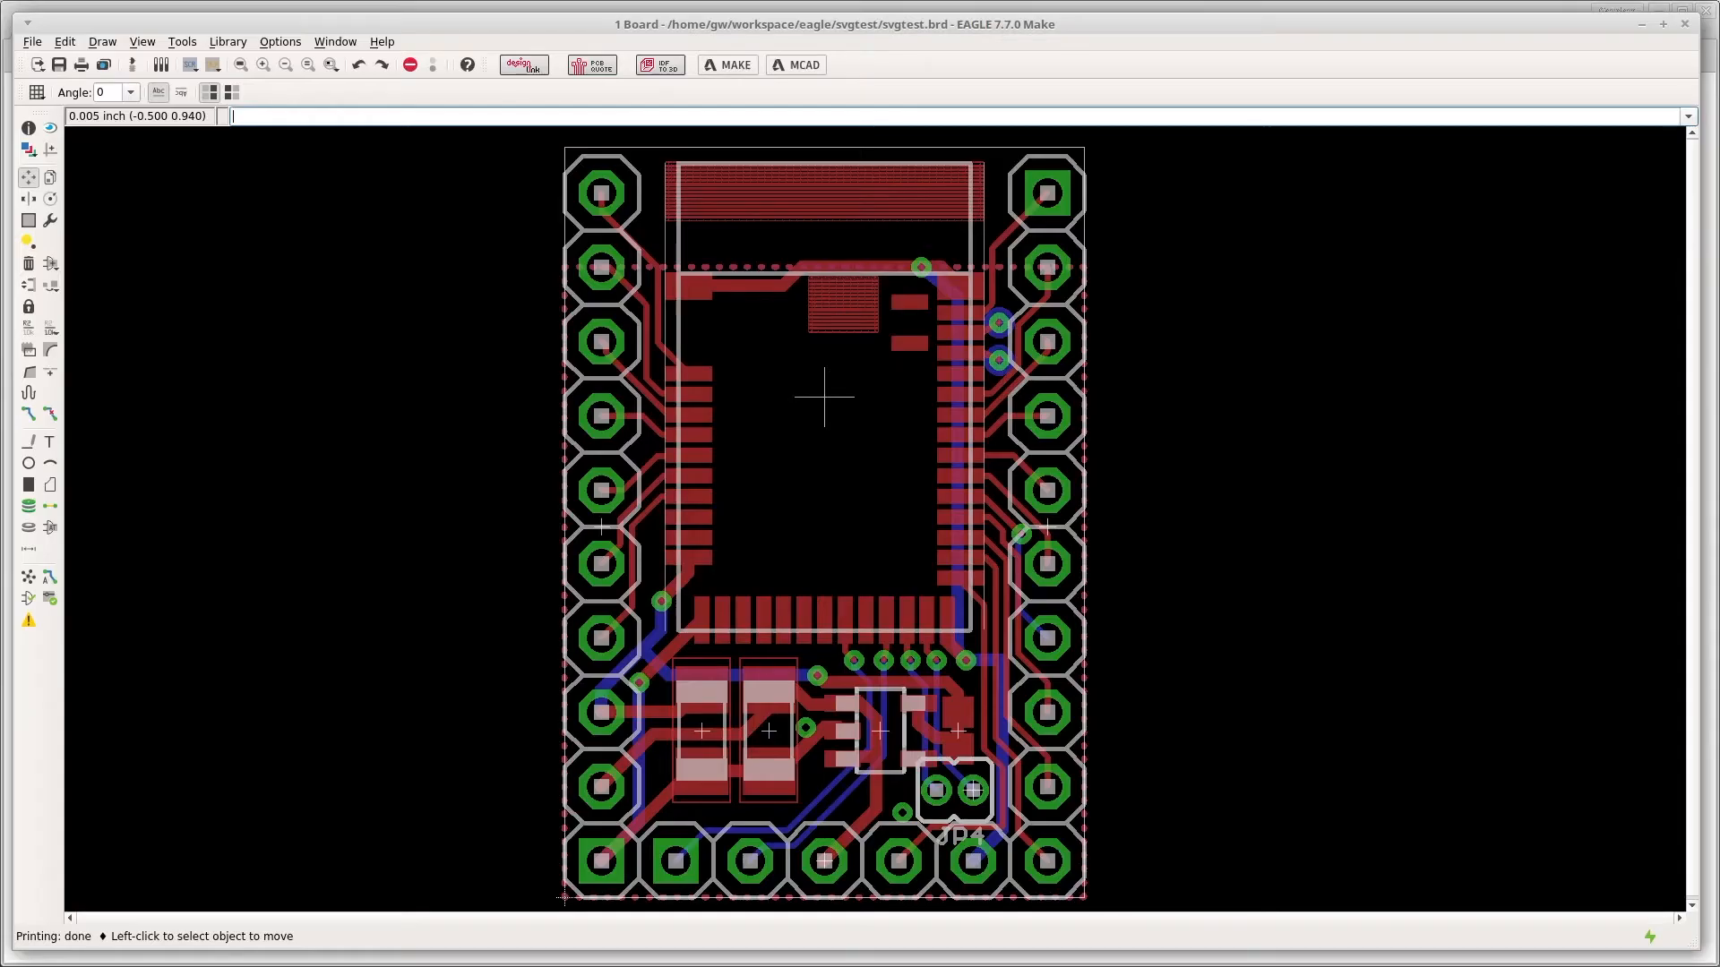
# Check the board's layer settings from EAGLE's View menu
pyautogui.click(142, 41)
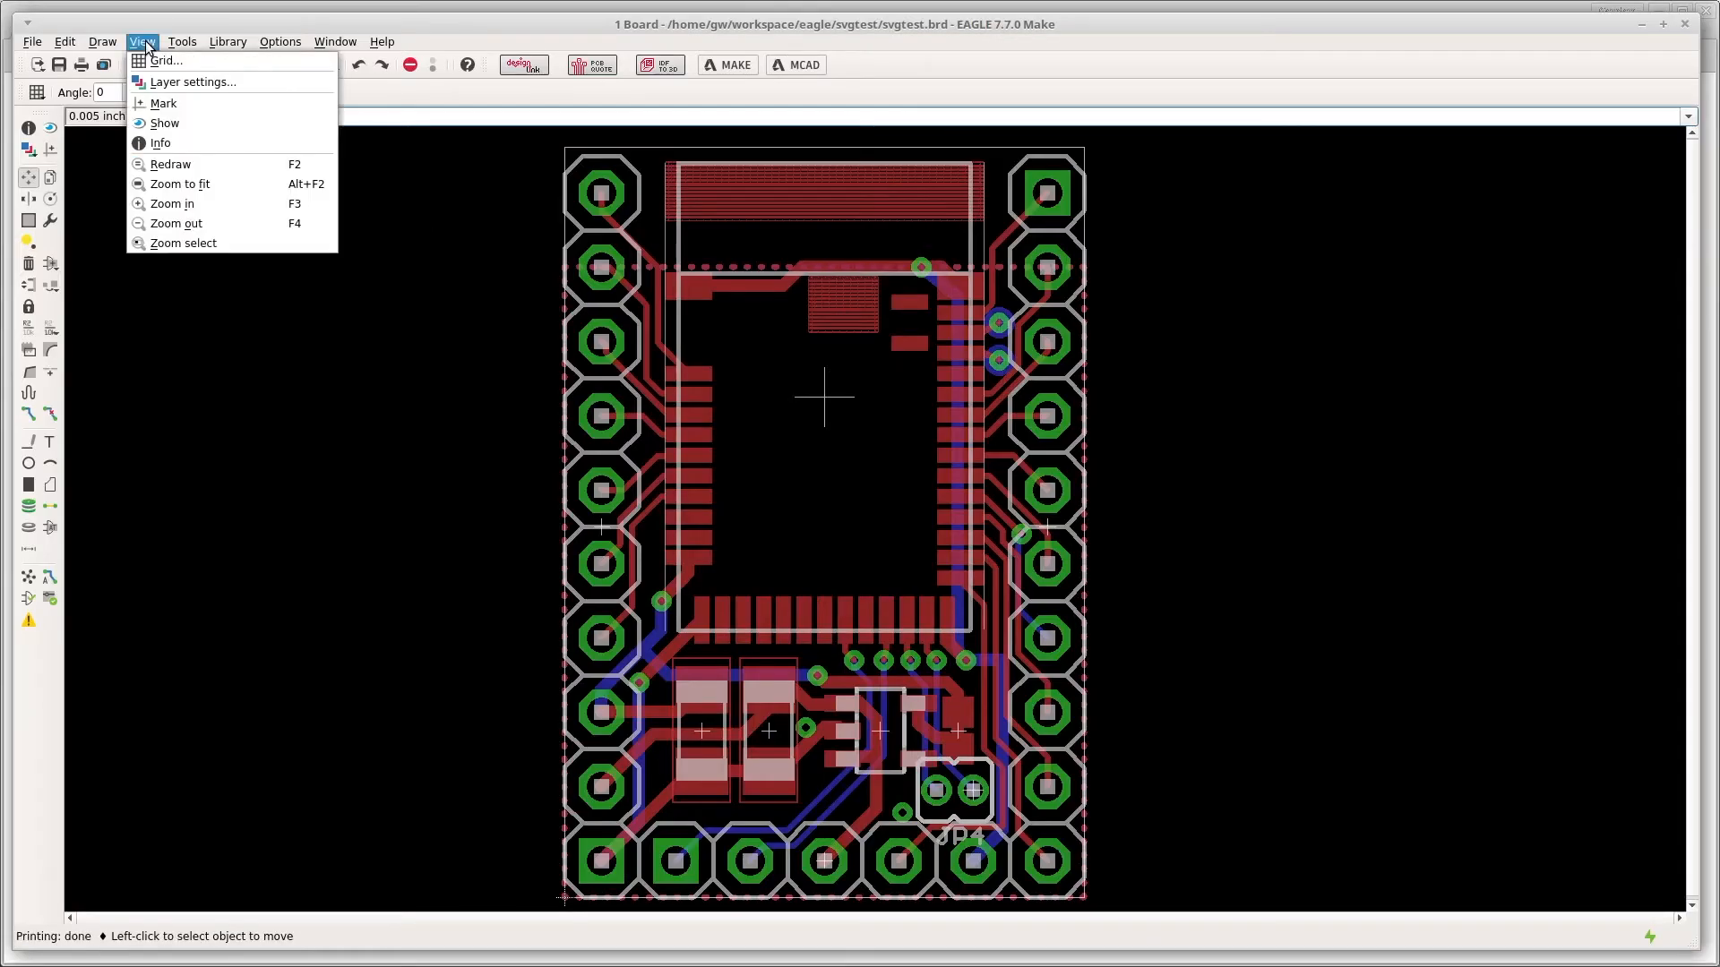
pyautogui.click(189, 82)
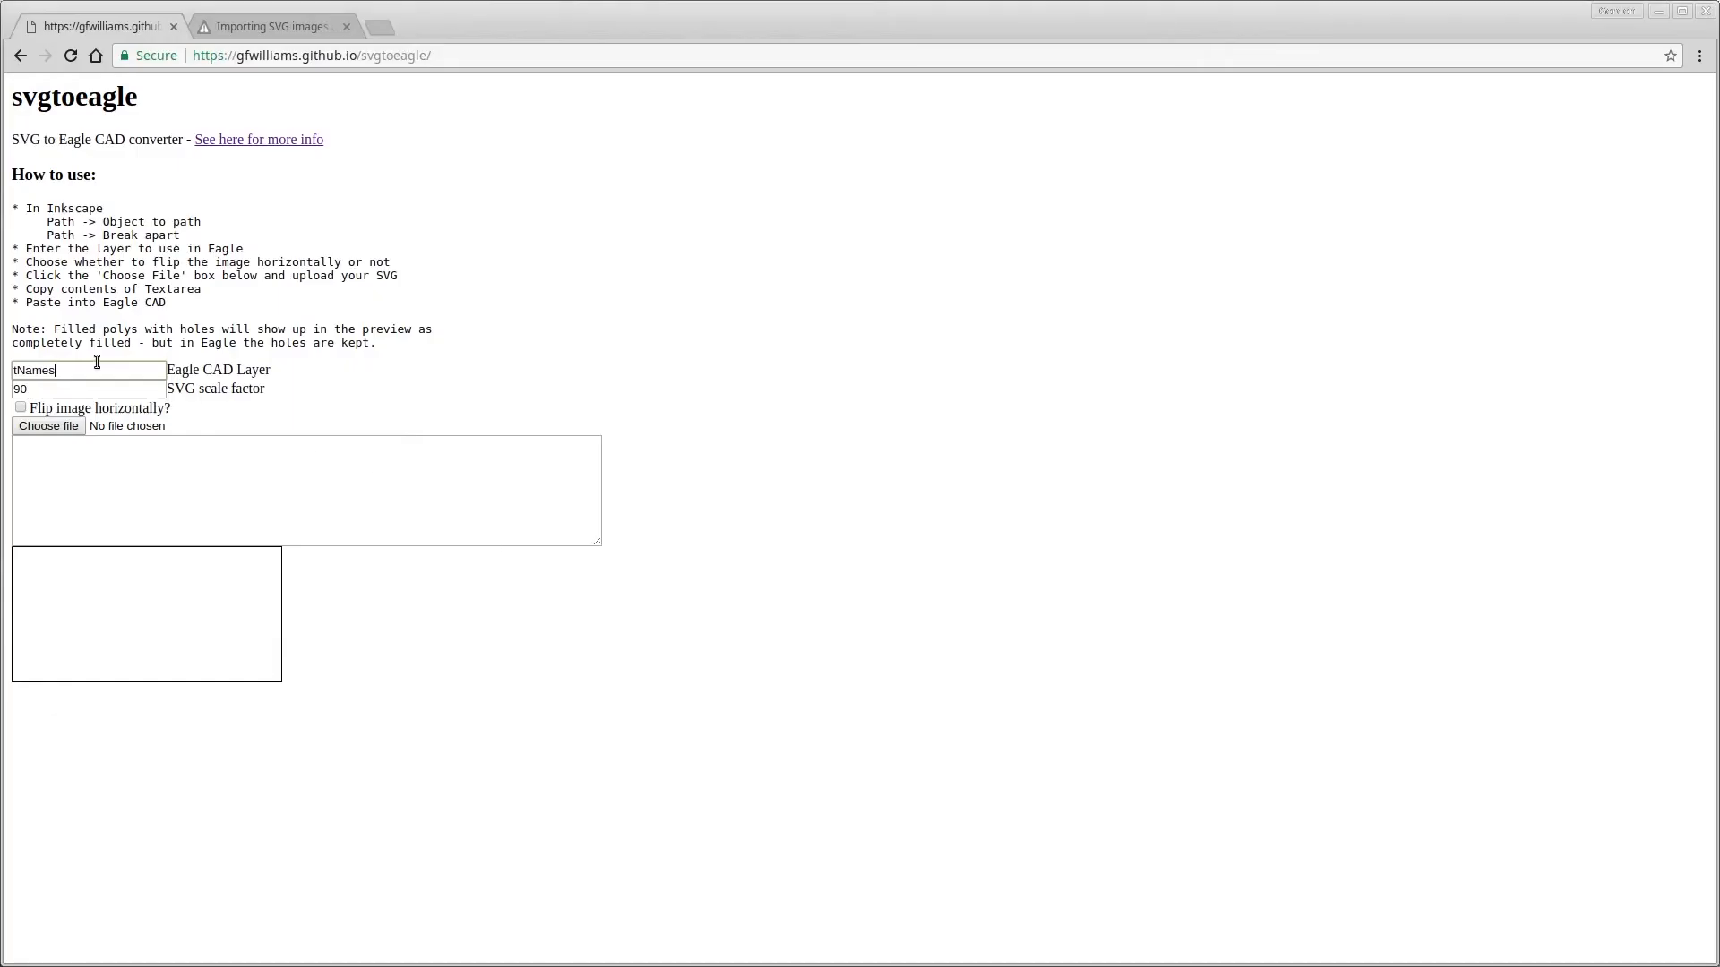
# Upload svgtest_path.svg with bNames as the Eagle layer and scroll through the preview
pyautogui.write('bNames')
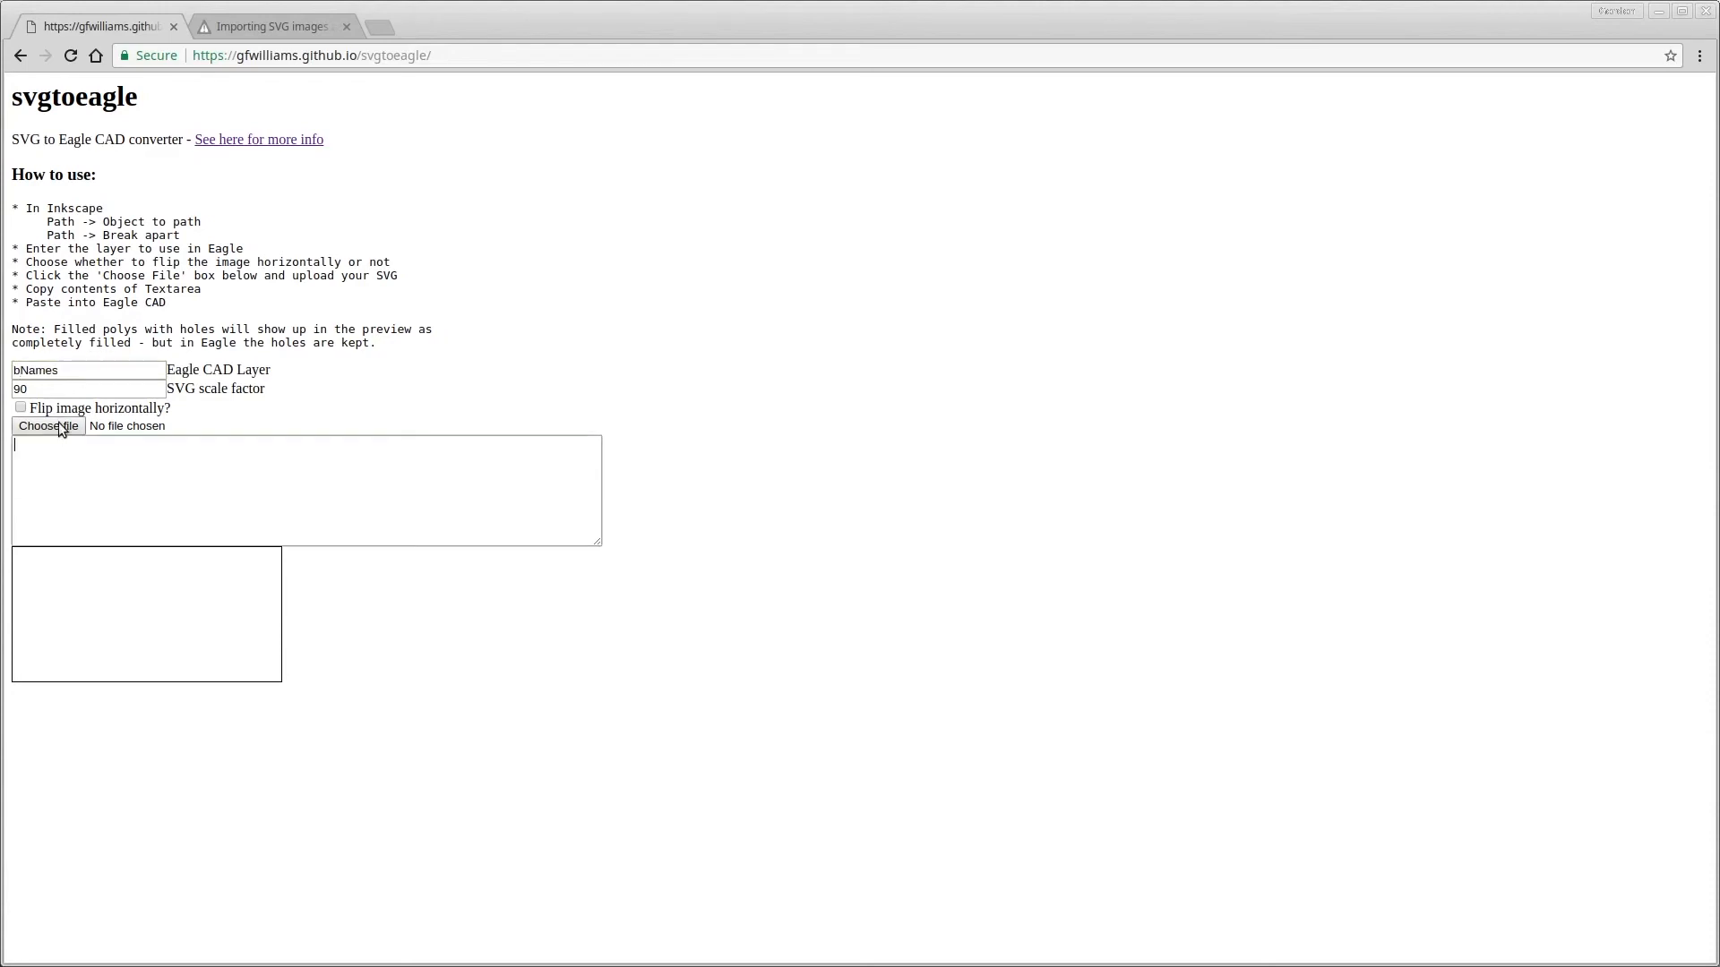
pyautogui.click(47, 425)
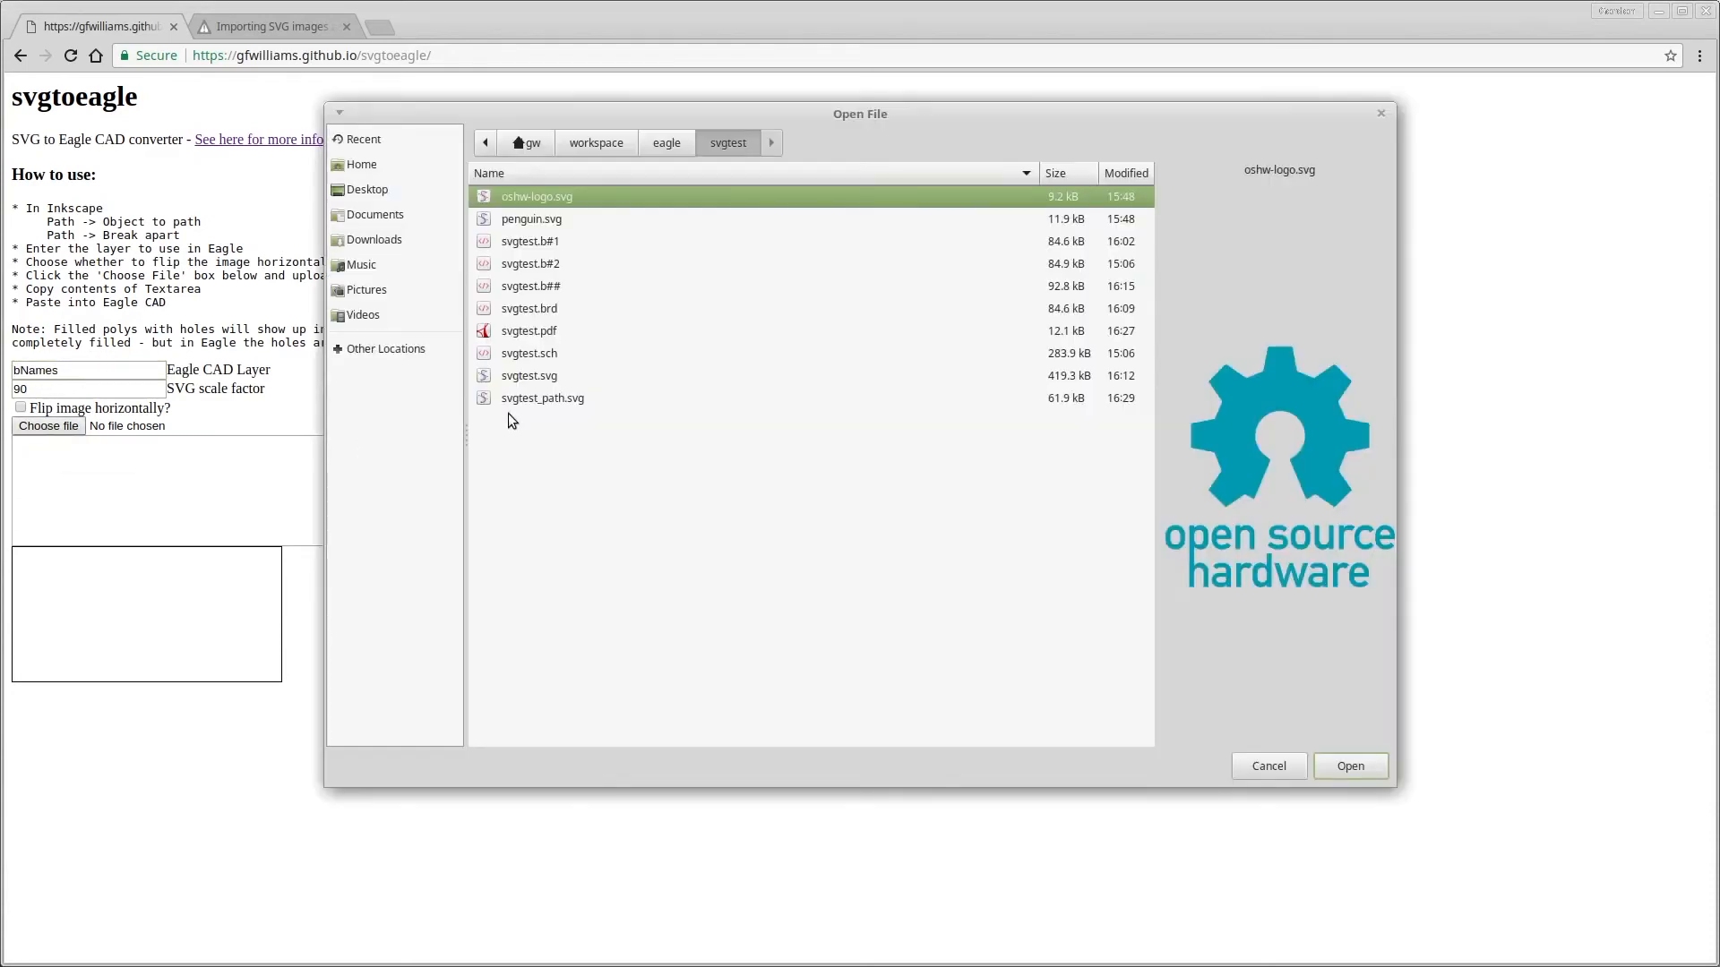
pyautogui.click(543, 398)
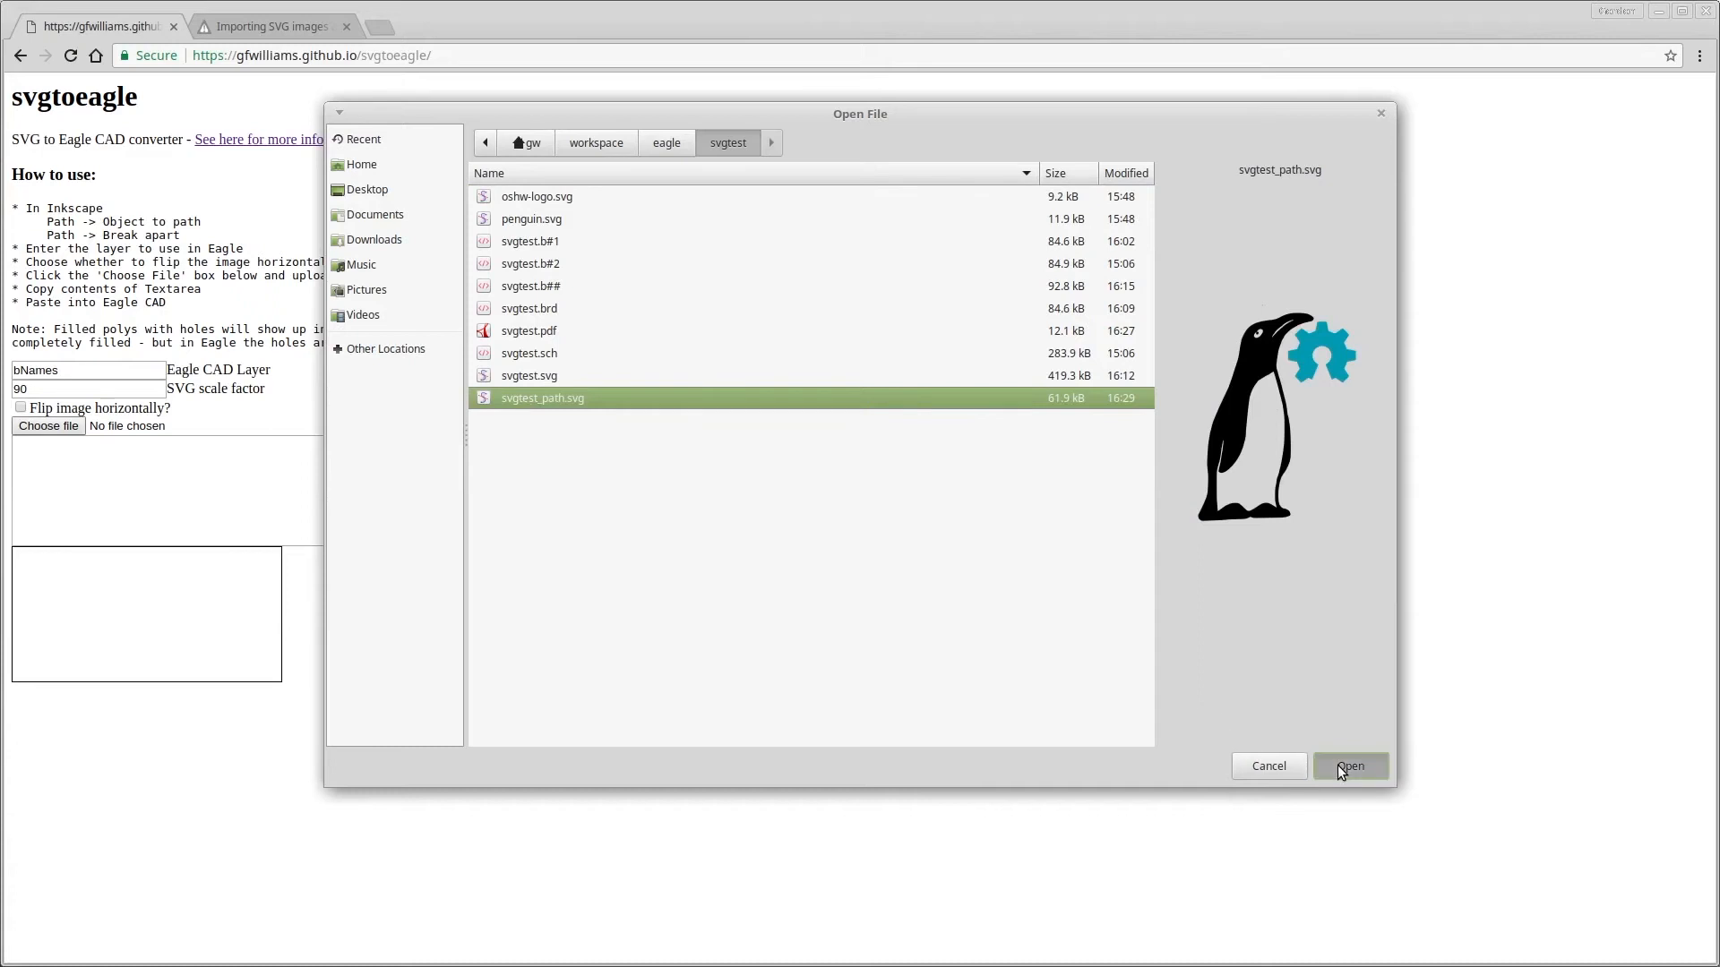
pyautogui.click(1350, 766)
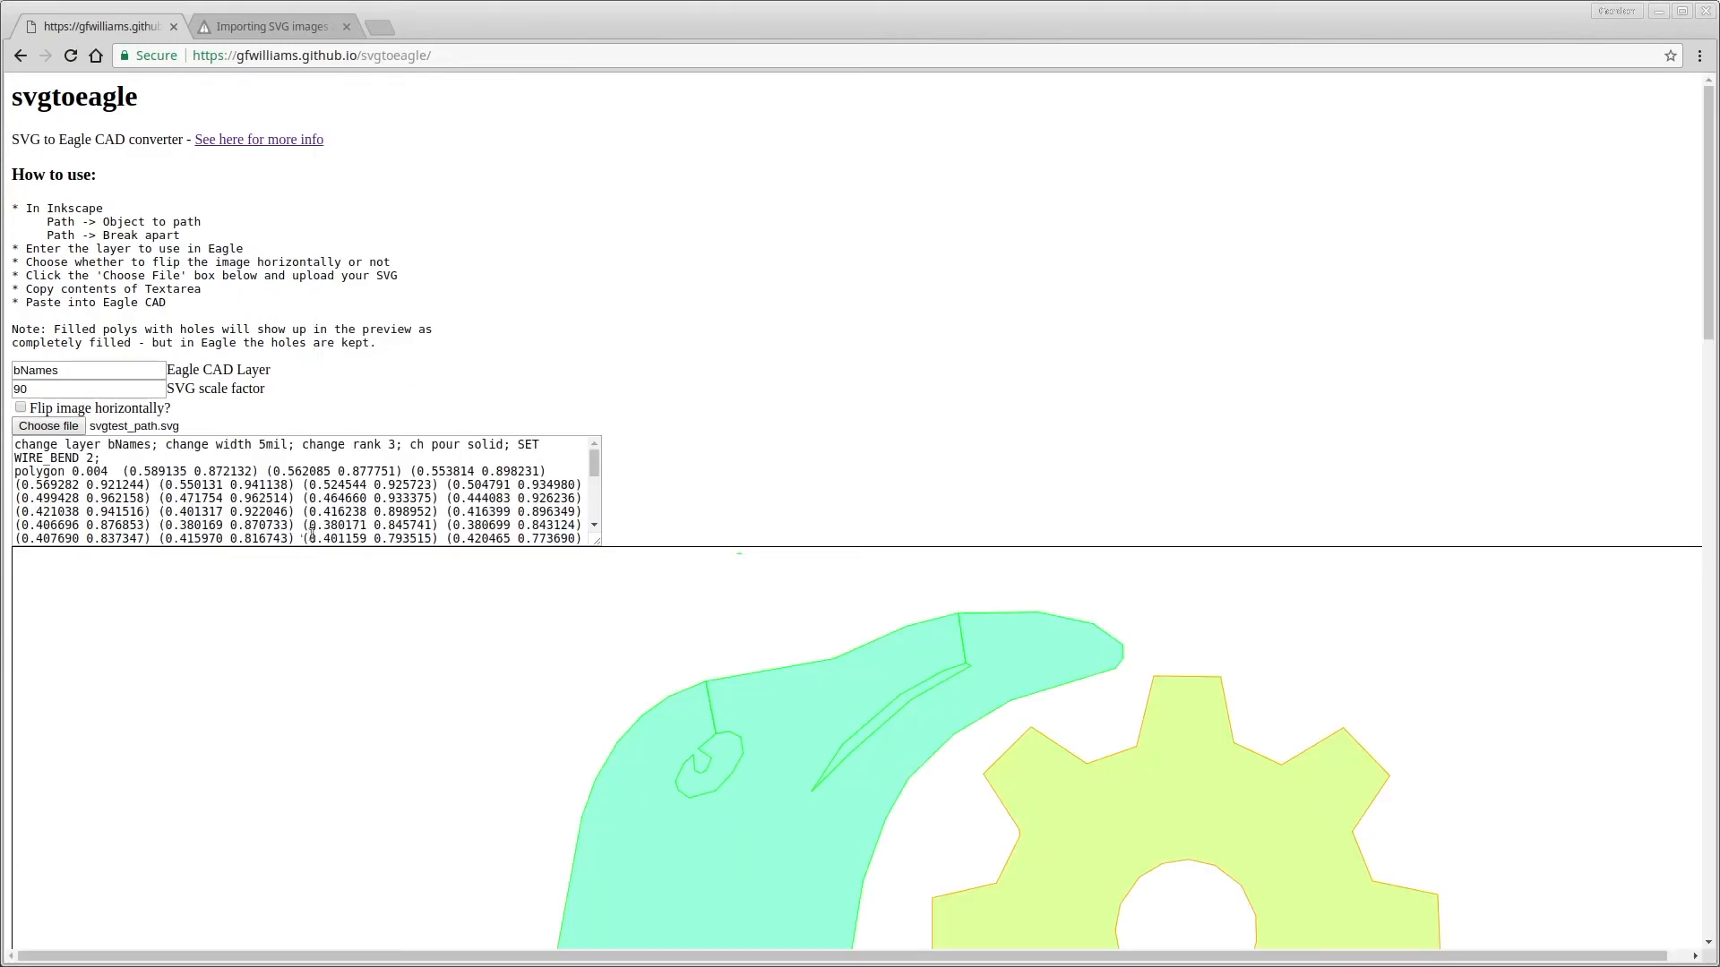
pyautogui.scroll(-3)
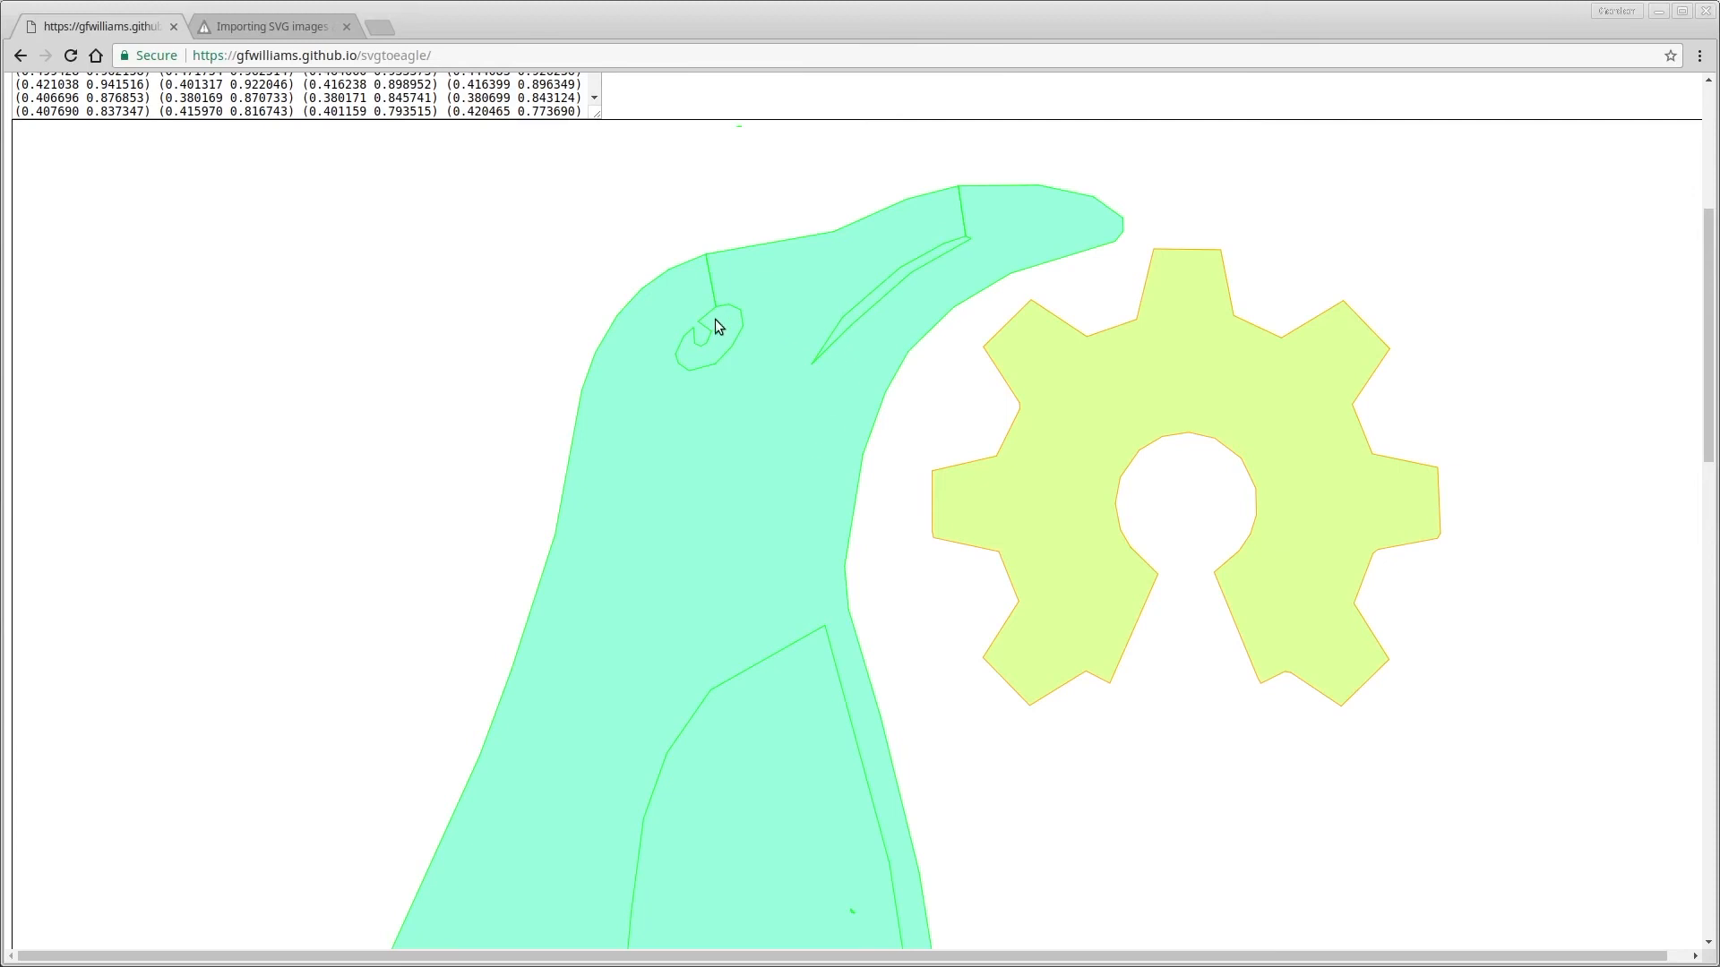
pyautogui.moveTo(966, 248)
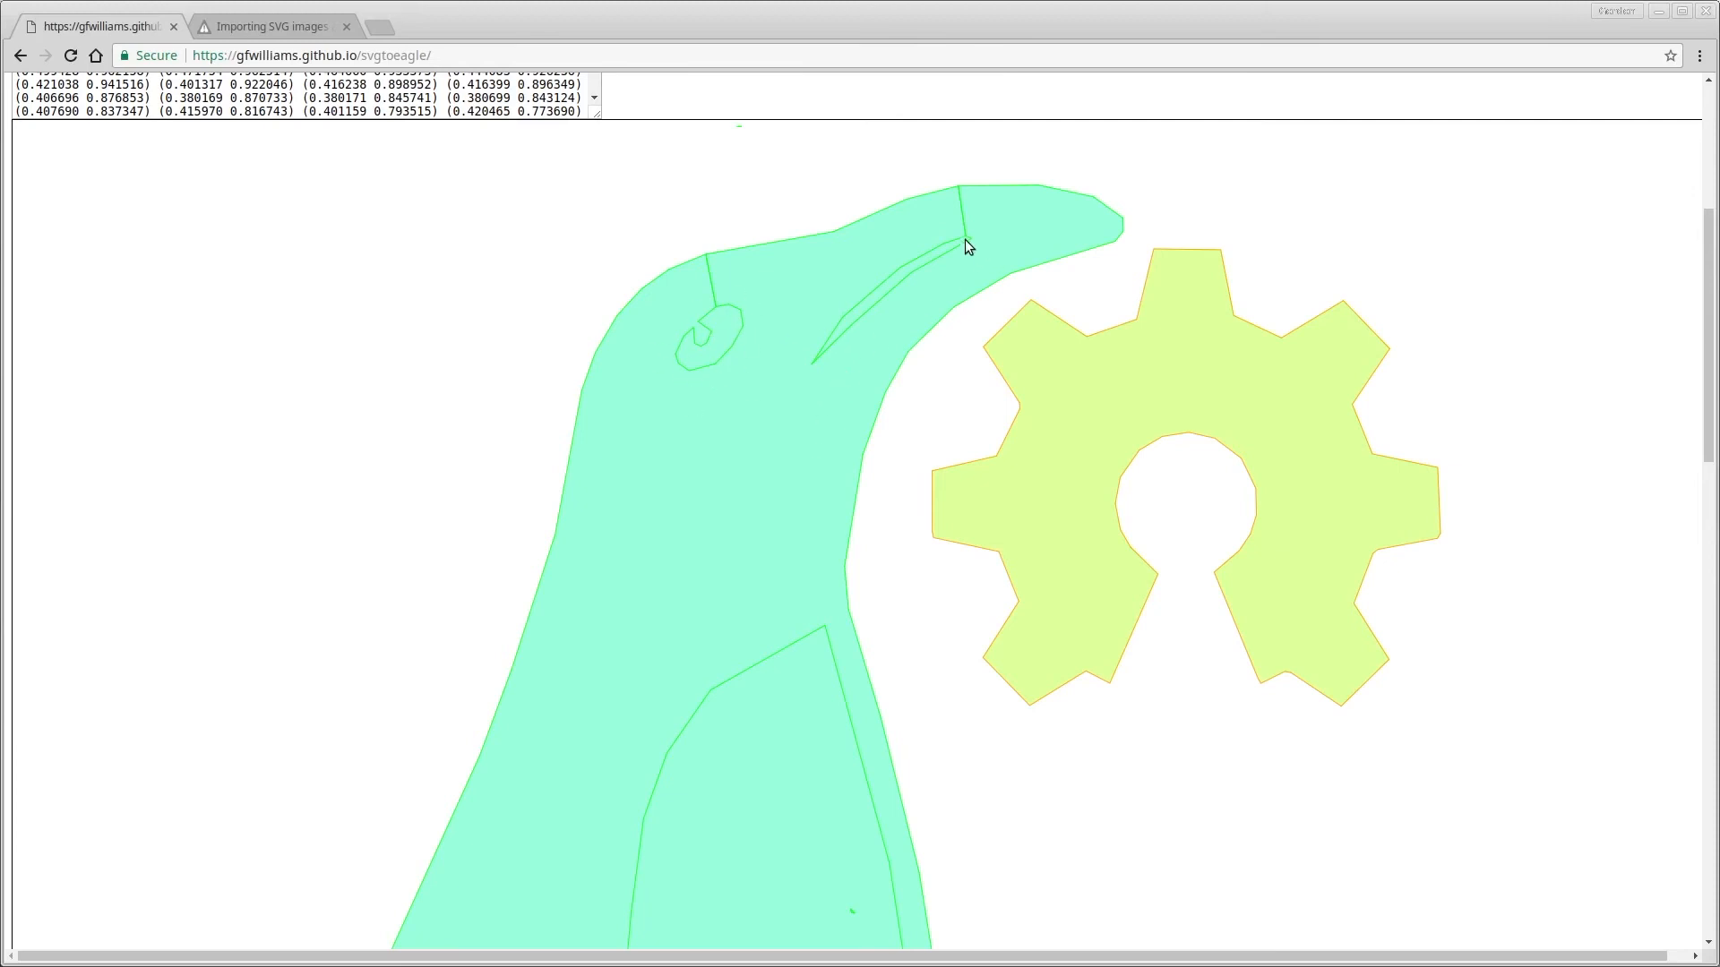
pyautogui.moveTo(557, 384)
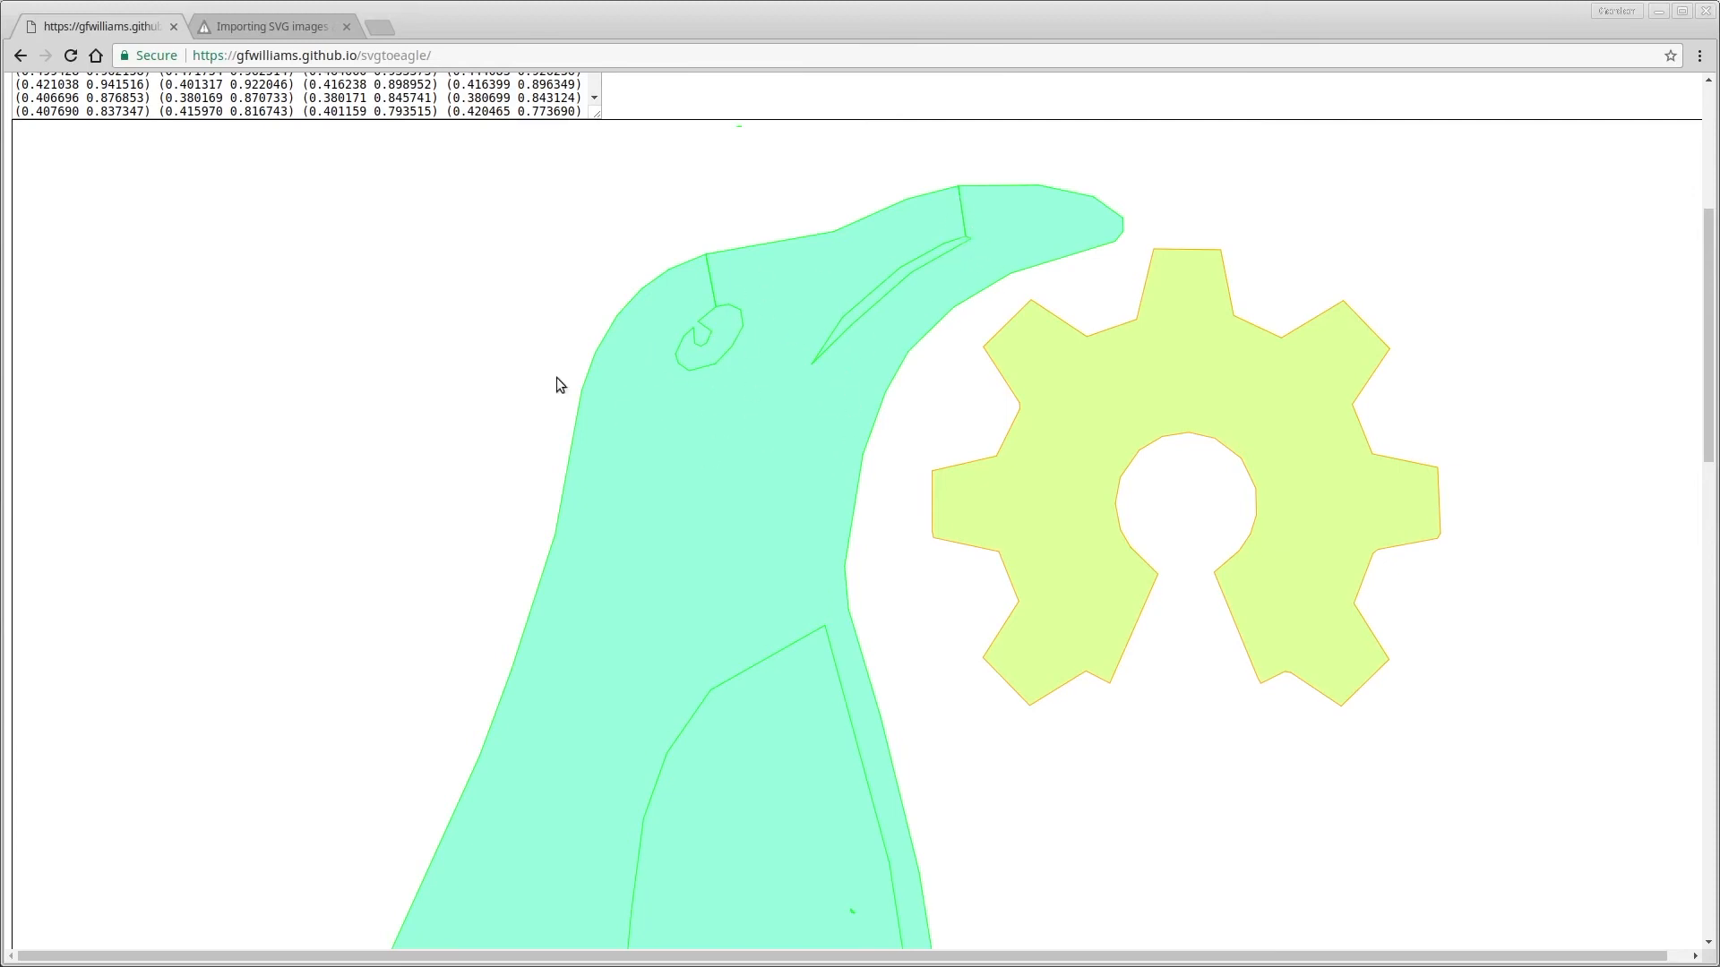
pyautogui.scroll(-3)
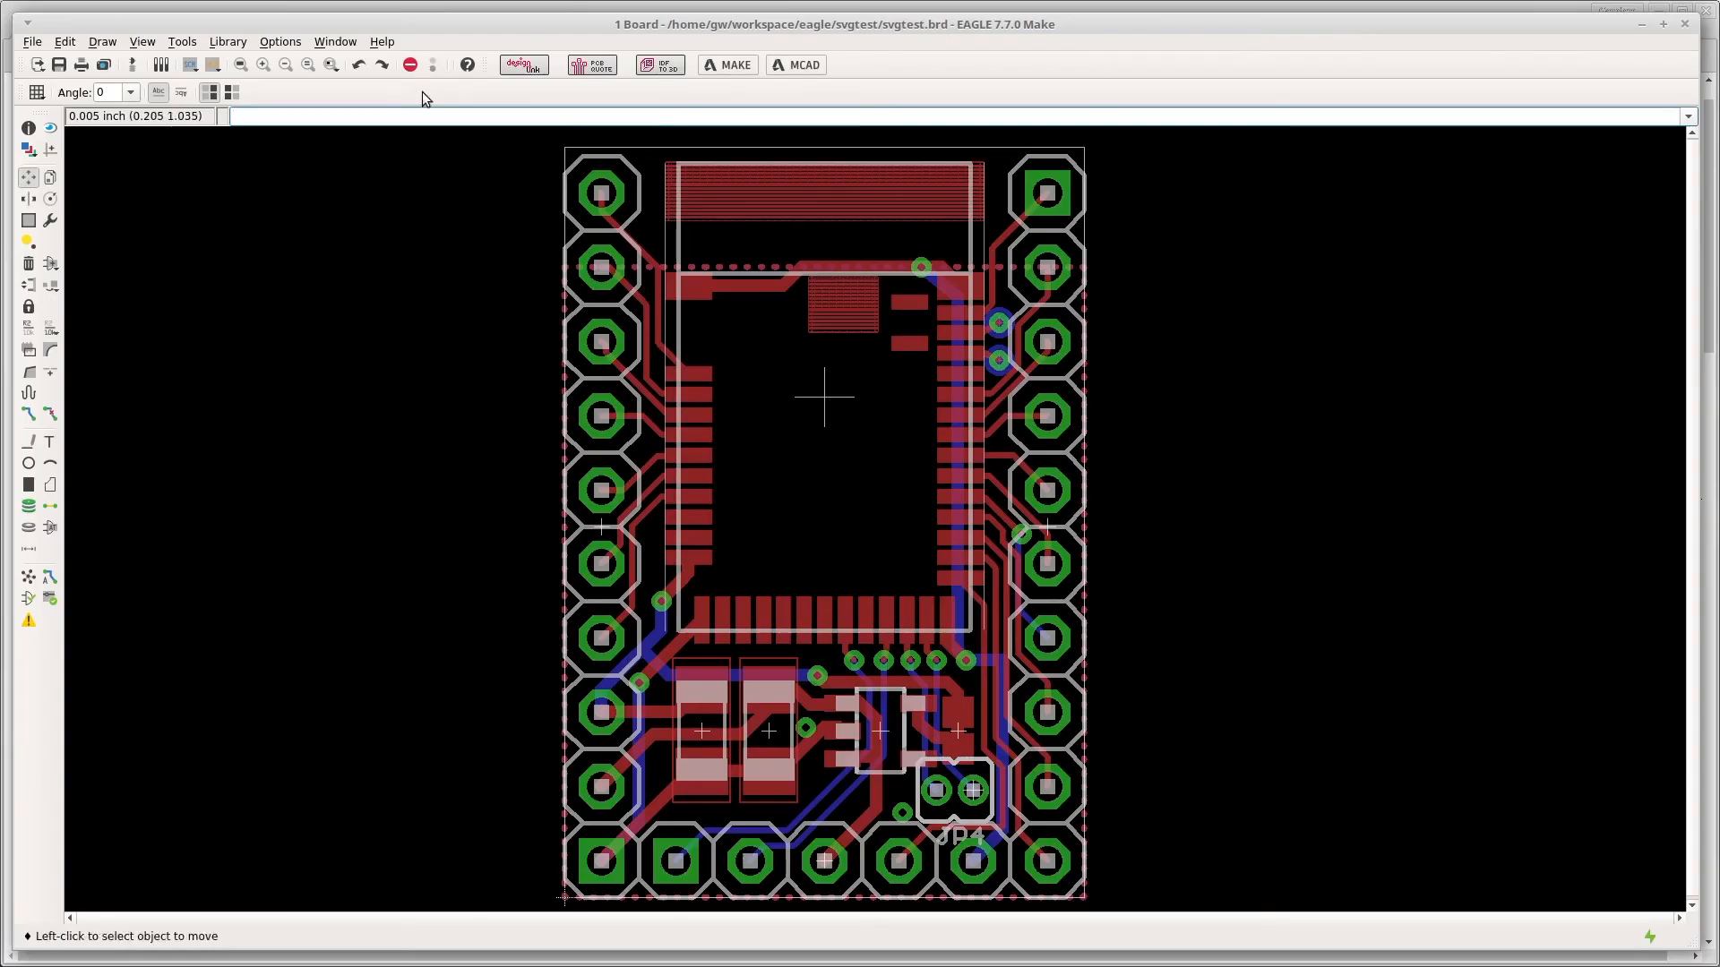
pyautogui.moveTo(423, 131)
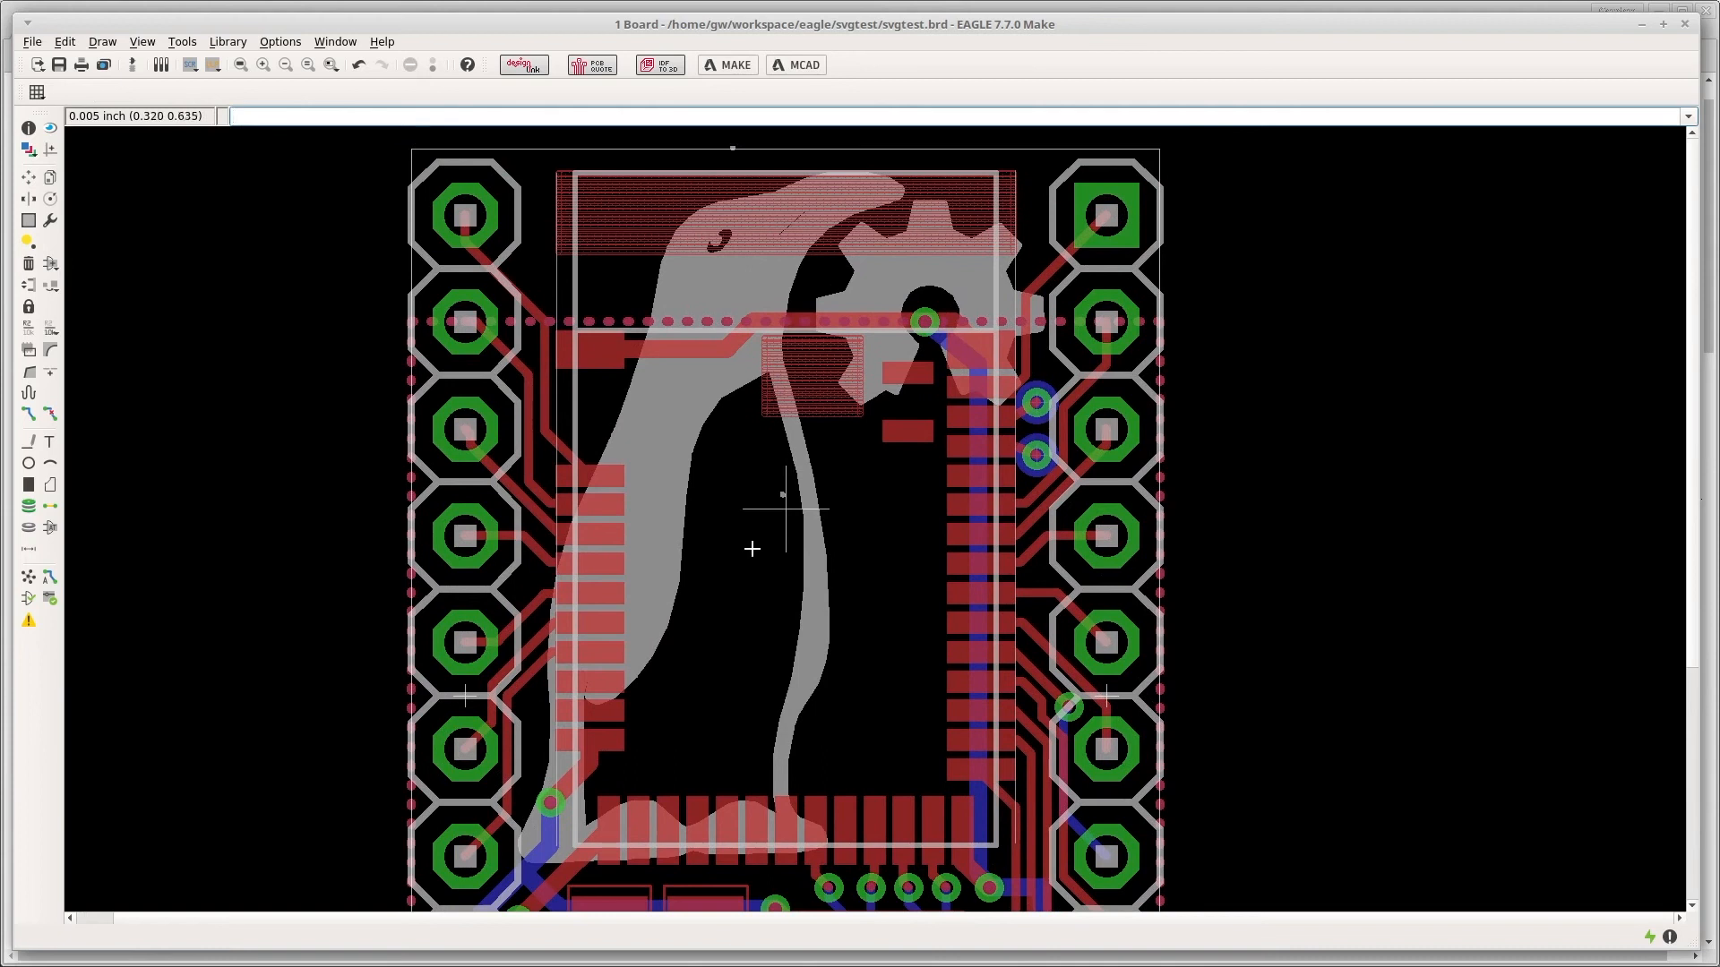
pyautogui.moveTo(649, 712)
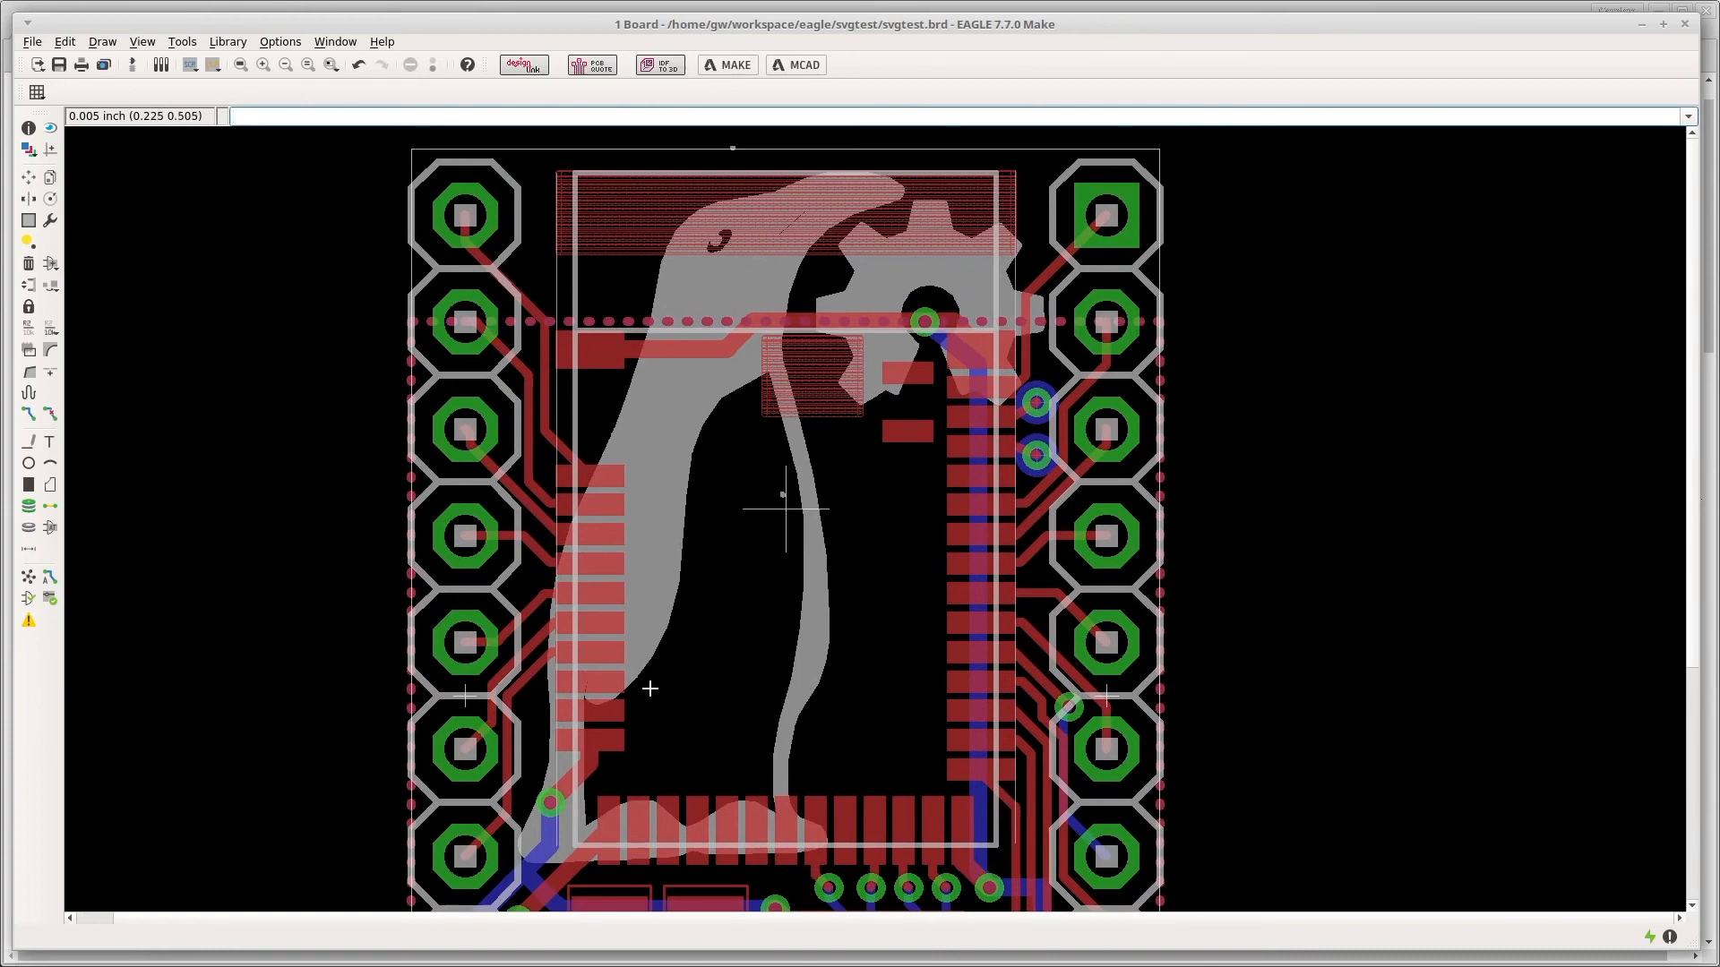
pyautogui.moveTo(659, 433)
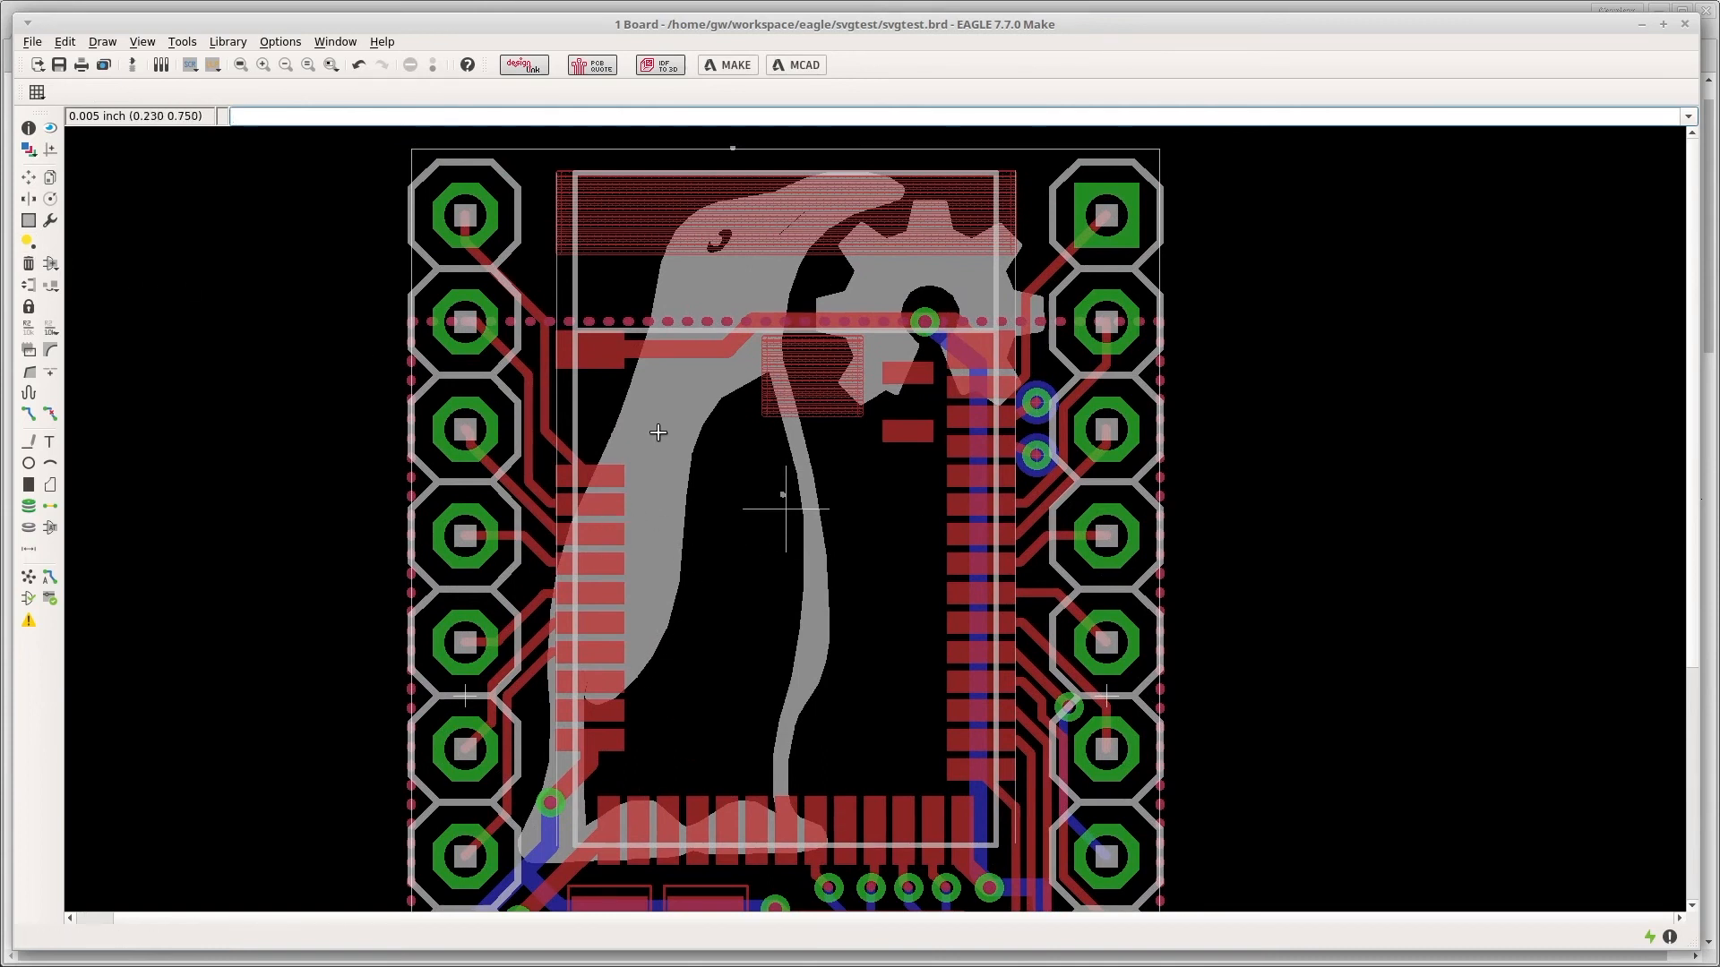
# Zoom in on the penguin's body among the new polygons on the board
pyautogui.click(27, 178)
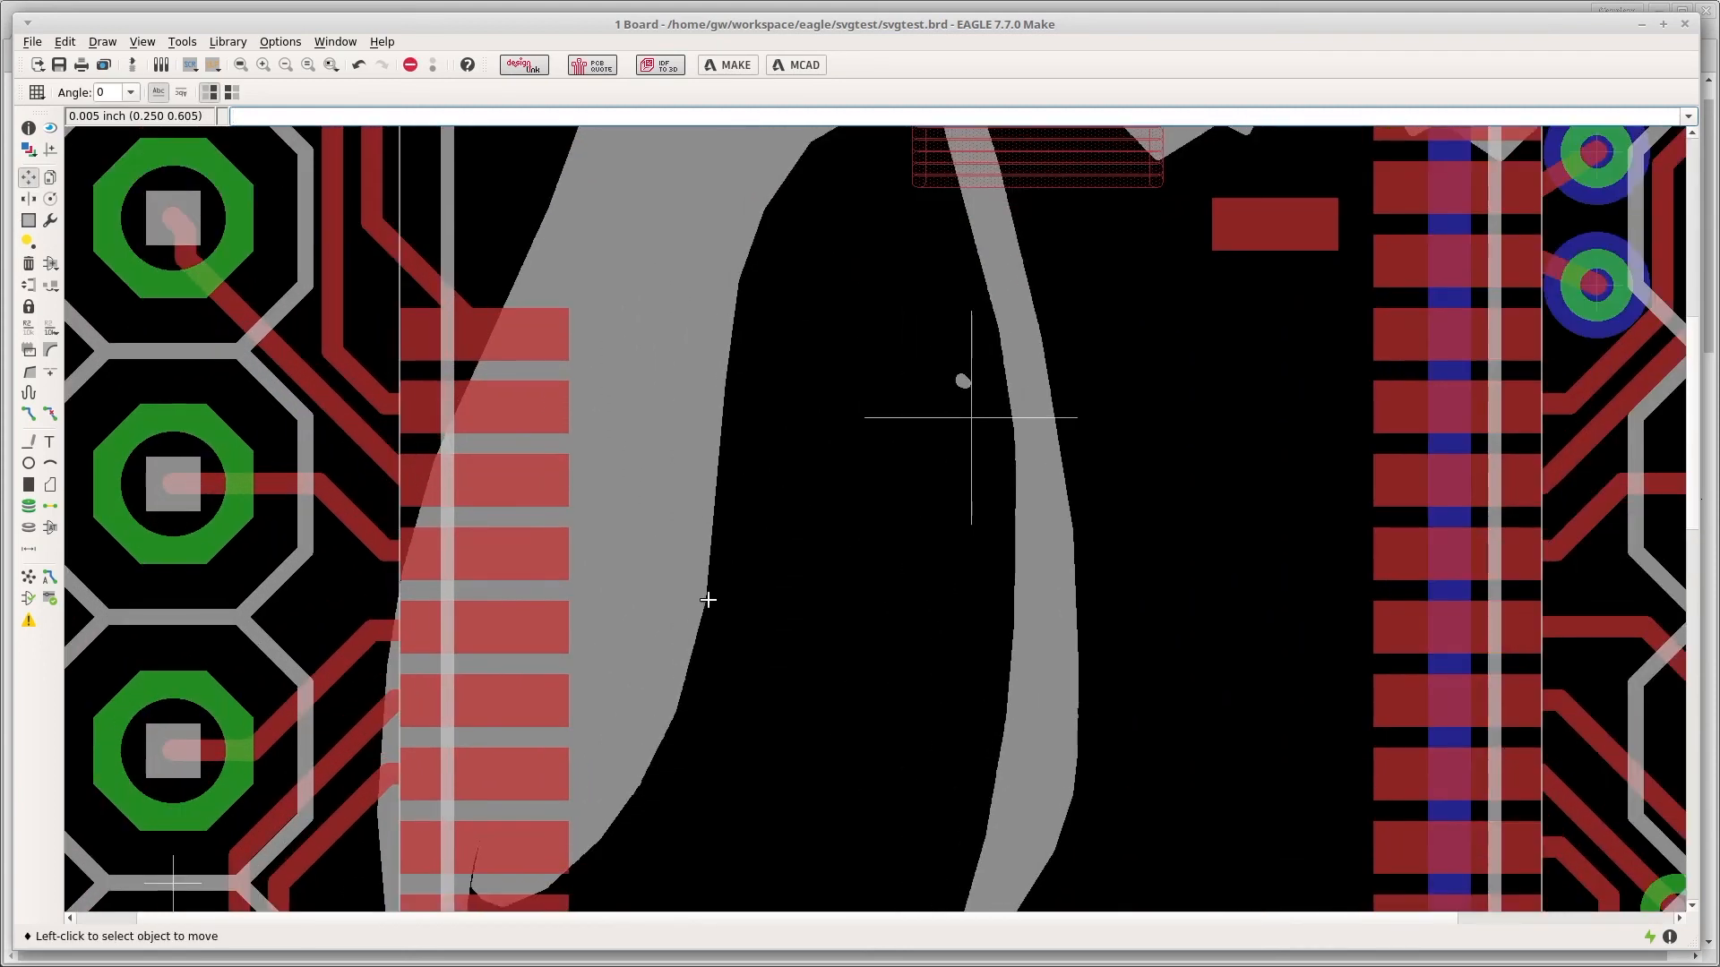
pyautogui.moveTo(780, 614)
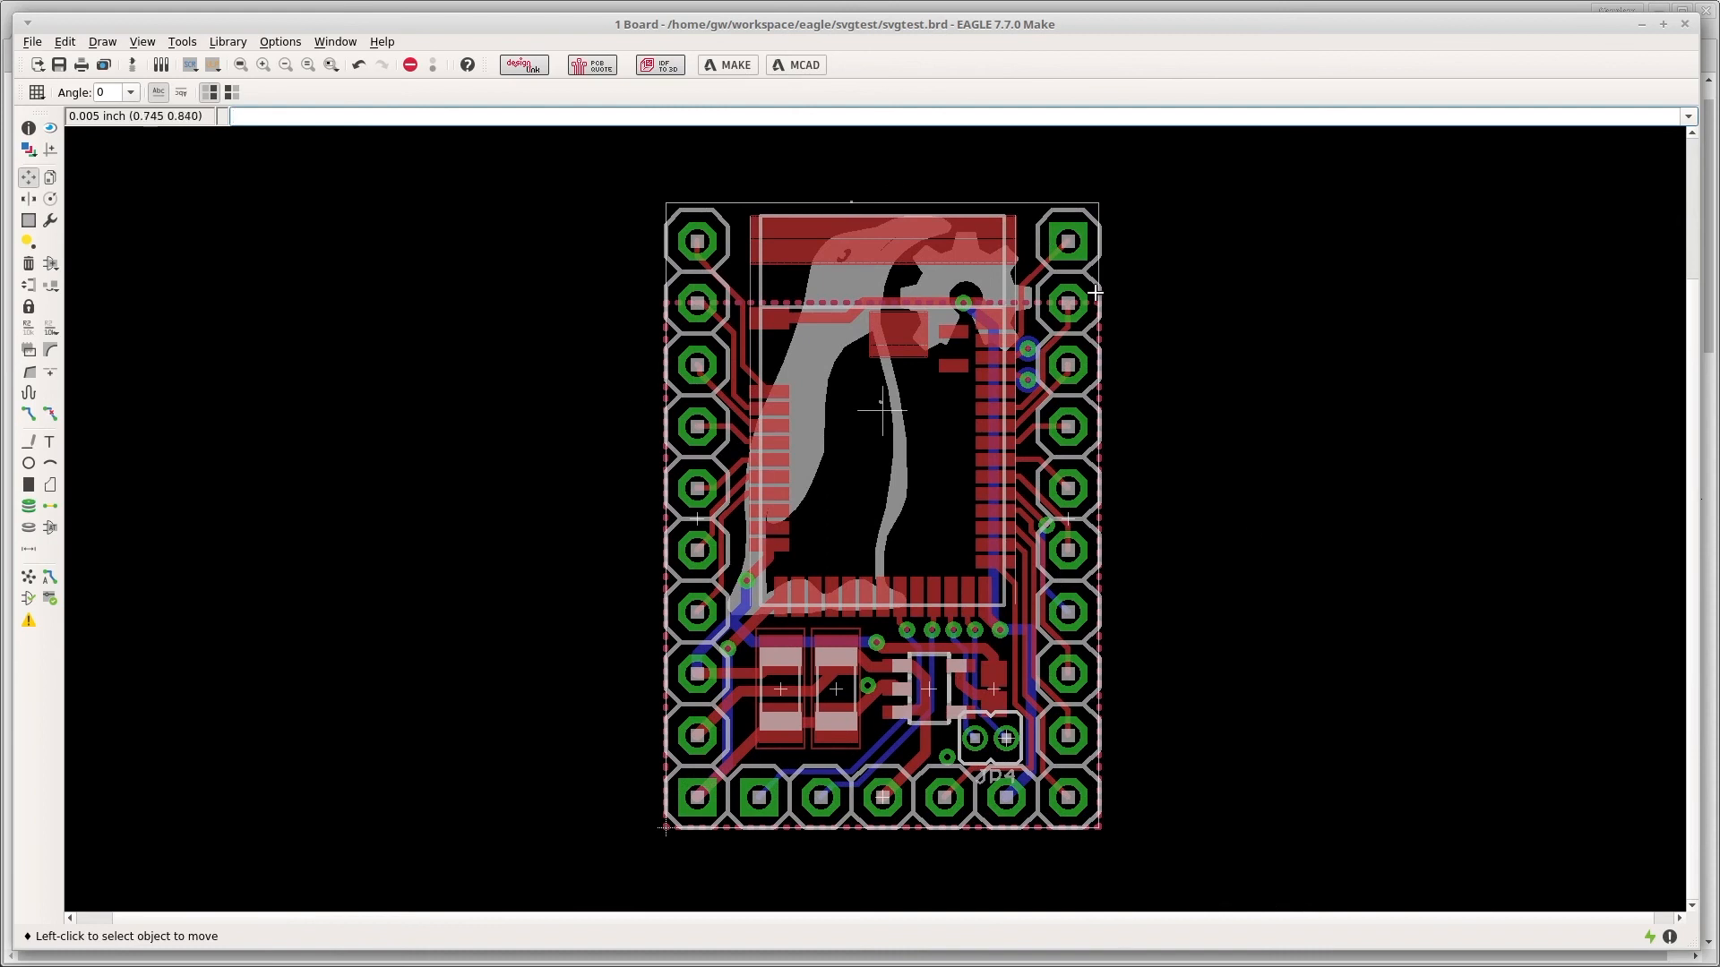
pyautogui.moveTo(1016, 724)
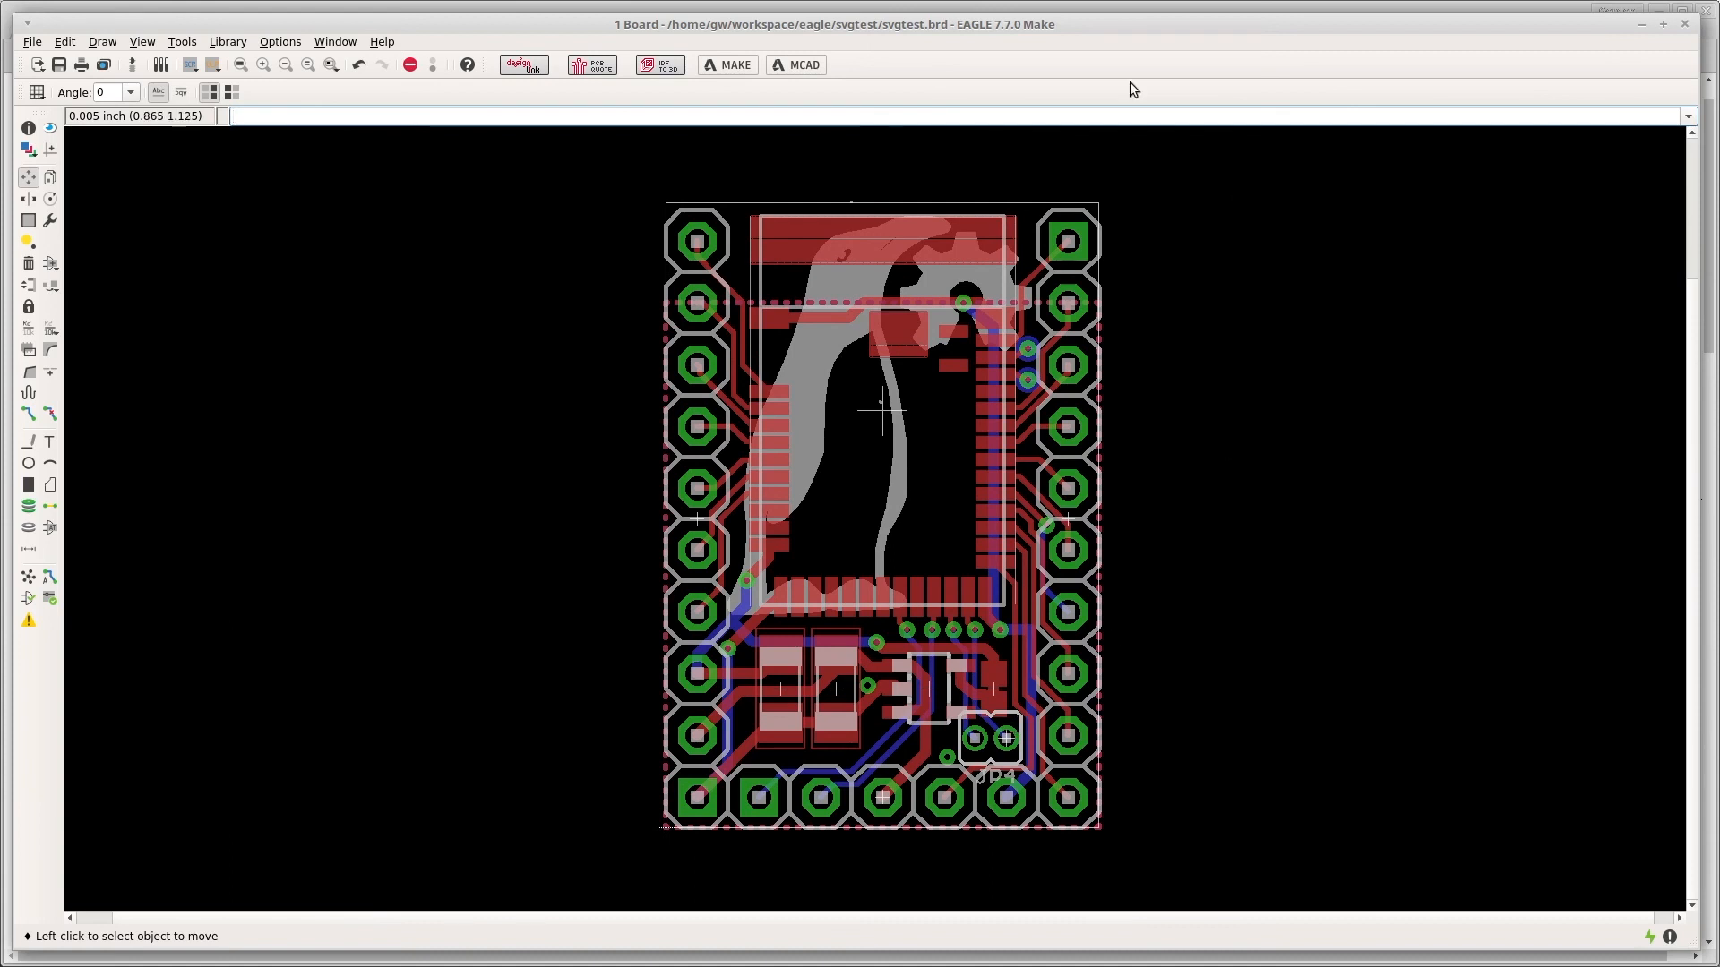
pyautogui.moveTo(1175, 547)
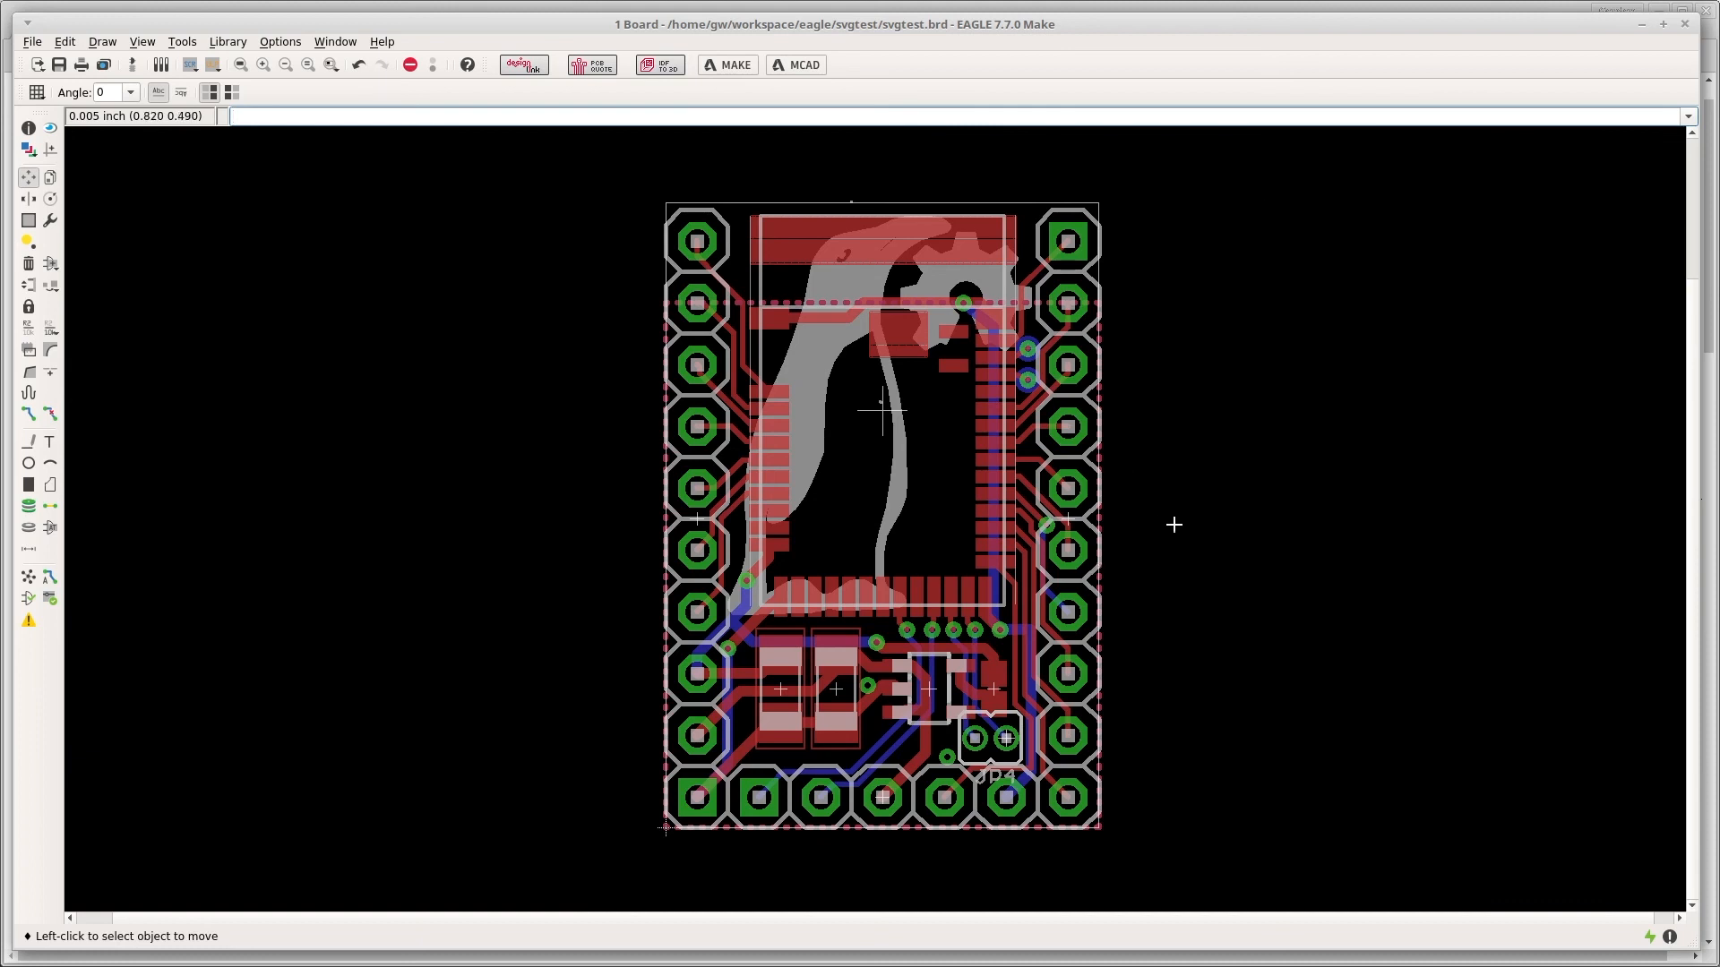